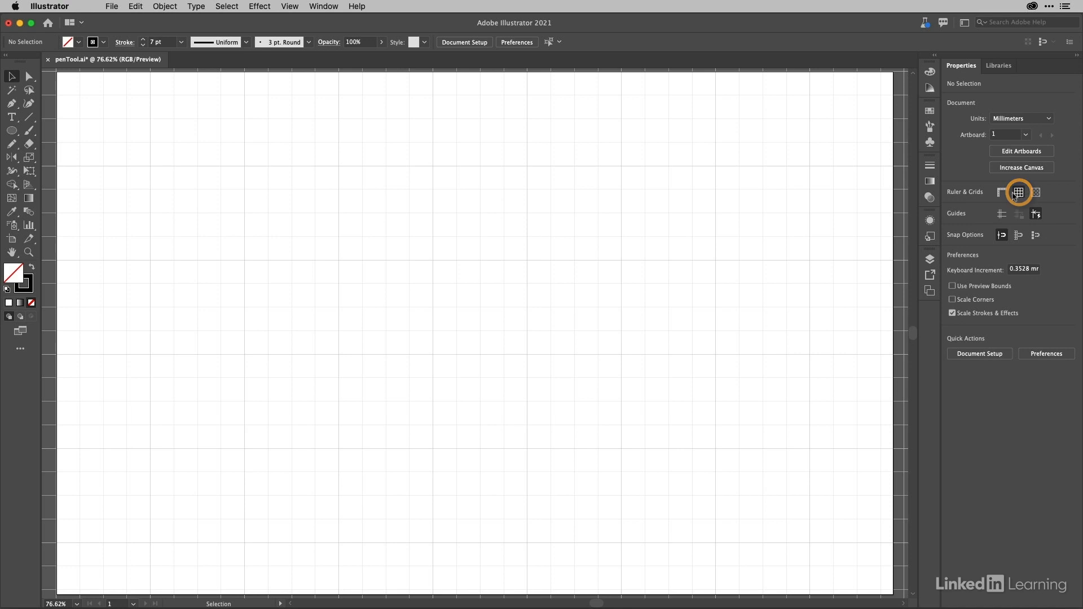
Step: Switch from the Direct Selection tool (A) to the Pen tool (P)
{"action": "left_click", "coordinate": [1018, 192]}
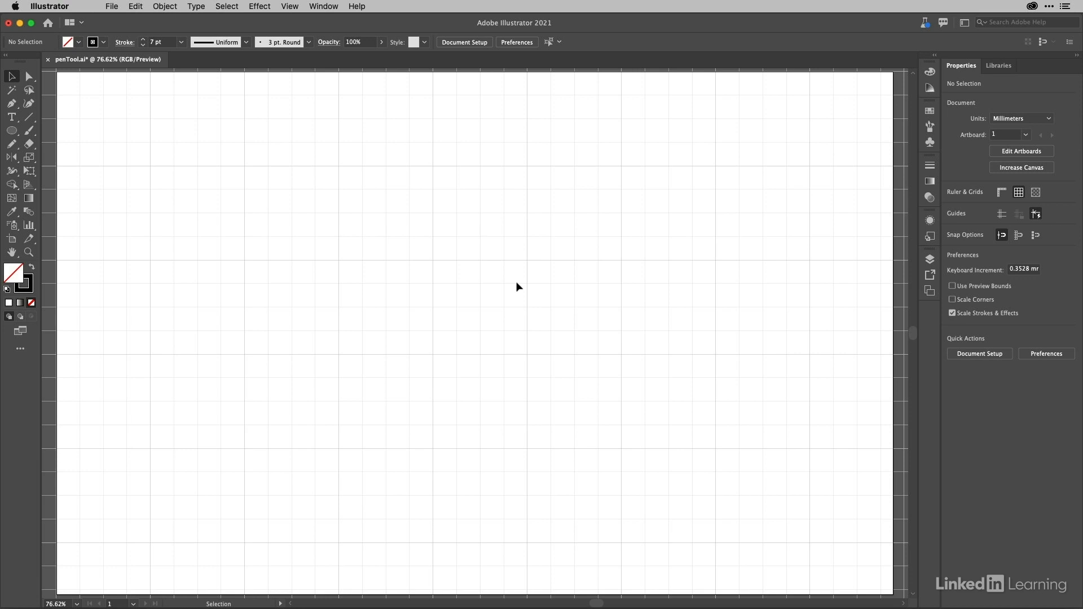
{"action": "key", "text": "a"}
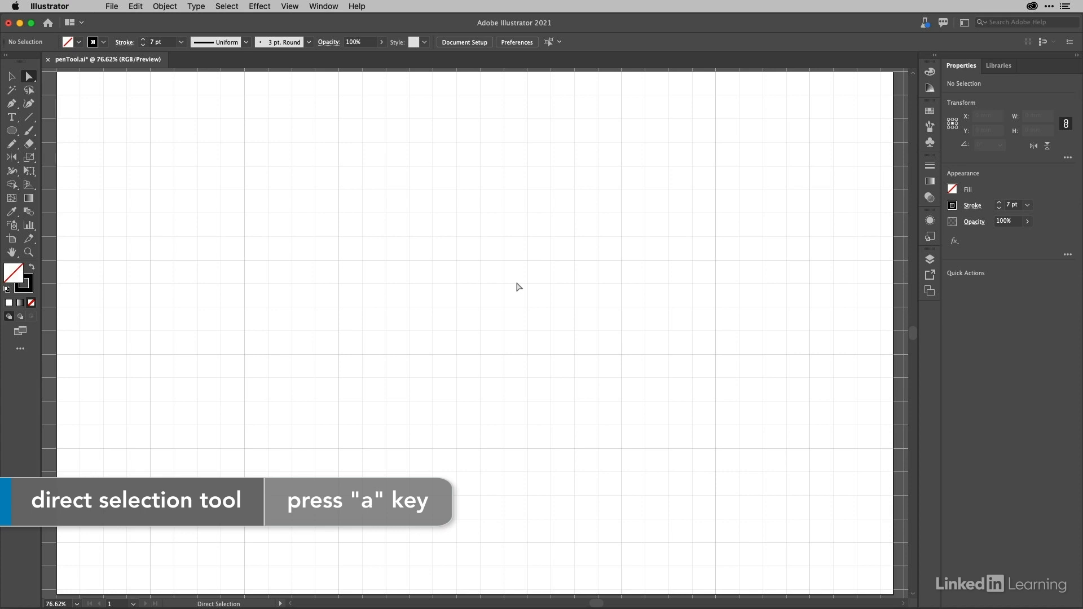
{"action": "key", "text": "a"}
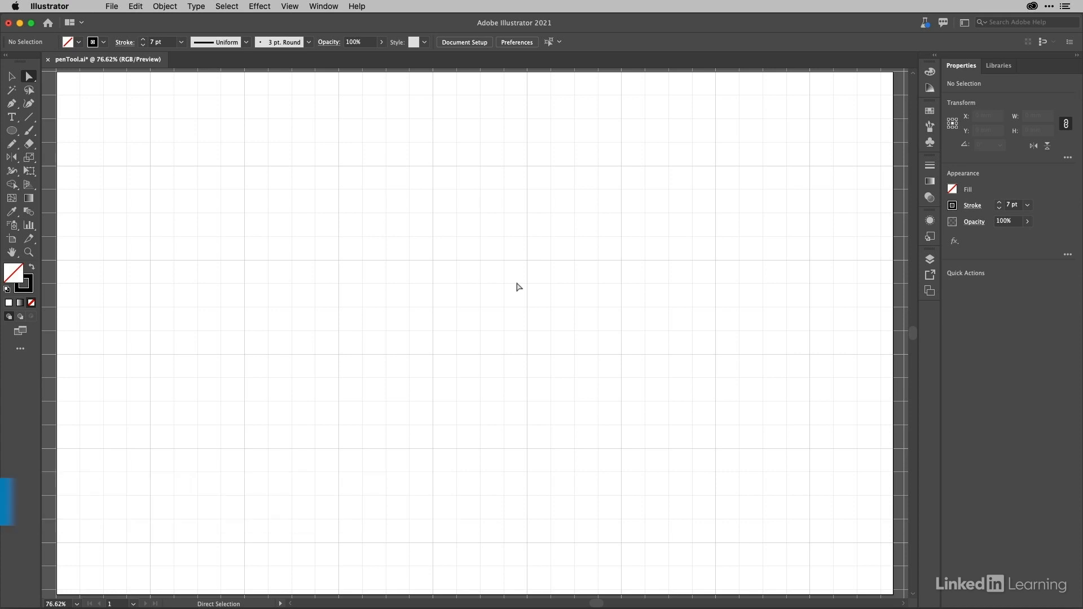
{"action": "key", "text": "p"}
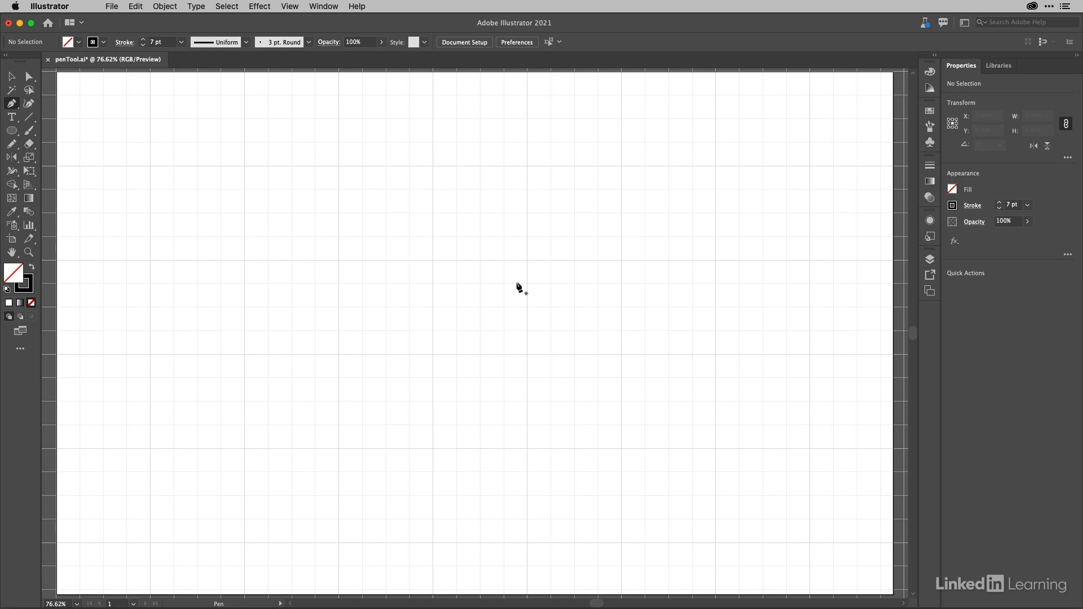
{"action": "mouse_move", "coordinate": [388, 276]}
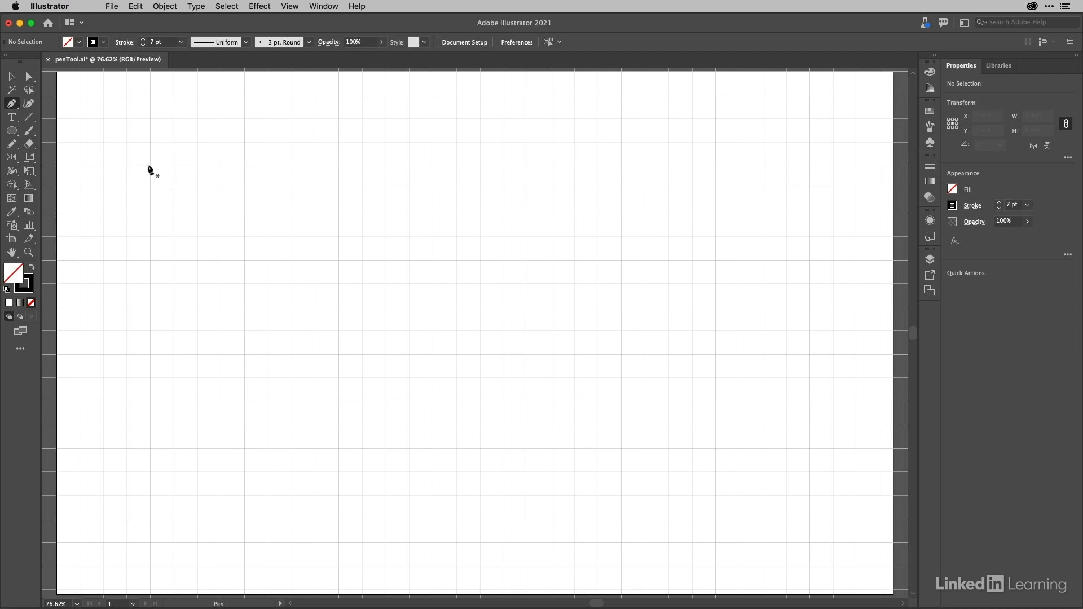
{"action": "left_click", "coordinate": [339, 166]}
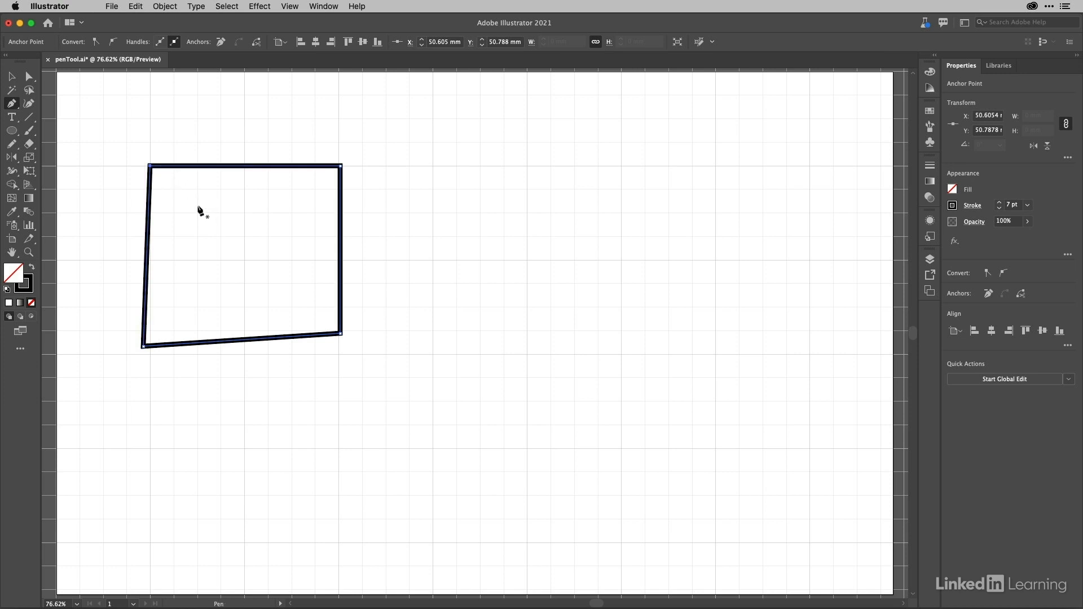
{"action": "mouse_move", "coordinate": [218, 229]}
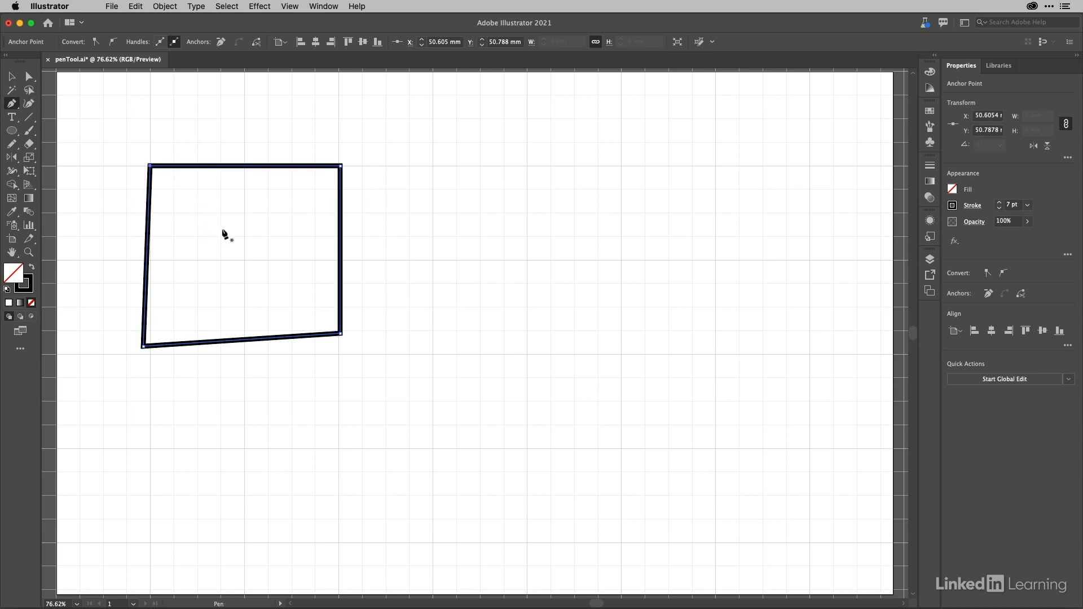
{"action": "mouse_move", "coordinate": [230, 221]}
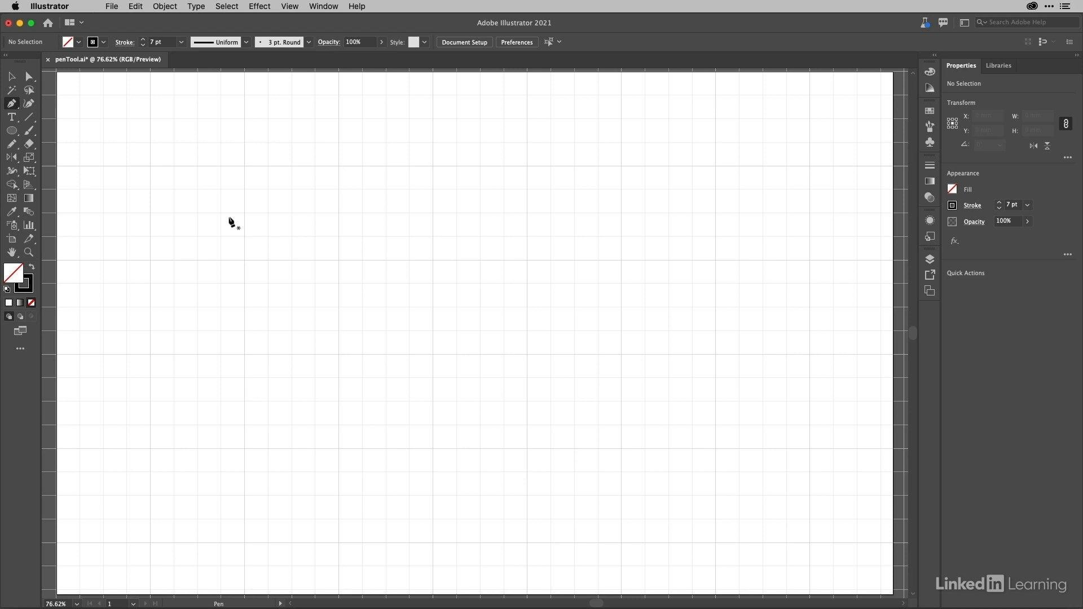
{"action": "mouse_move", "coordinate": [498, 360]}
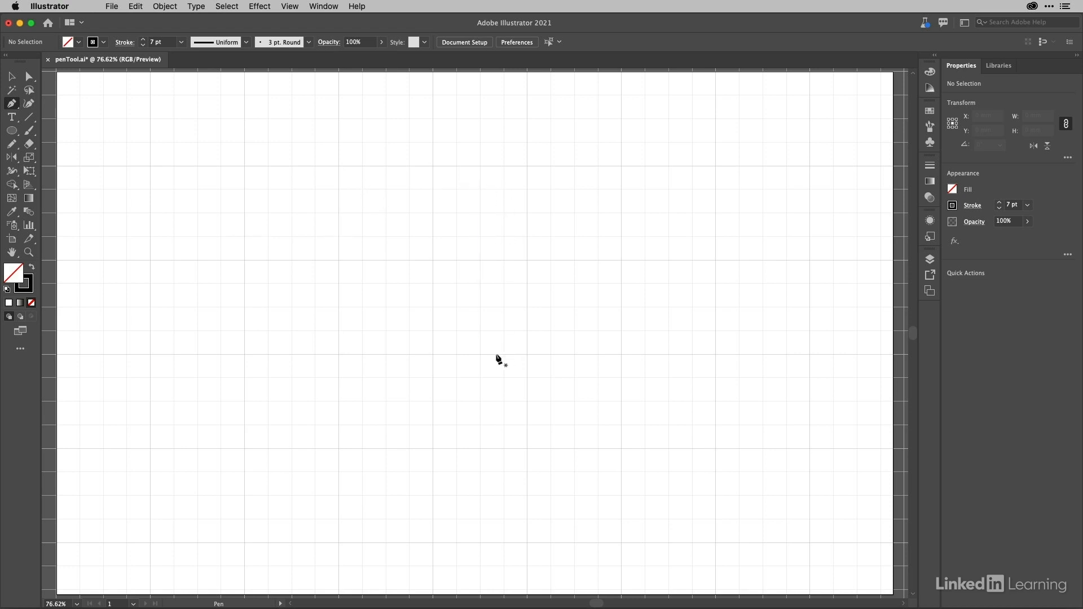
{"action": "mouse_move", "coordinate": [371, 210]}
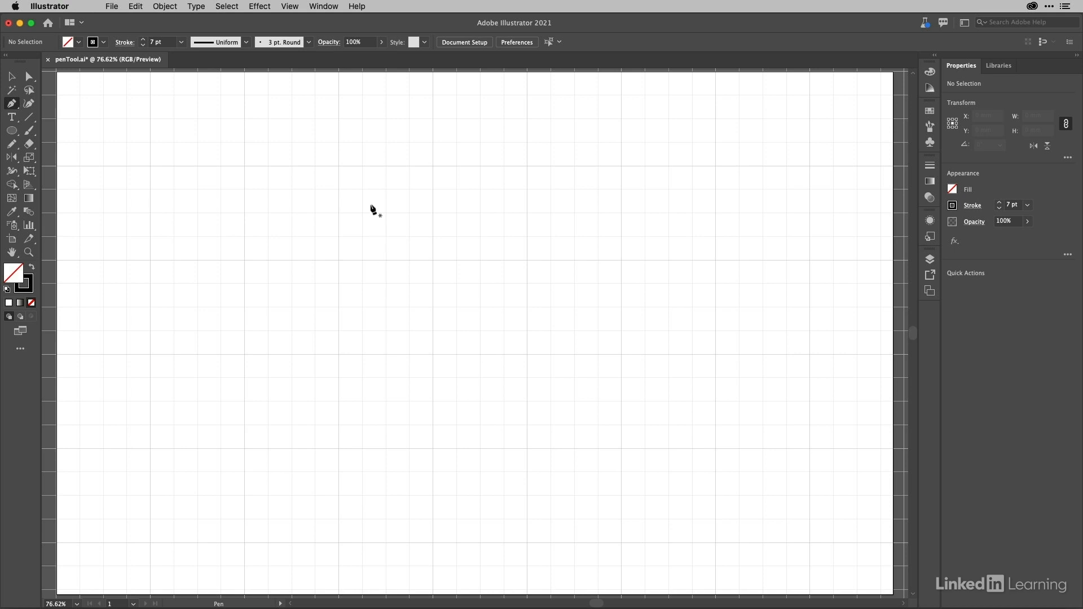
{"action": "mouse_move", "coordinate": [449, 206]}
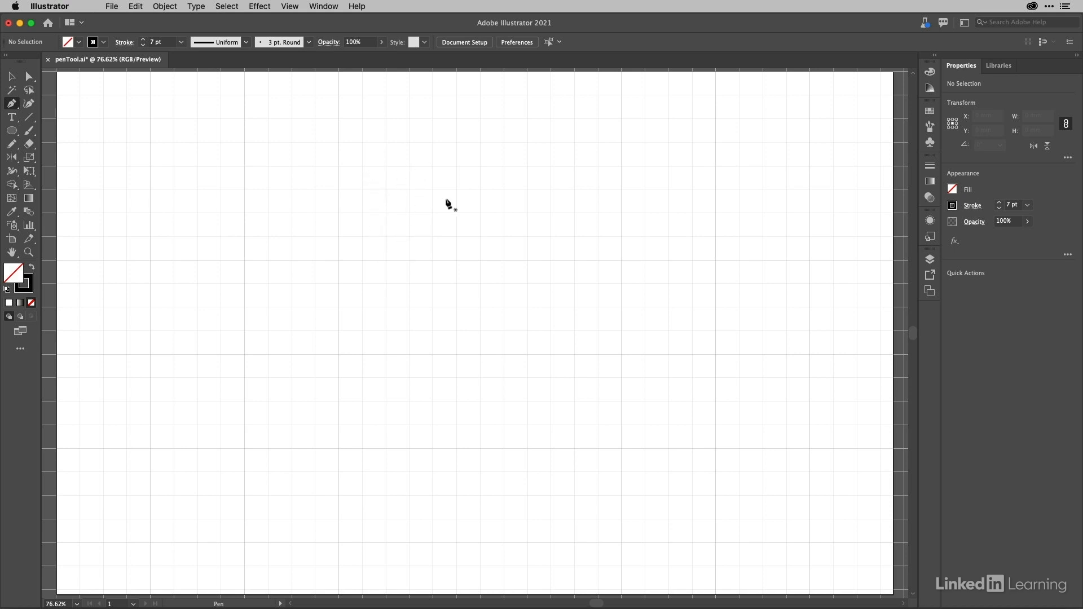
{"action": "mouse_move", "coordinate": [455, 227]}
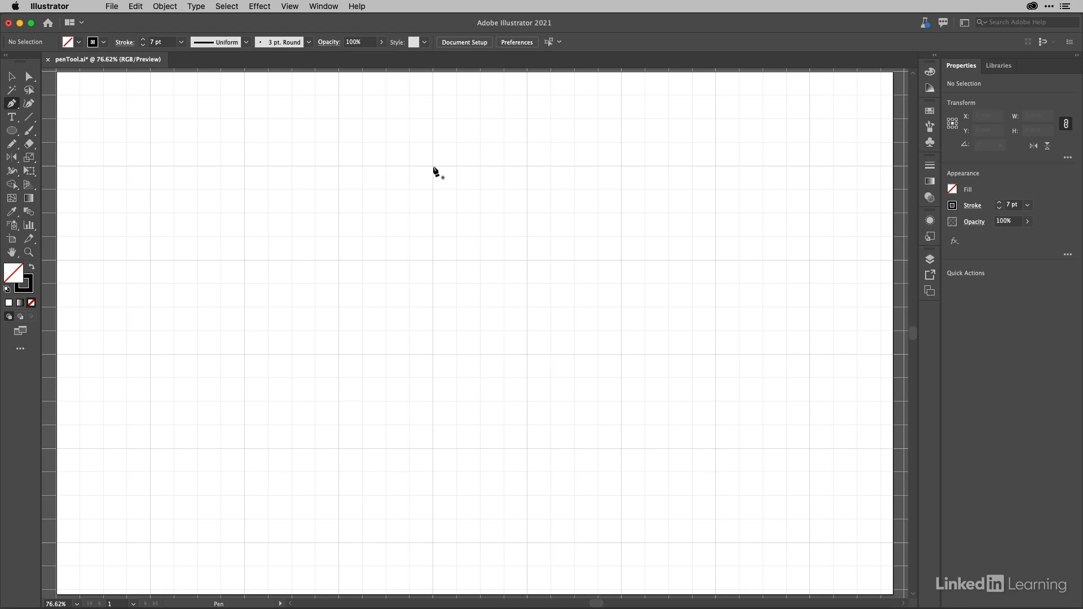
Step: Pen-draw a thick four-anchor circle with curved handles, closing it at the top point
{"action": "left_click", "coordinate": [445, 166]}
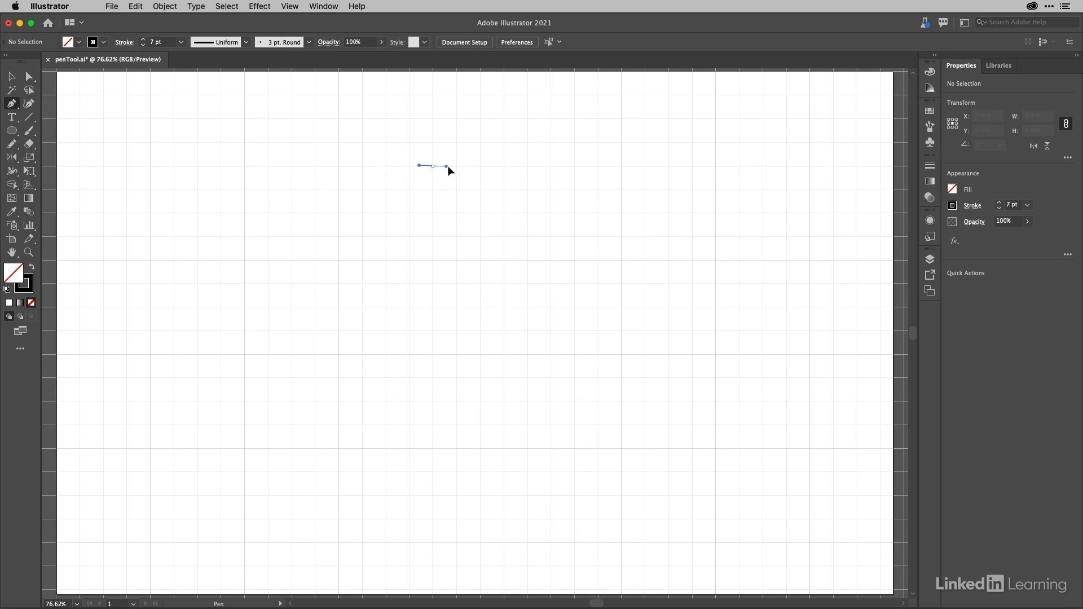
{"action": "left_click", "coordinate": [487, 167]}
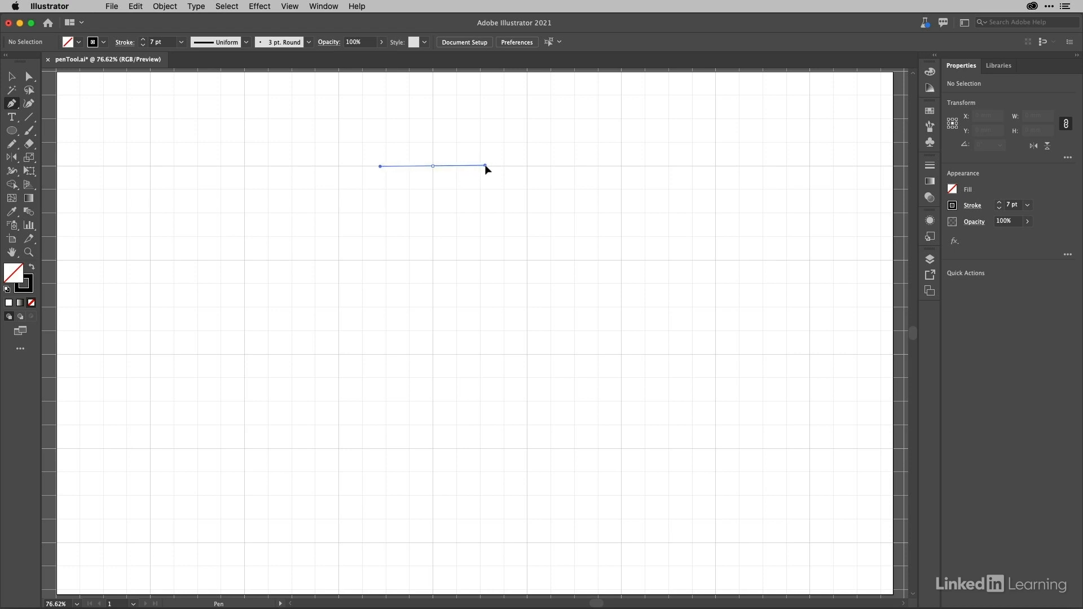
{"action": "left_click", "coordinate": [433, 166]}
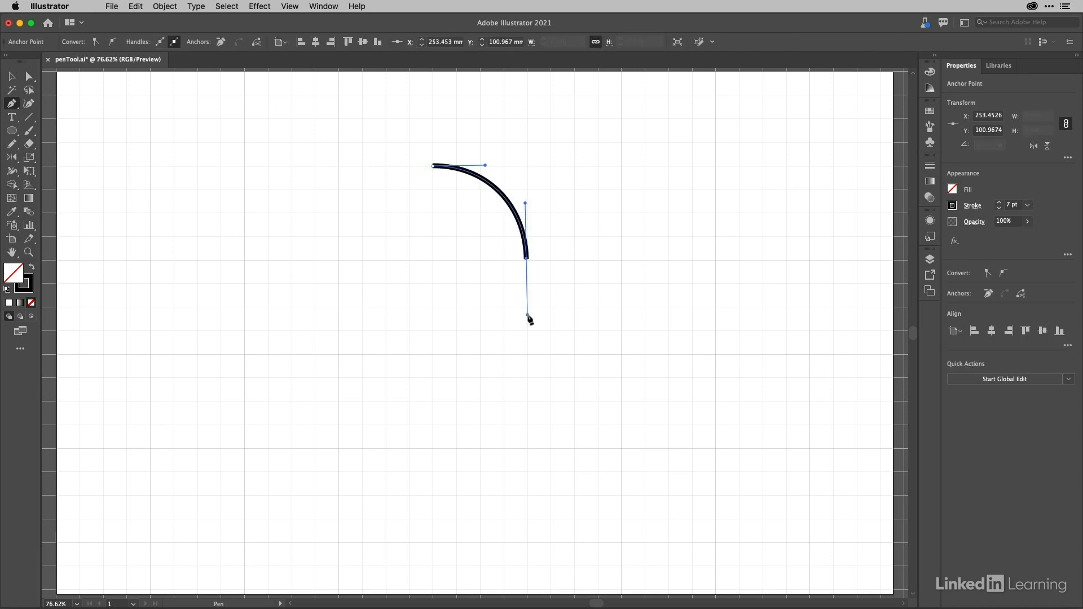
{"action": "left_click_drag", "start_coordinate": [529, 319], "coordinate": [434, 356]}
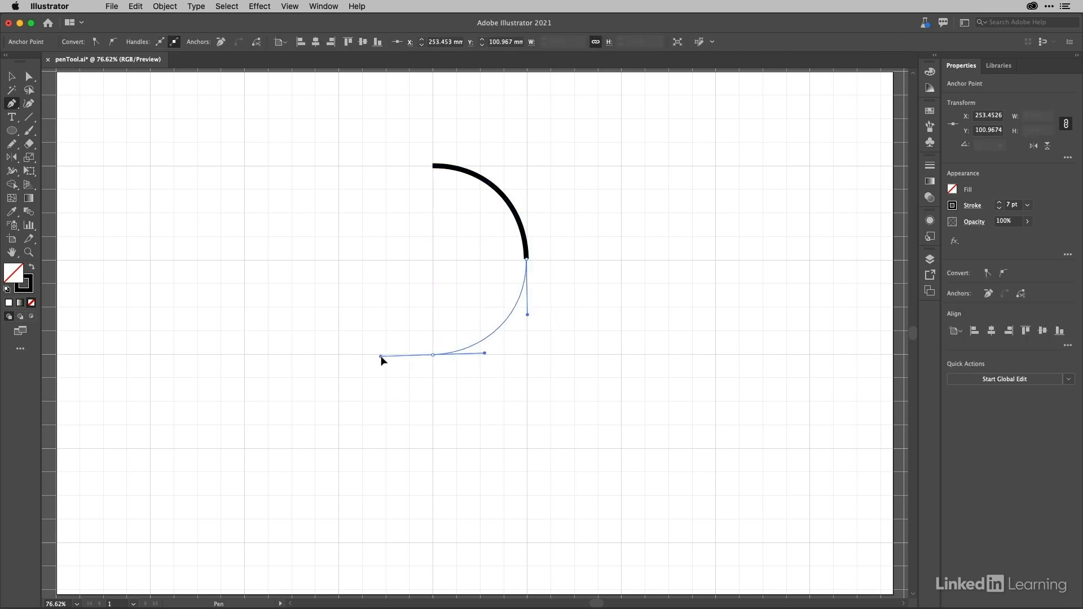
{"action": "left_click_drag", "start_coordinate": [434, 354], "coordinate": [345, 276]}
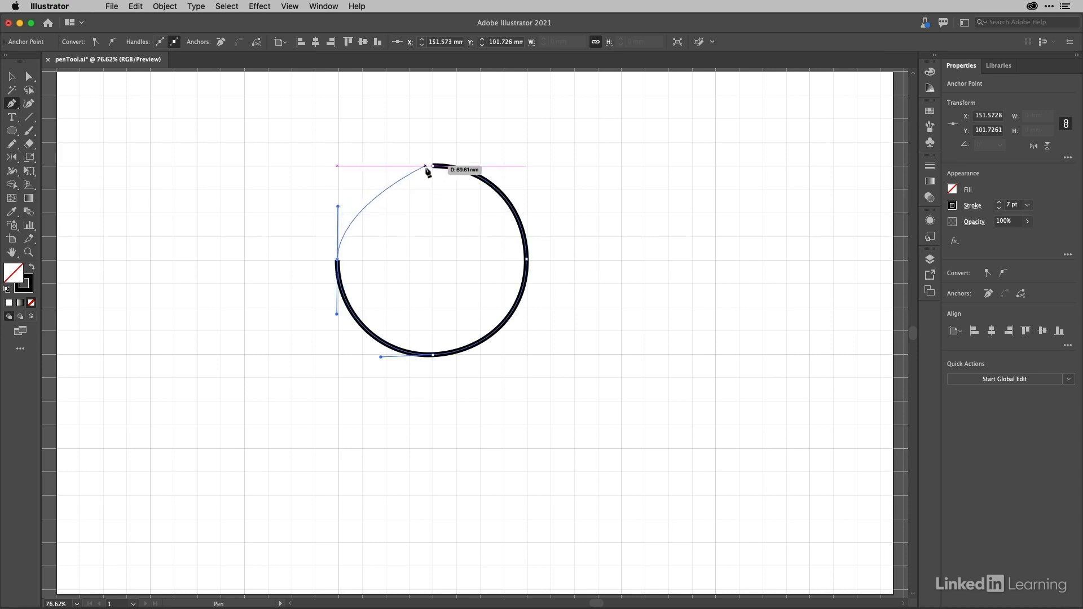
{"action": "left_click", "coordinate": [432, 166]}
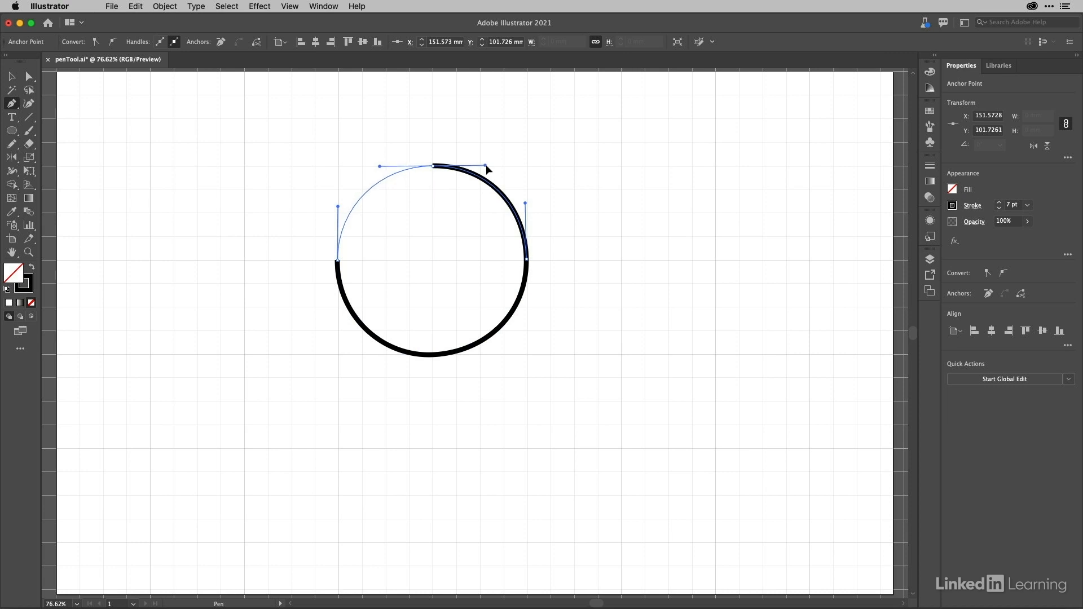
{"action": "left_click", "coordinate": [433, 166]}
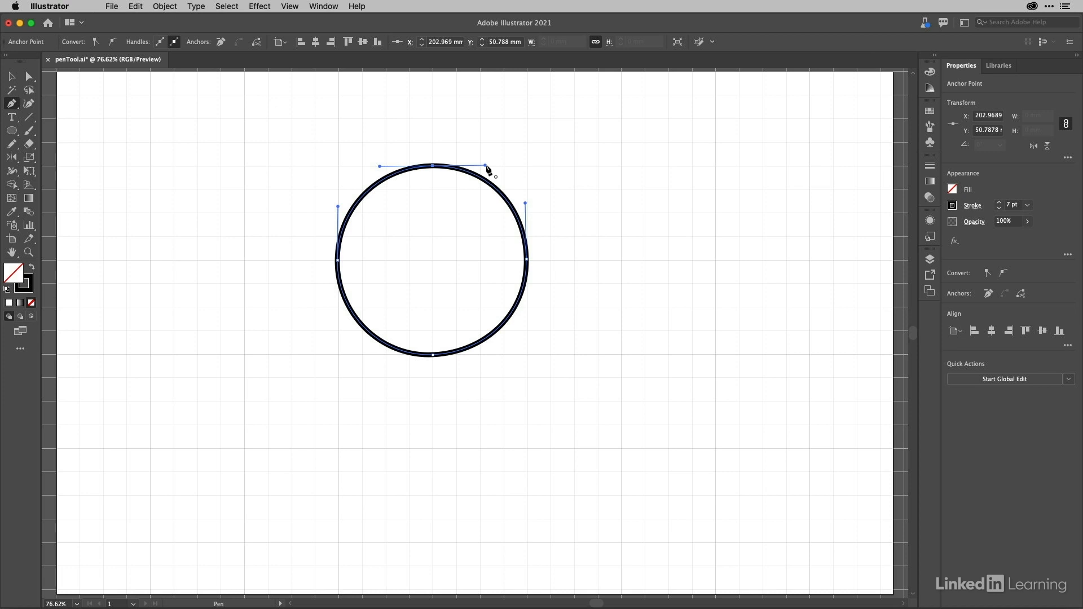
Step: Bend the circle's top curve by dragging its handle with temporary Direct Selection
{"action": "key", "text": "cmd"}
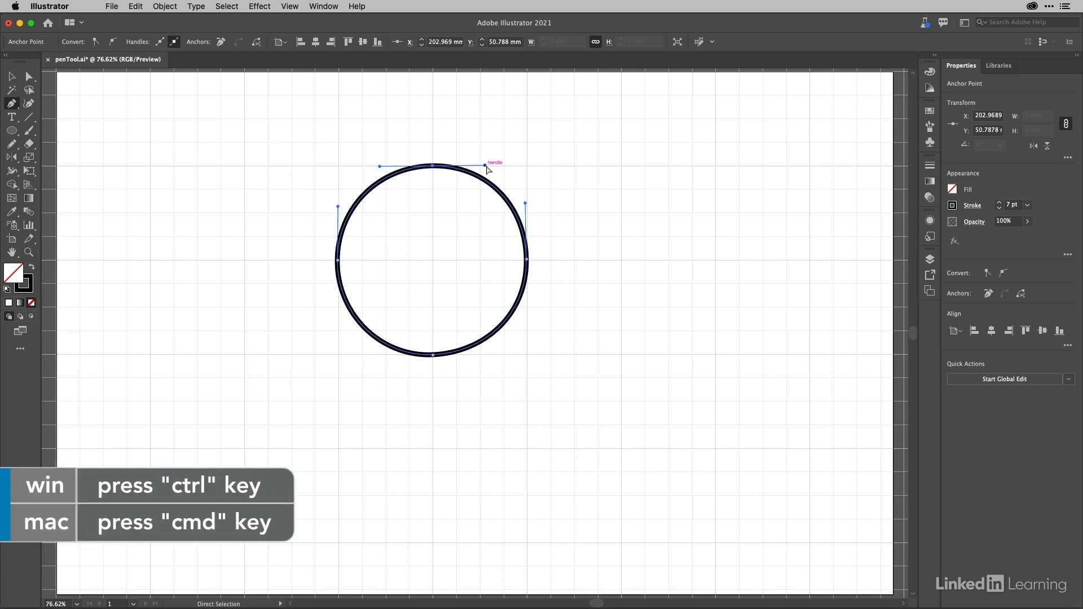
{"action": "left_click_drag", "start_coordinate": [494, 164], "coordinate": [485, 190]}
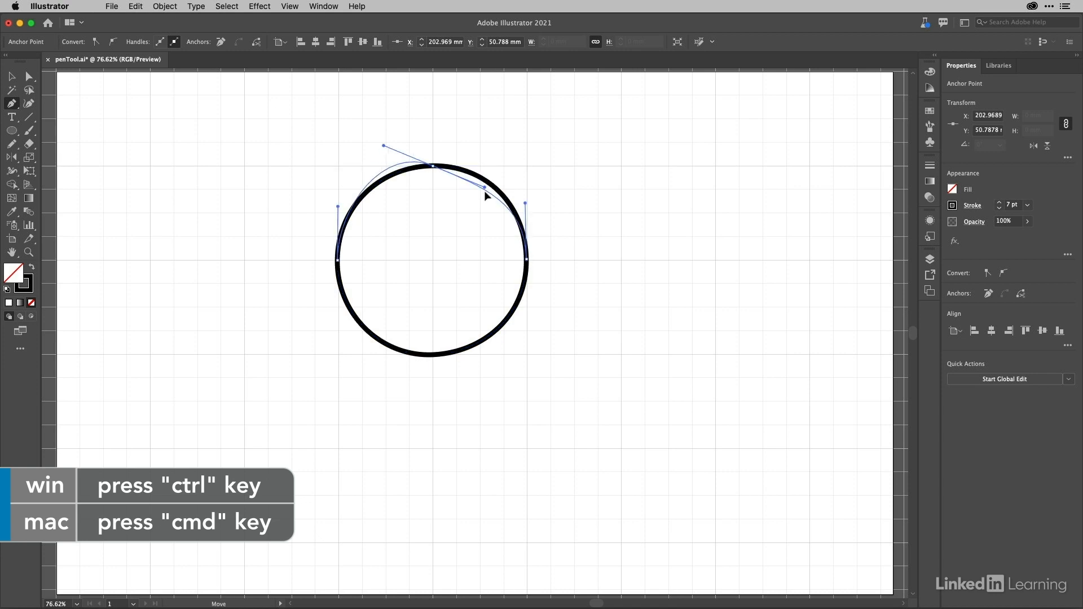
{"action": "left_click_drag", "start_coordinate": [483, 190], "coordinate": [483, 138]}
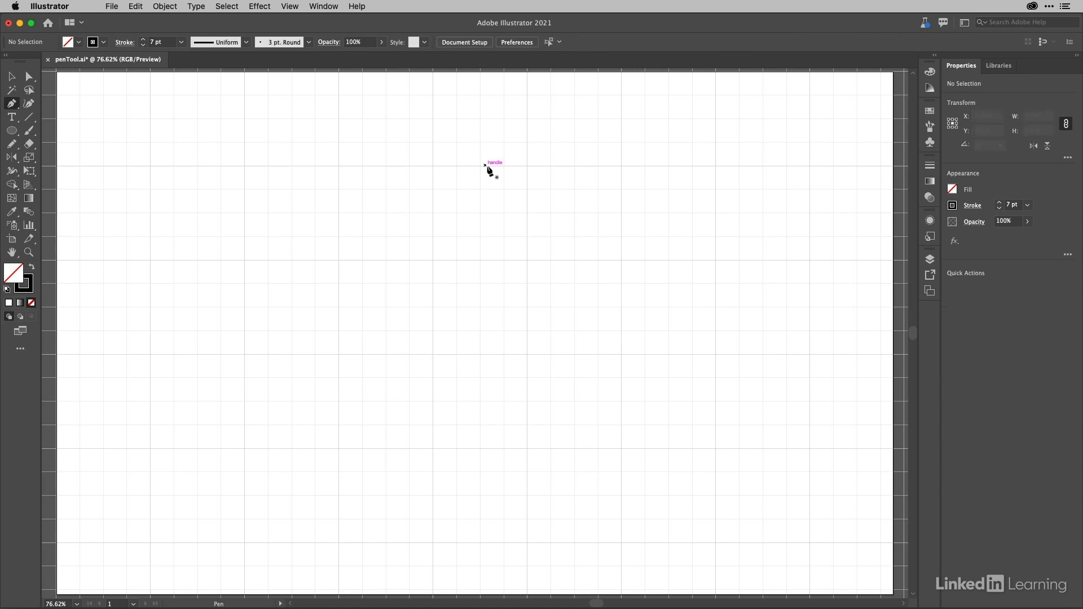
{"action": "mouse_move", "coordinate": [168, 358]}
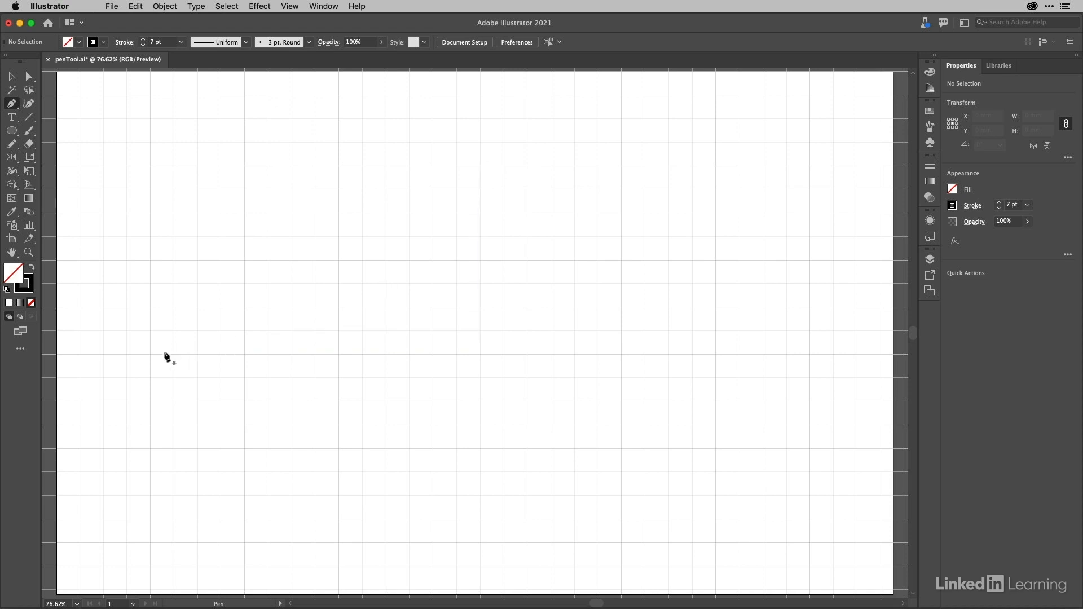
{"action": "mouse_move", "coordinate": [152, 360]}
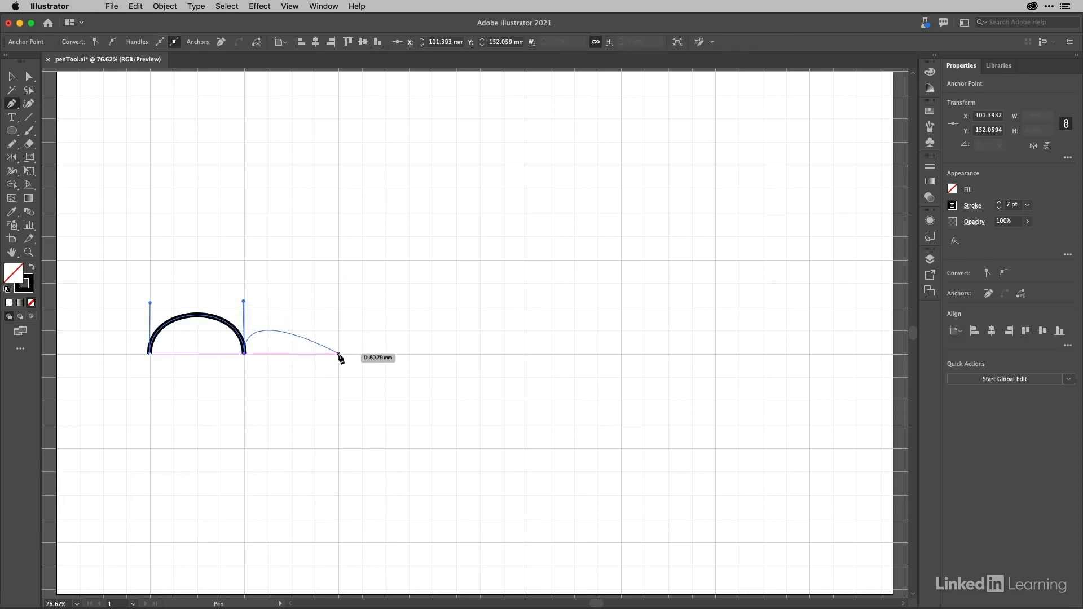
Step: Add the second and third arches along the baseline with click-dragged anchors
{"action": "left_click_drag", "start_coordinate": [338, 357], "coordinate": [338, 380]}
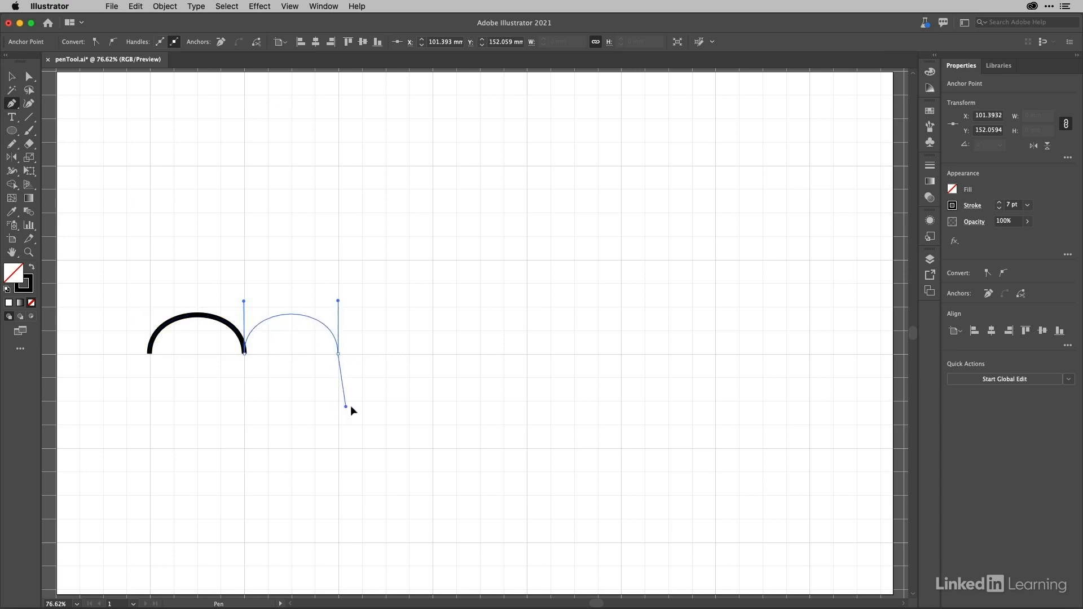
{"action": "left_click_drag", "start_coordinate": [346, 406], "coordinate": [338, 304]}
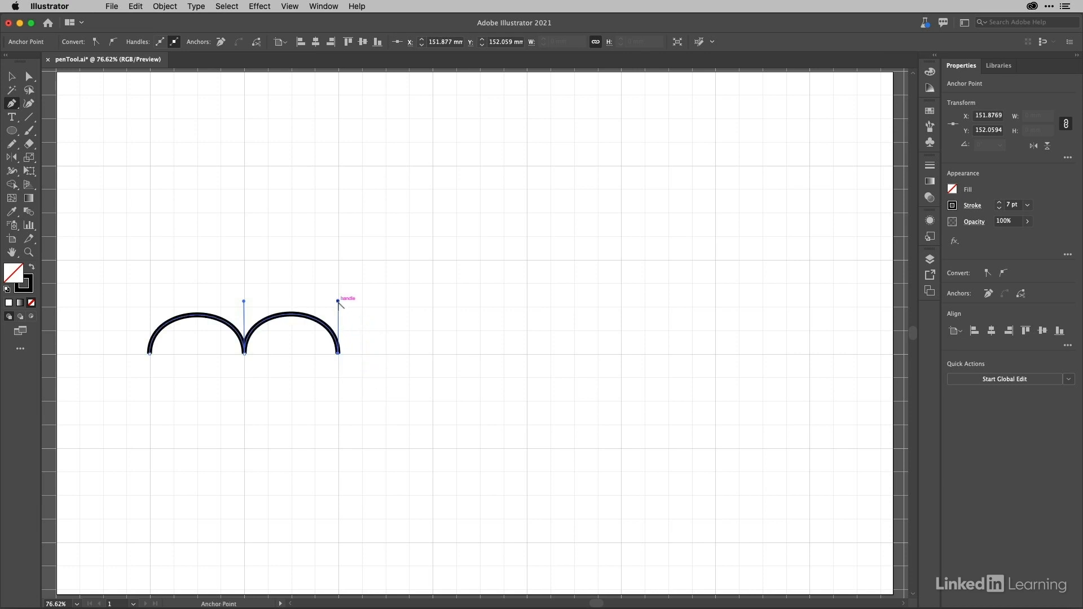
{"action": "left_click_drag", "start_coordinate": [338, 303], "coordinate": [434, 357]}
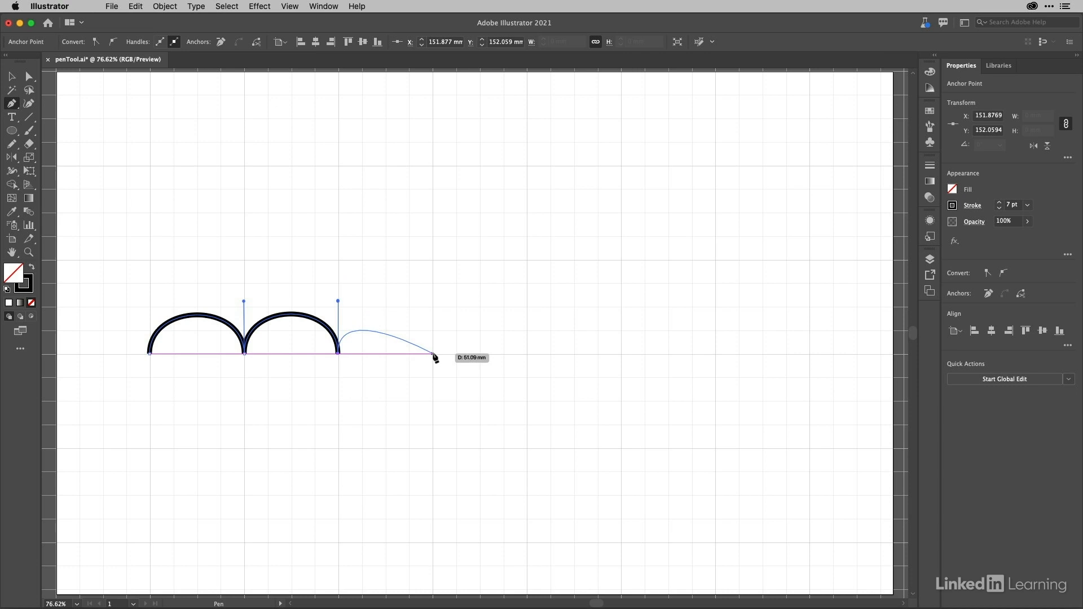
{"action": "left_click_drag", "start_coordinate": [431, 352], "coordinate": [434, 409]}
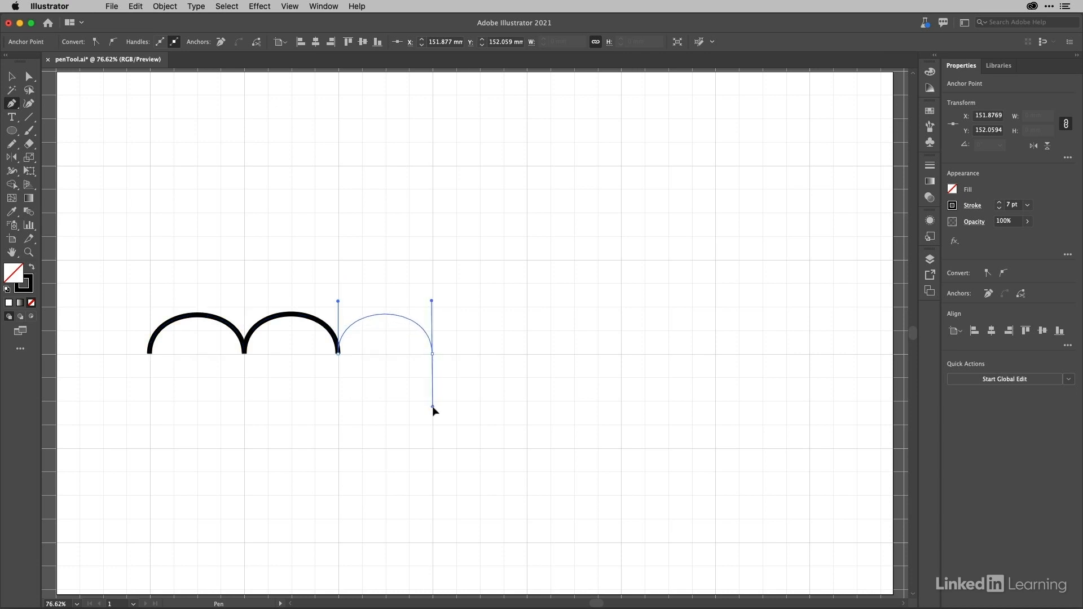
{"action": "left_click_drag", "start_coordinate": [431, 352], "coordinate": [433, 409]}
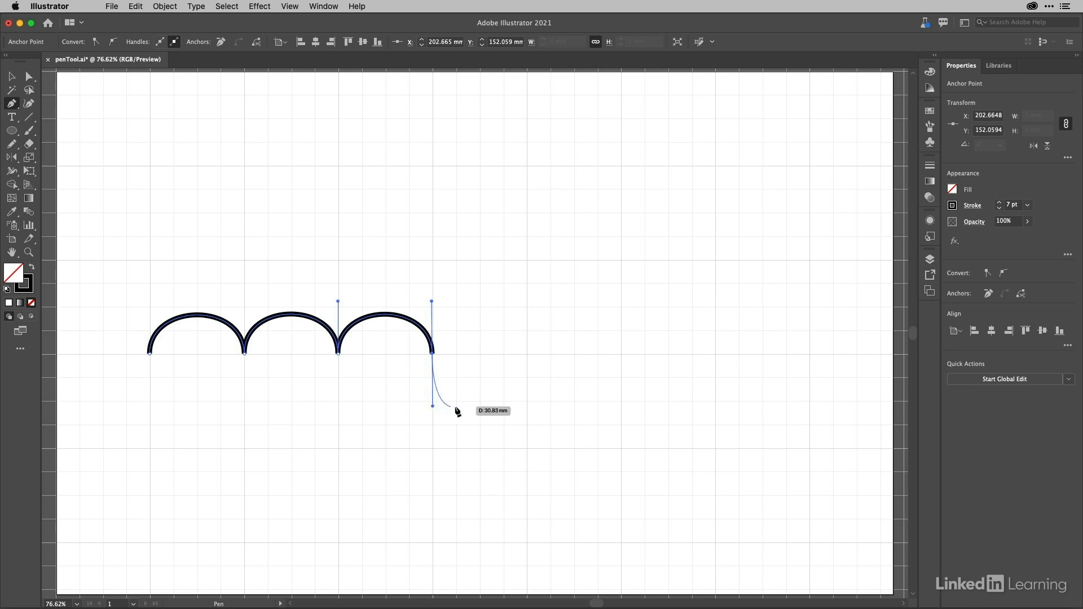
{"action": "mouse_move", "coordinate": [432, 354]}
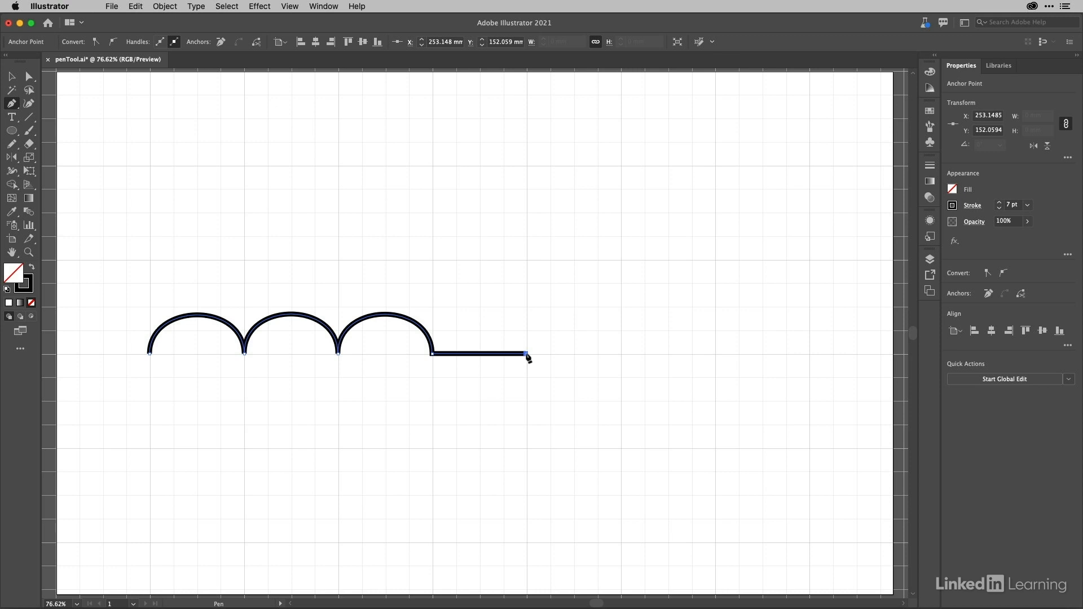
{"action": "mouse_move", "coordinate": [542, 371]}
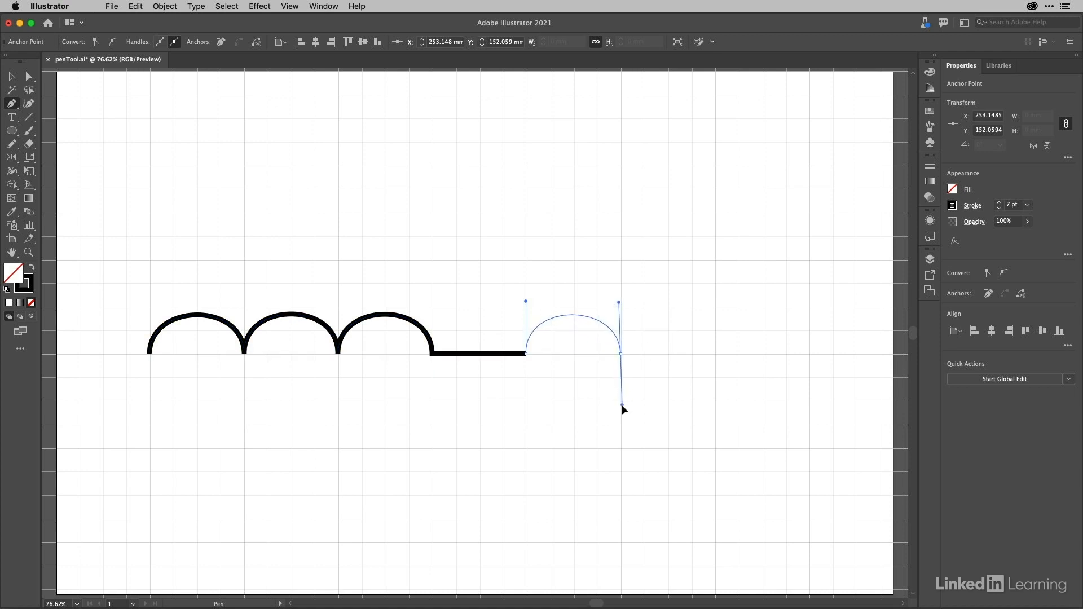
Step: Curve another arch onto the path after the flat baseline stretch
{"action": "left_click_drag", "start_coordinate": [618, 352], "coordinate": [622, 406]}
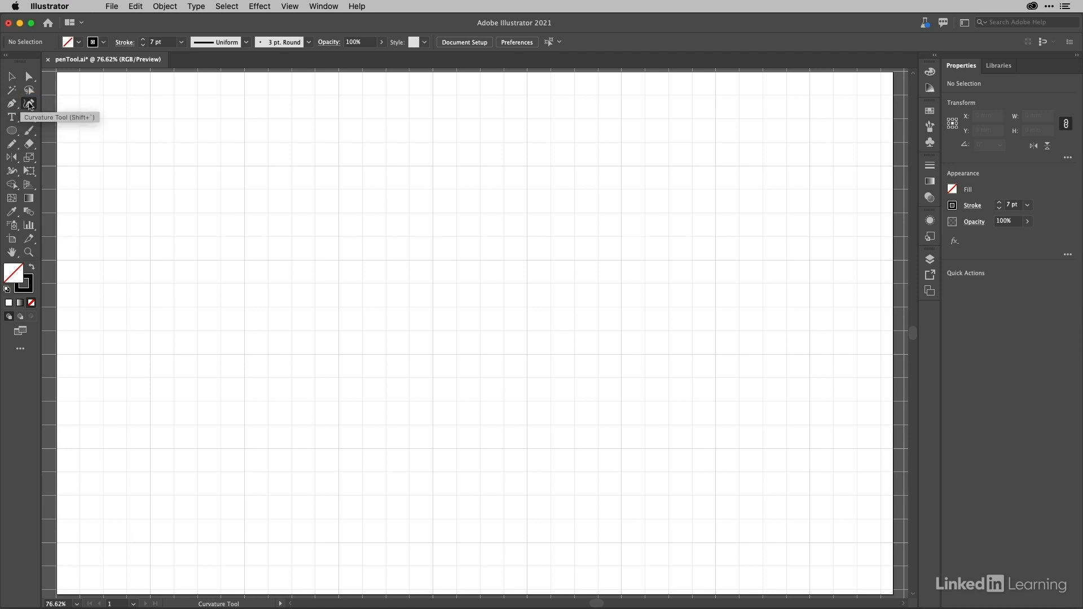
{"action": "mouse_move", "coordinate": [495, 268]}
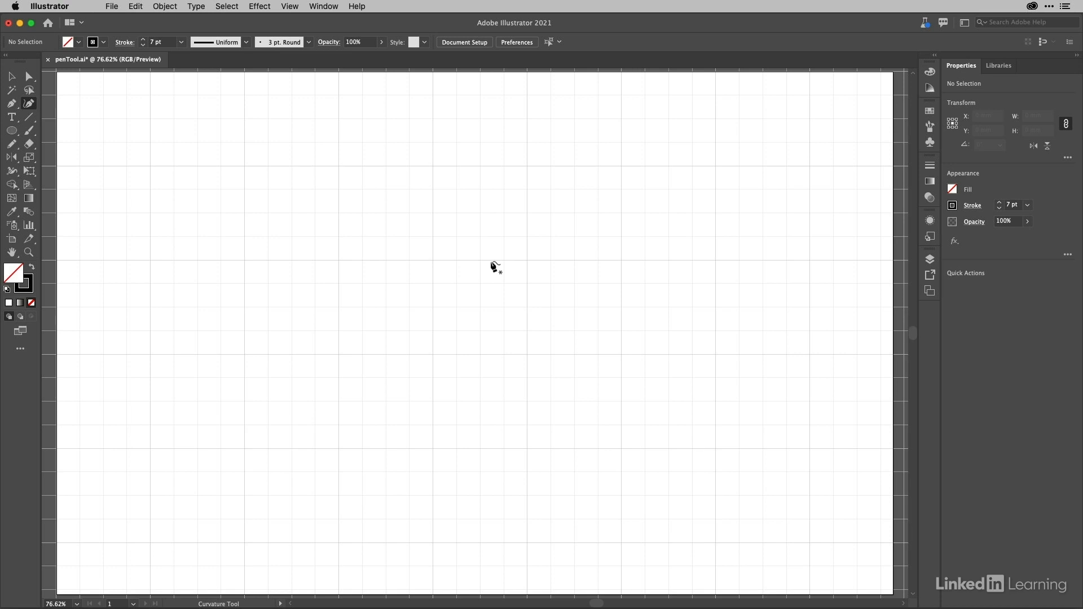
{"action": "mouse_move", "coordinate": [425, 238]}
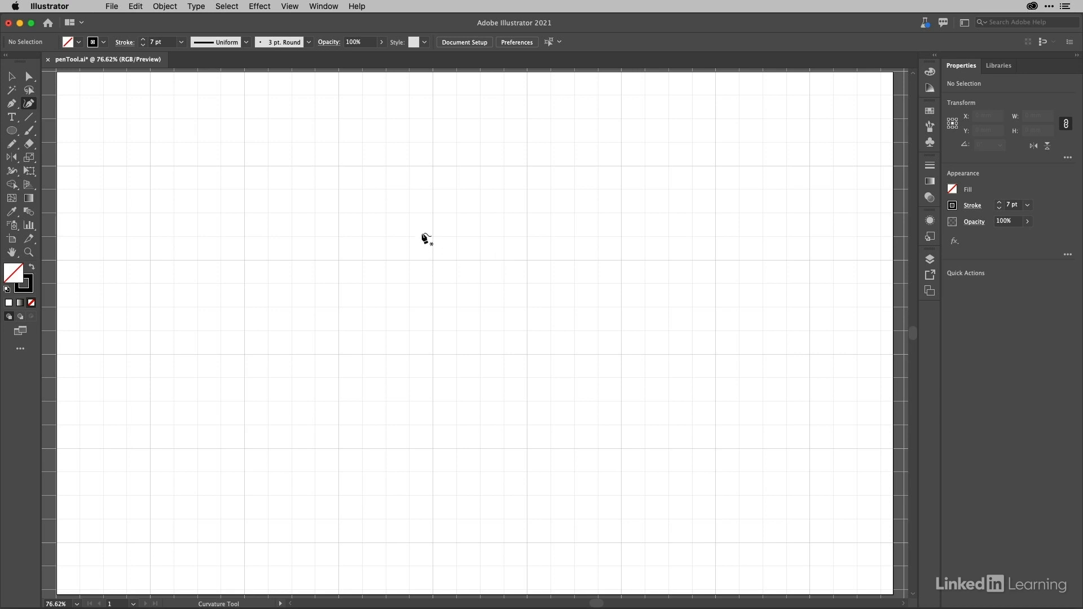
{"action": "mouse_move", "coordinate": [342, 171]}
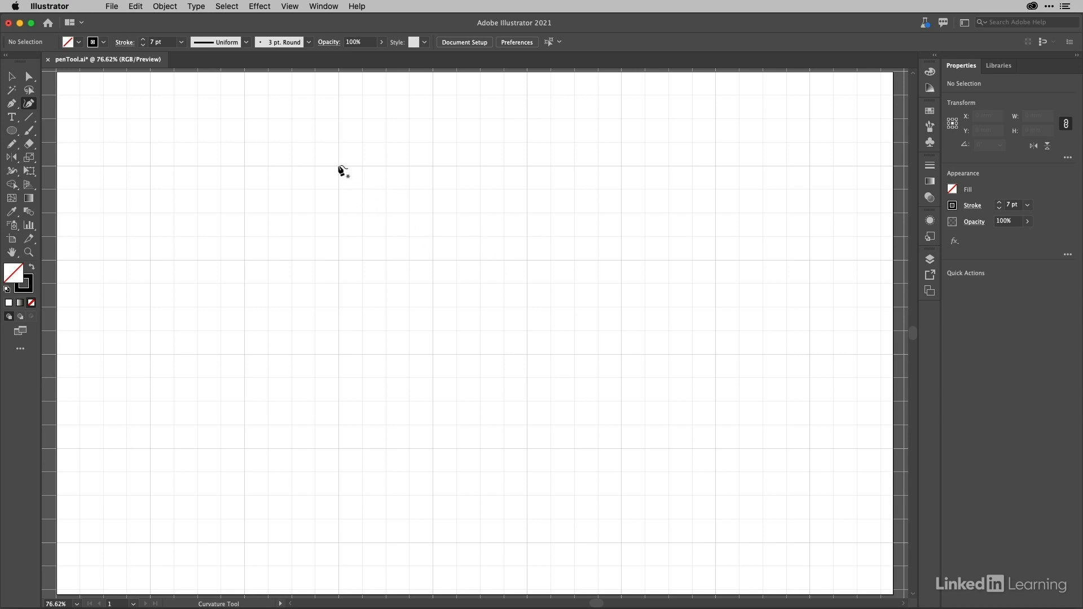
Step: Place the top and right-hand points of a new Curvature-tool circle
{"action": "left_click", "coordinate": [338, 164]}
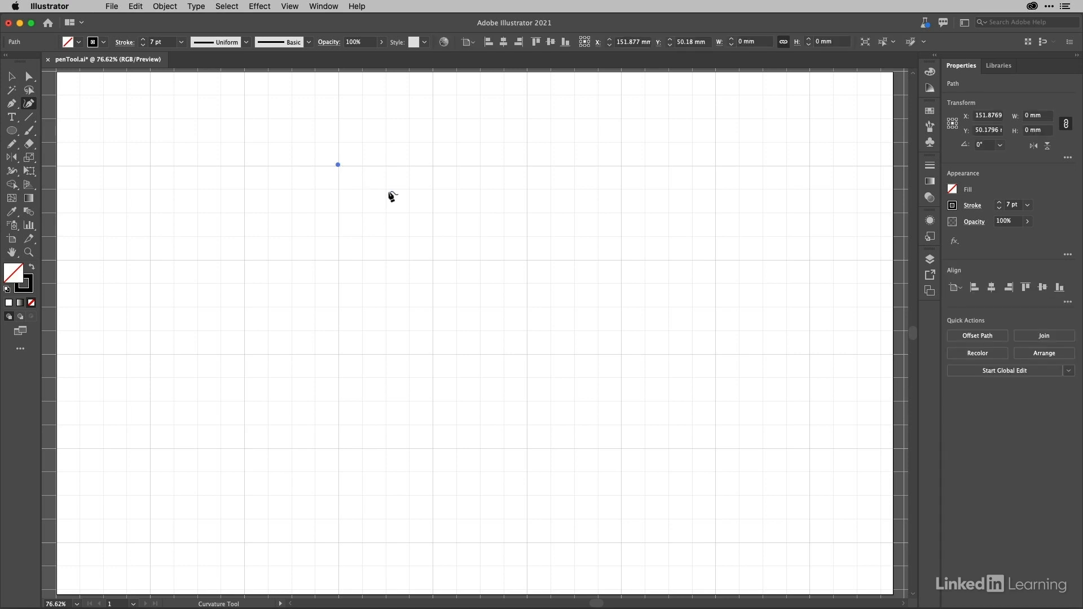
{"action": "mouse_move", "coordinate": [434, 264]}
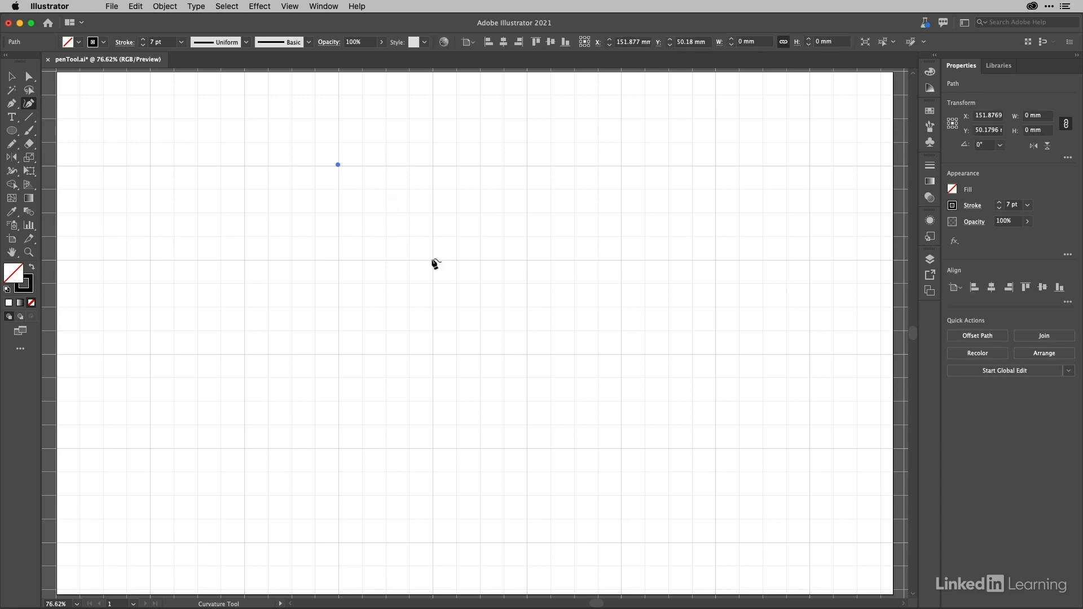
{"action": "left_click", "coordinate": [433, 259]}
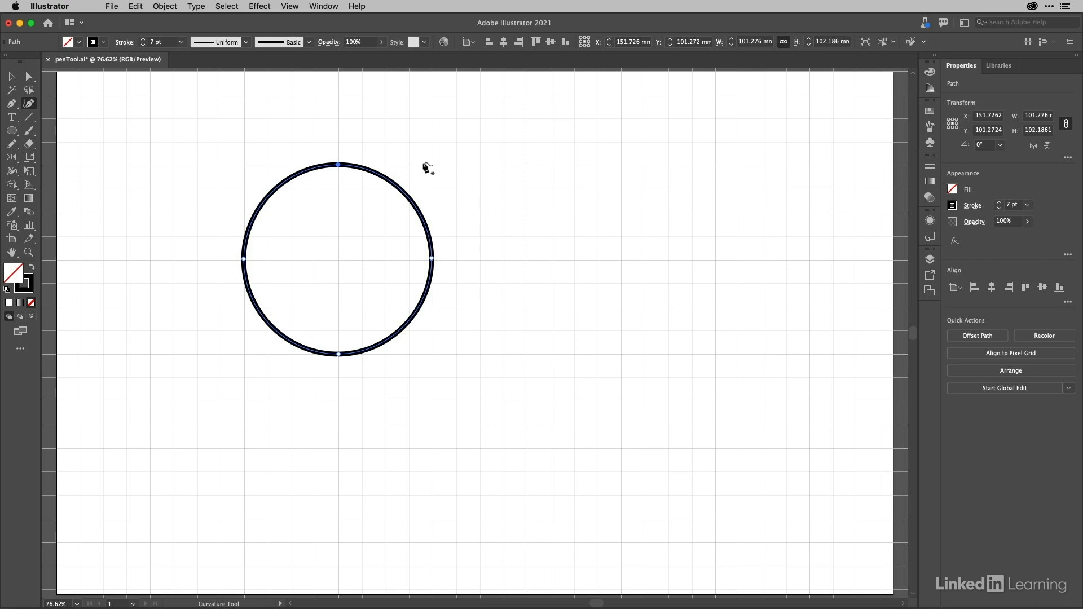
{"action": "mouse_move", "coordinate": [434, 266]}
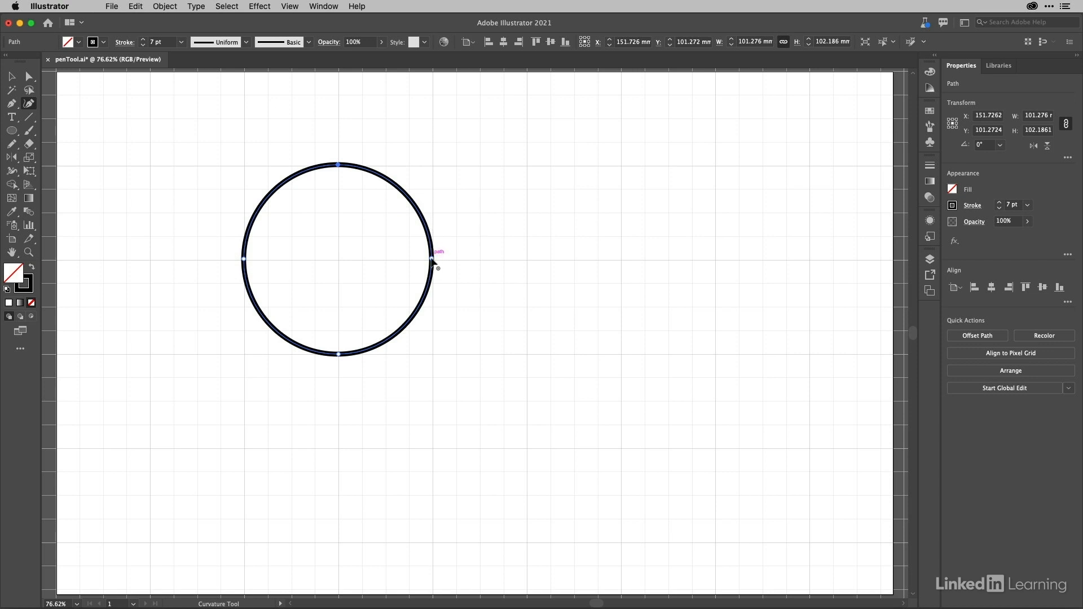
Step: Drag the right, upper and lower-right edges outward to form a lopsided blob
{"action": "left_click_drag", "start_coordinate": [434, 266], "coordinate": [399, 244]}
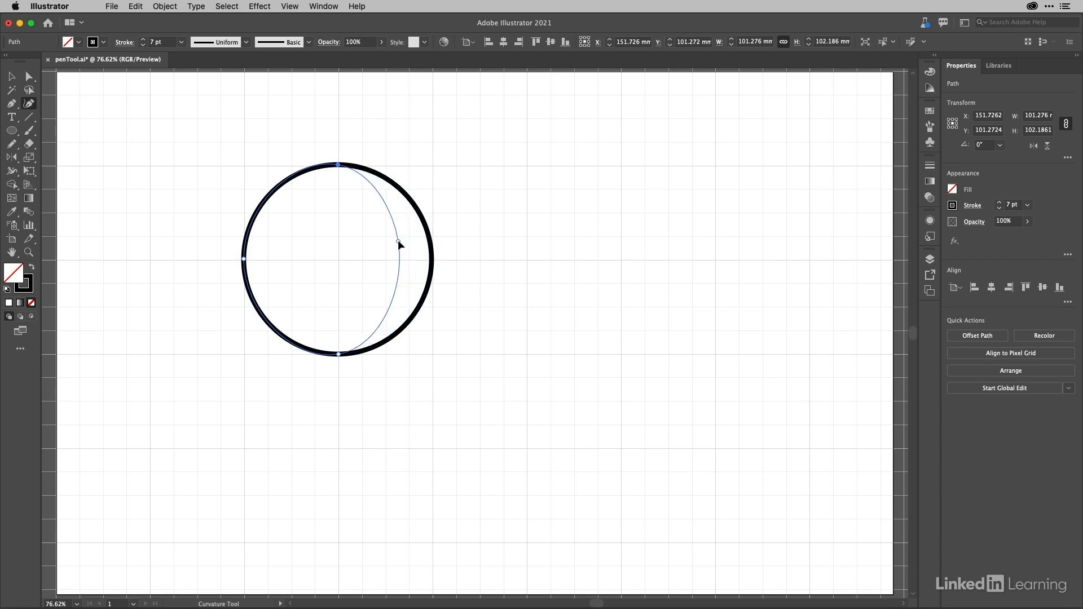
{"action": "left_click_drag", "start_coordinate": [399, 243], "coordinate": [529, 219]}
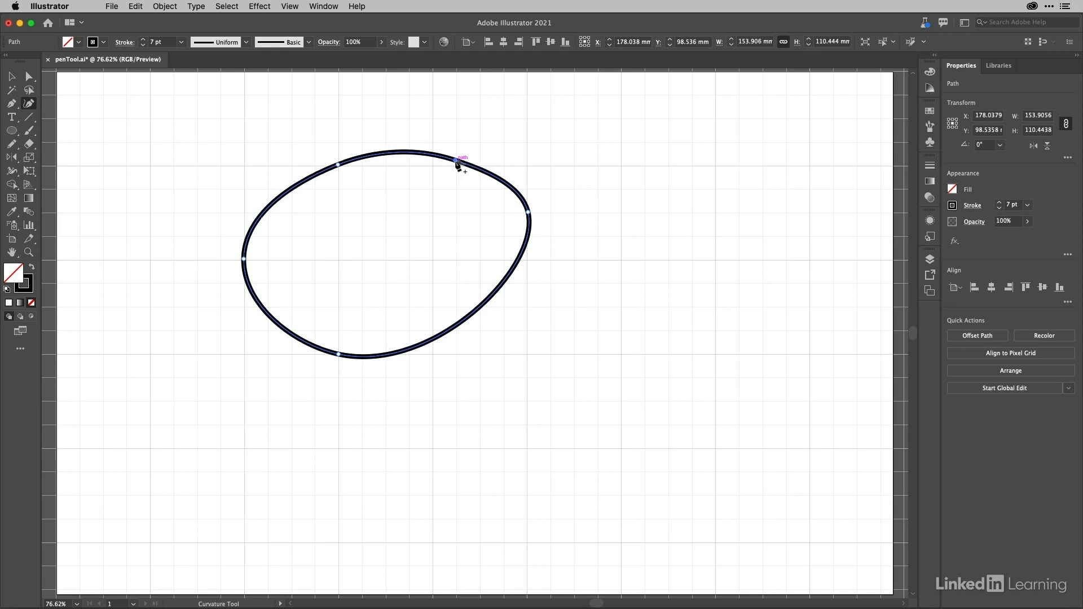
{"action": "left_click_drag", "start_coordinate": [461, 159], "coordinate": [459, 116]}
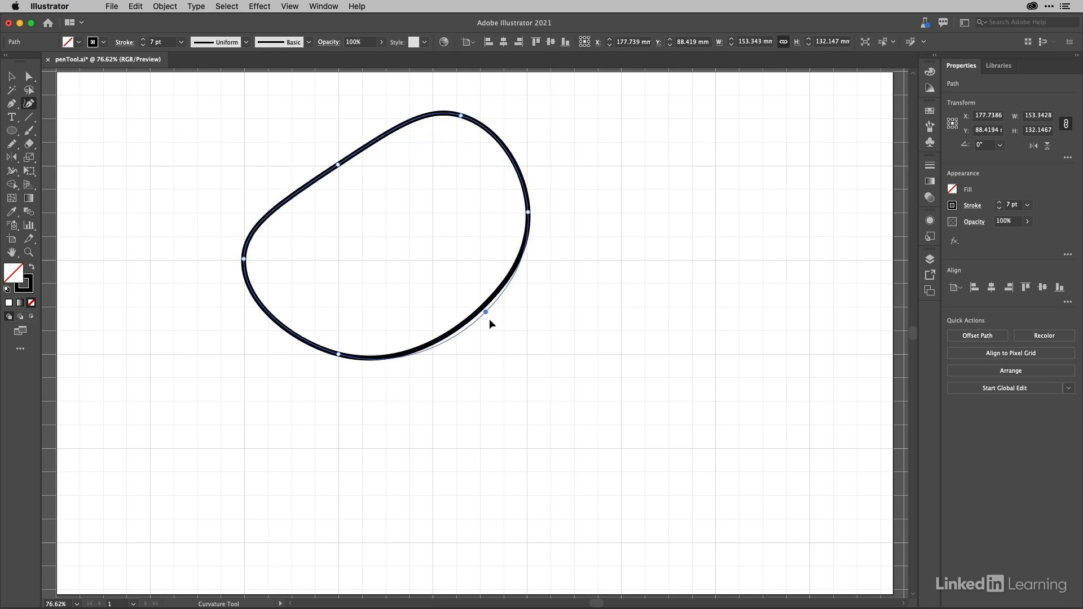
{"action": "left_click_drag", "start_coordinate": [486, 313], "coordinate": [461, 357]}
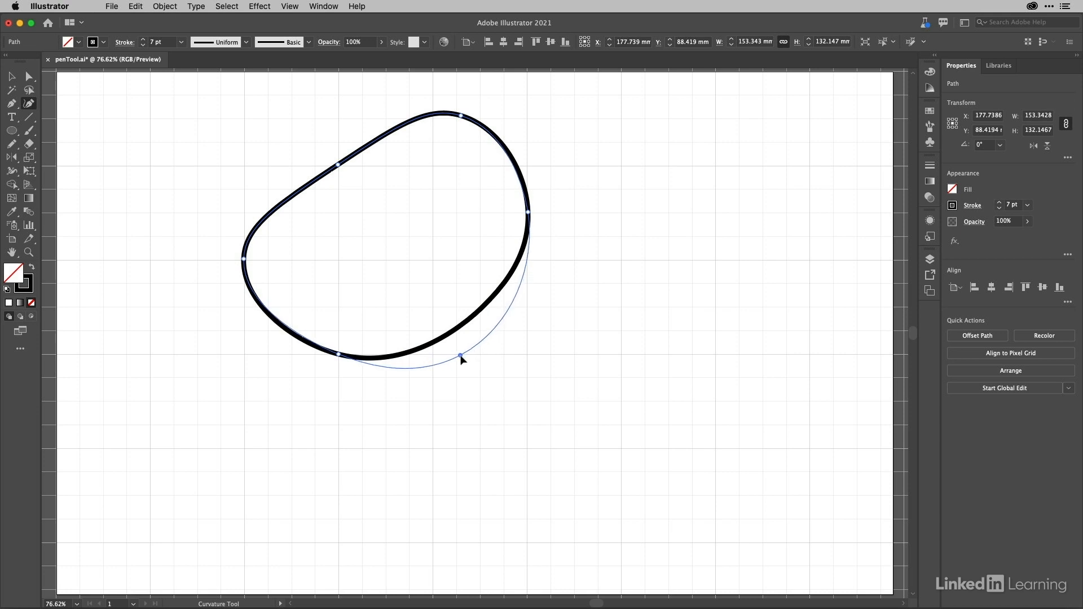
{"action": "left_click_drag", "start_coordinate": [461, 356], "coordinate": [461, 354]}
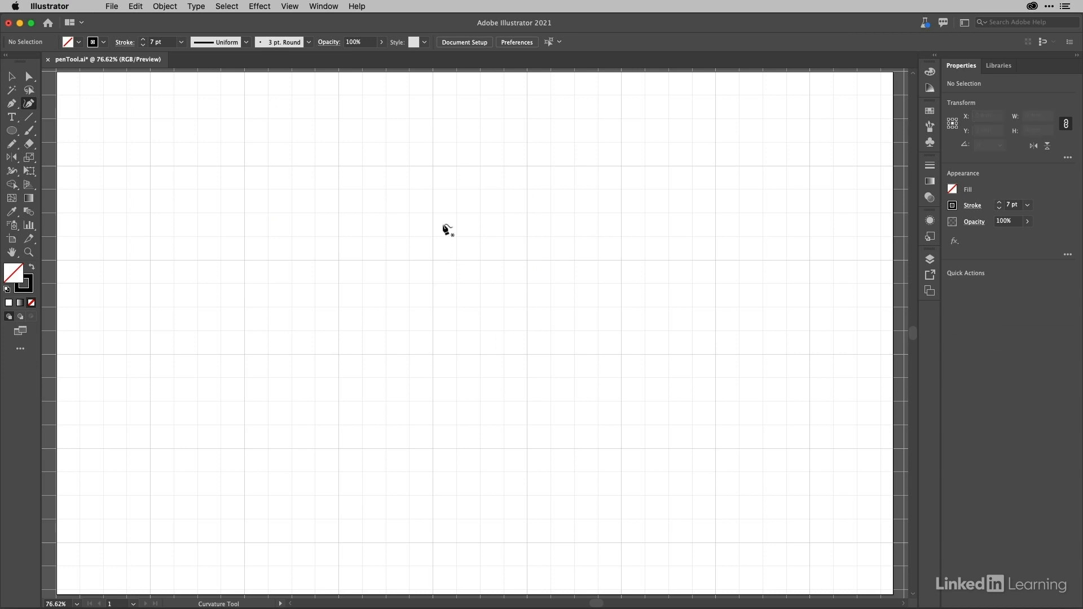
{"action": "mouse_move", "coordinate": [435, 172]}
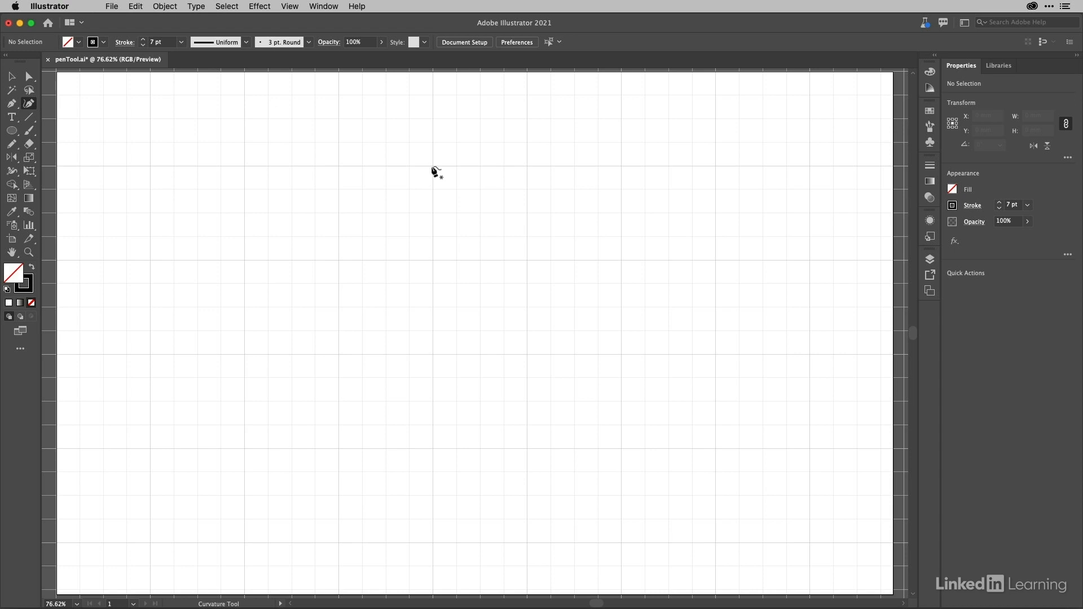
Step: Start a new Curvature-tool shape at the top point and close it there
{"action": "left_click", "coordinate": [433, 172]}
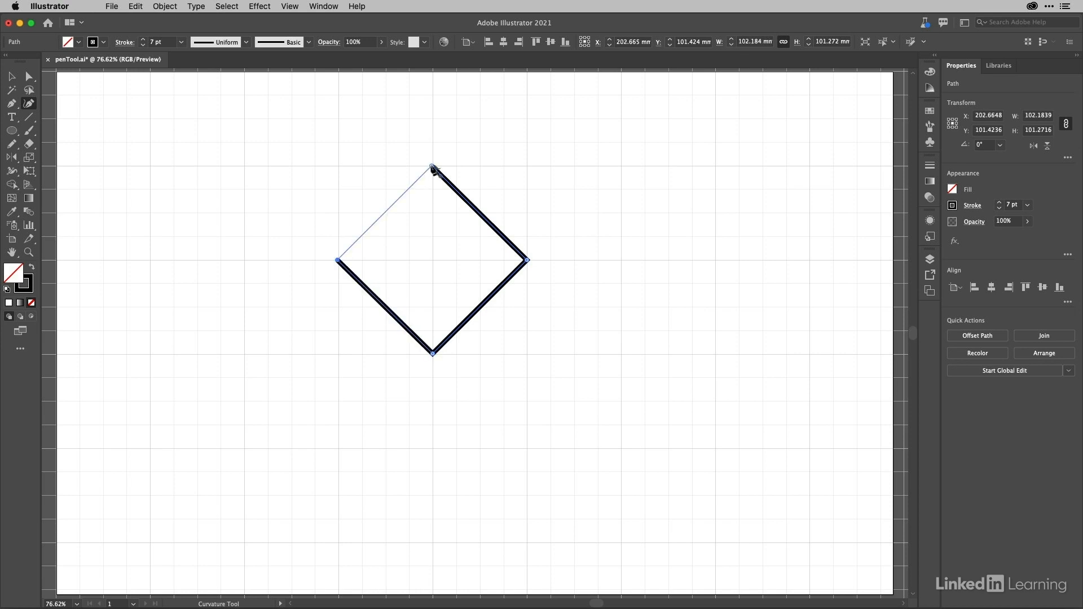
{"action": "left_click", "coordinate": [431, 168]}
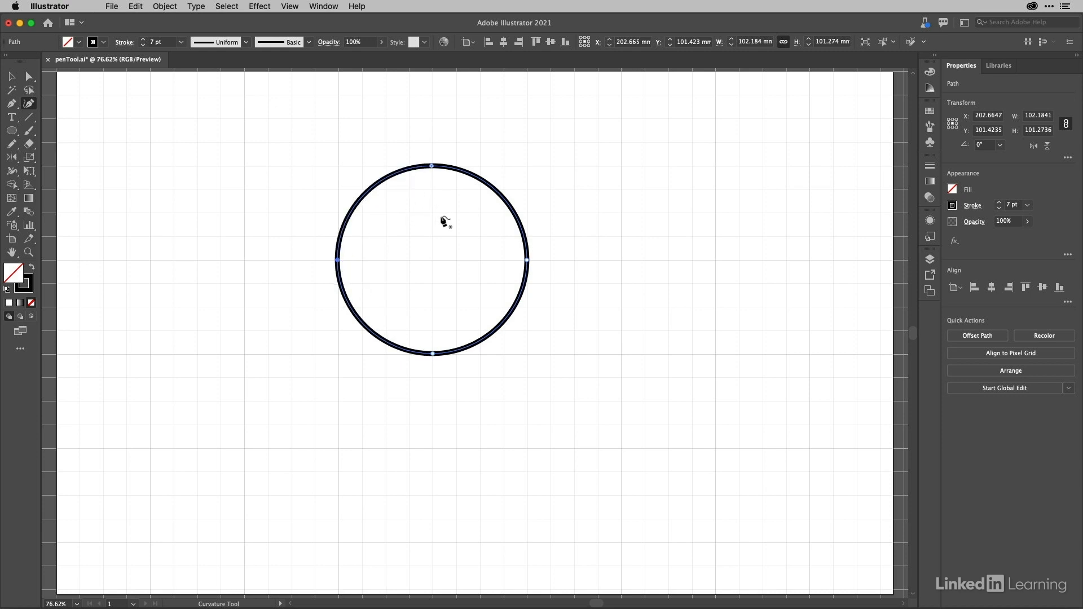
{"action": "mouse_move", "coordinate": [523, 224]}
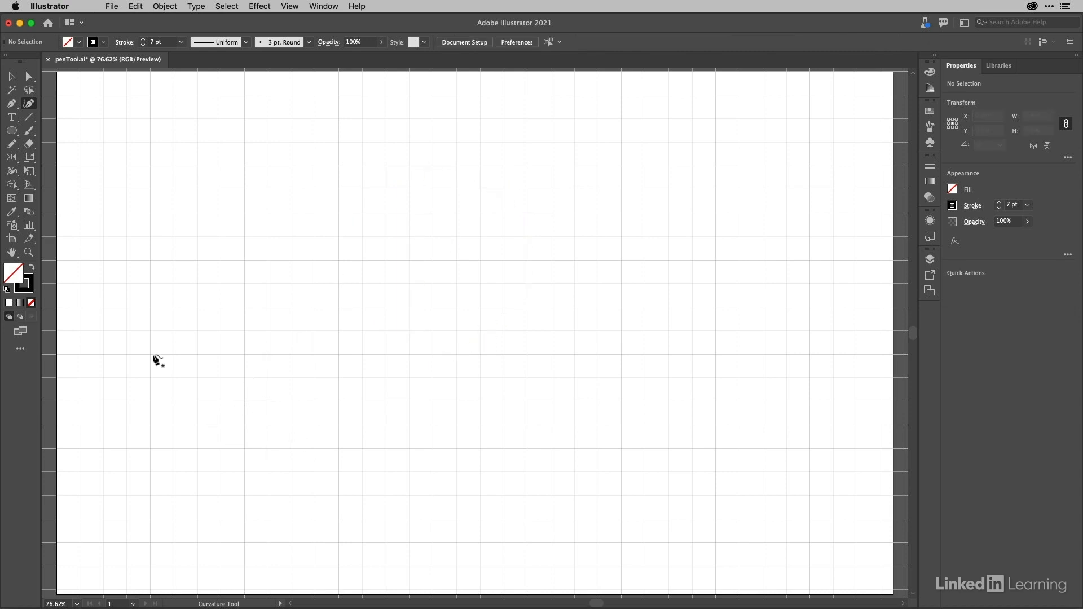
Step: Click seven Curvature-tool points from the left baseline, building a row of arches rightward
{"action": "left_click", "coordinate": [150, 354]}
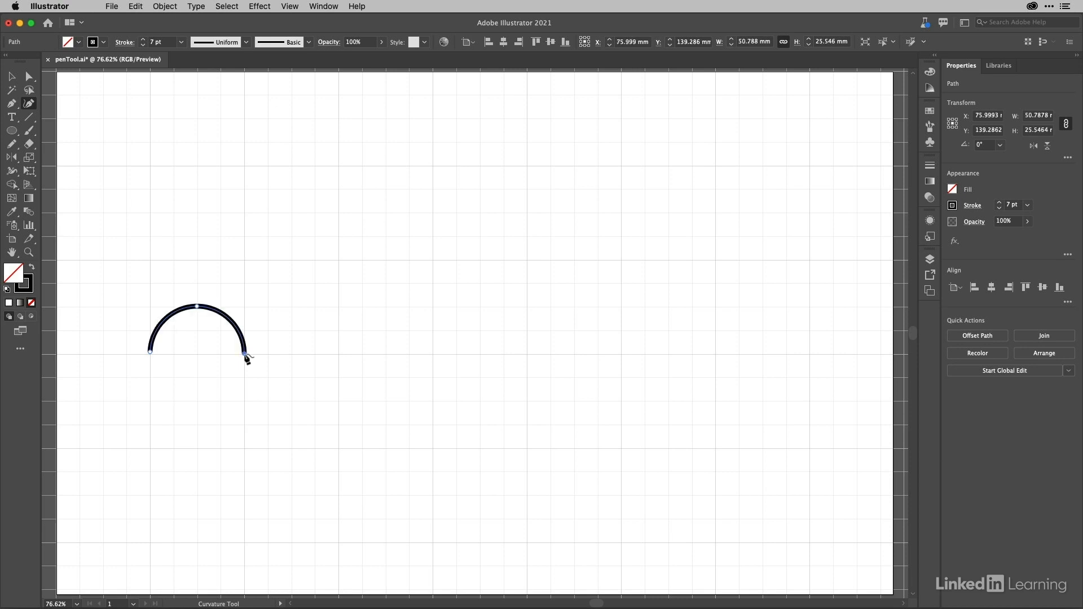
{"action": "left_click", "coordinate": [292, 307]}
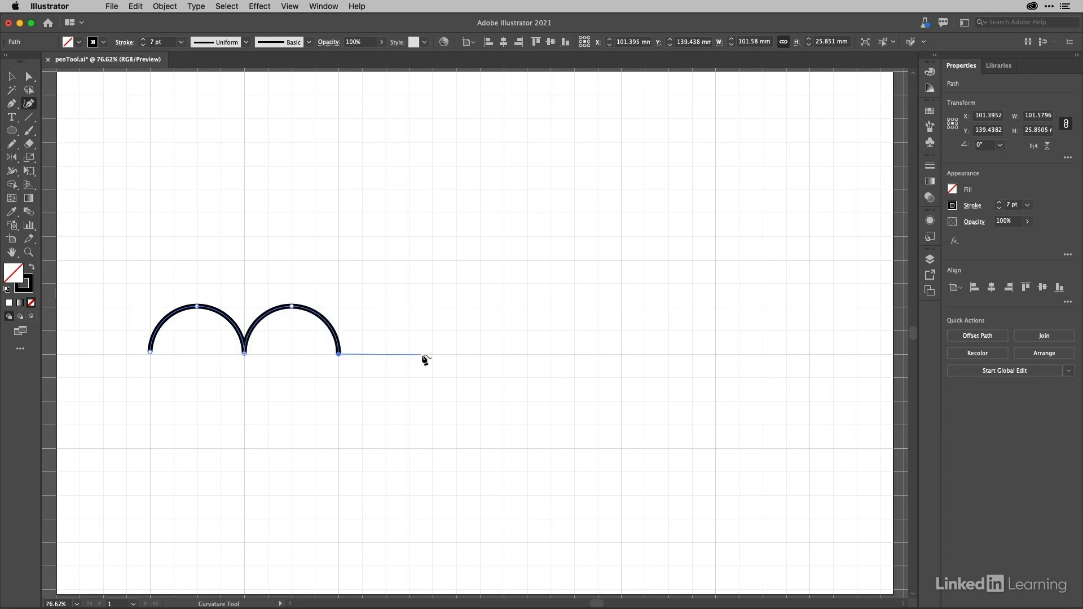
{"action": "left_click", "coordinate": [432, 354]}
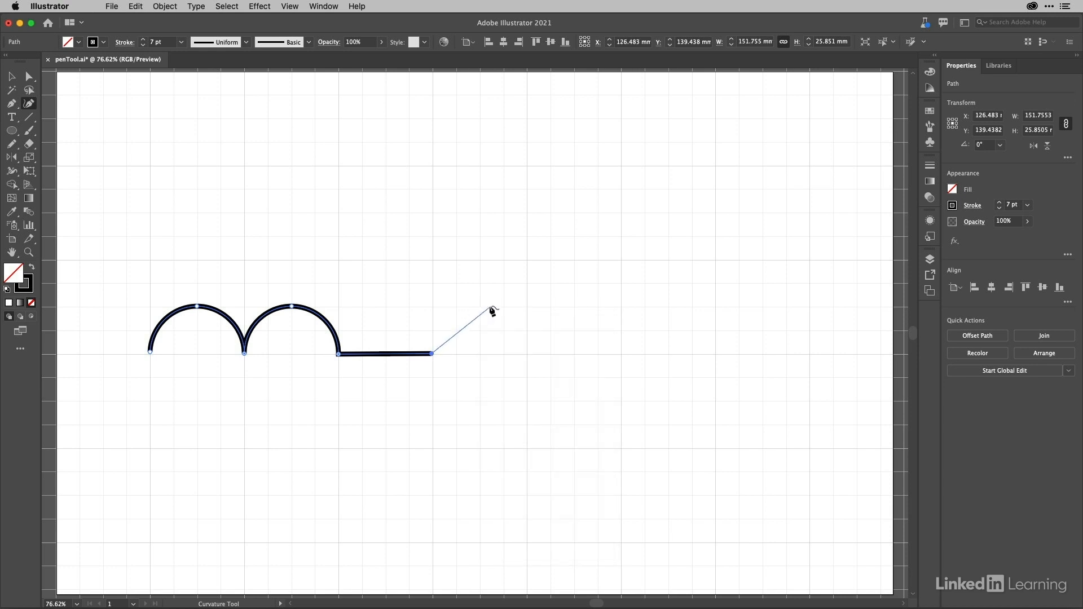
{"action": "left_click", "coordinate": [478, 306]}
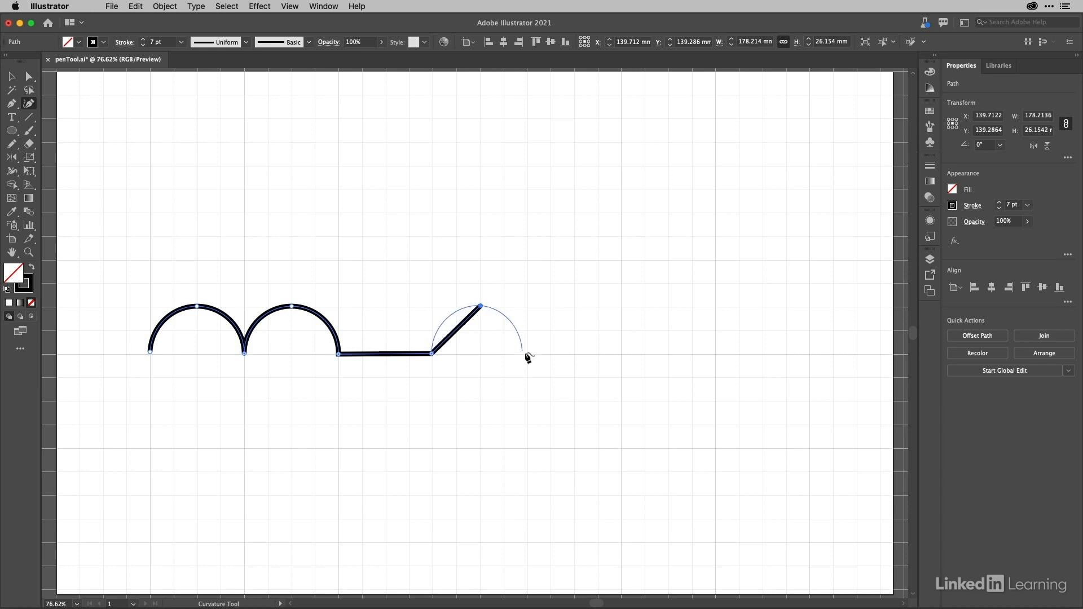
{"action": "left_click", "coordinate": [528, 353]}
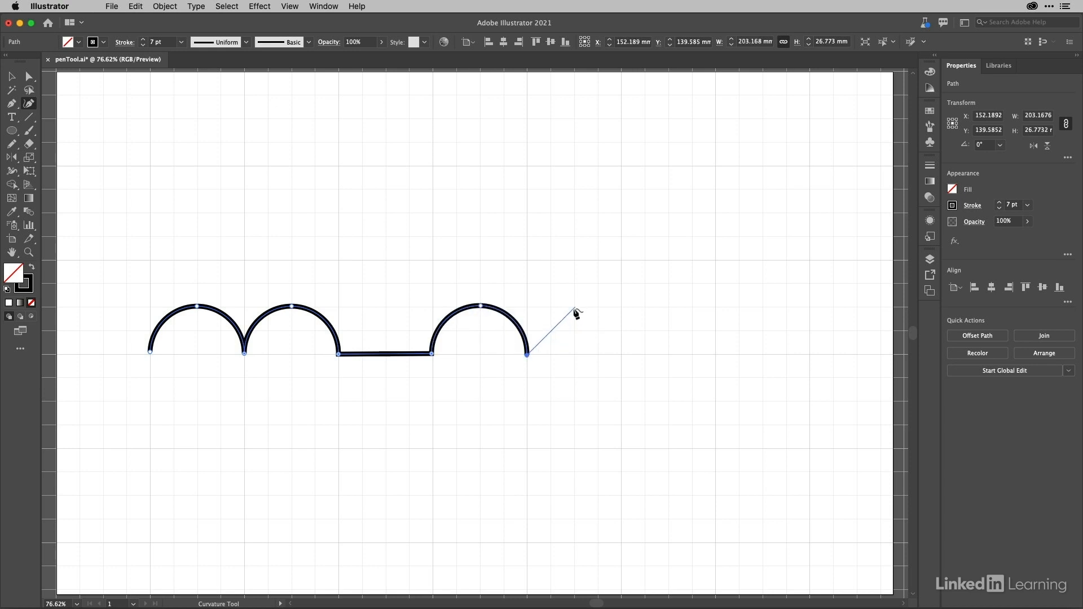
{"action": "left_click", "coordinate": [573, 309]}
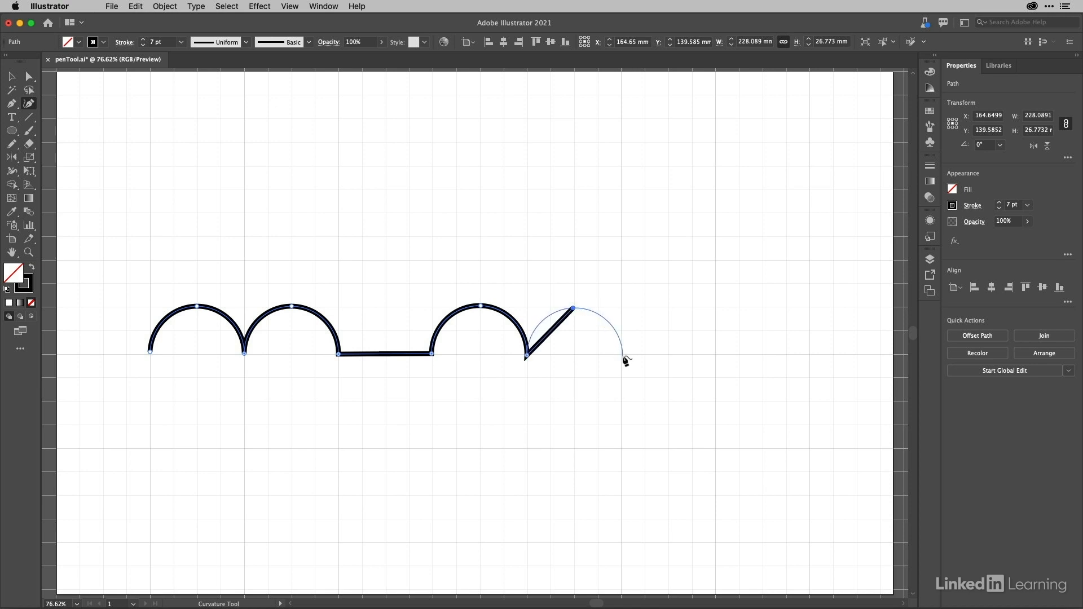
{"action": "left_click", "coordinate": [625, 356]}
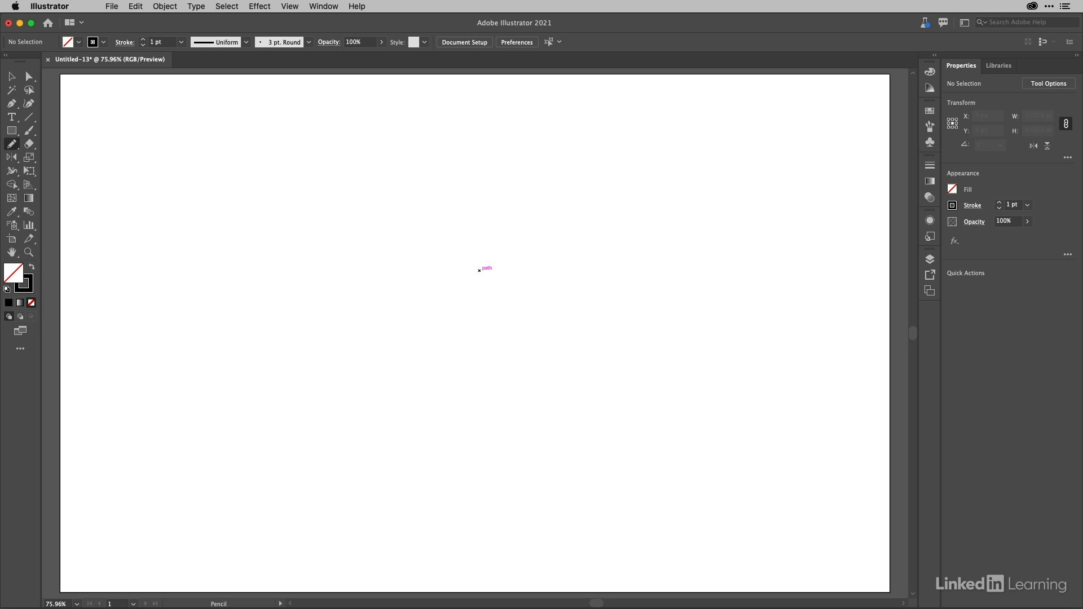
{"action": "mouse_move", "coordinate": [221, 268]}
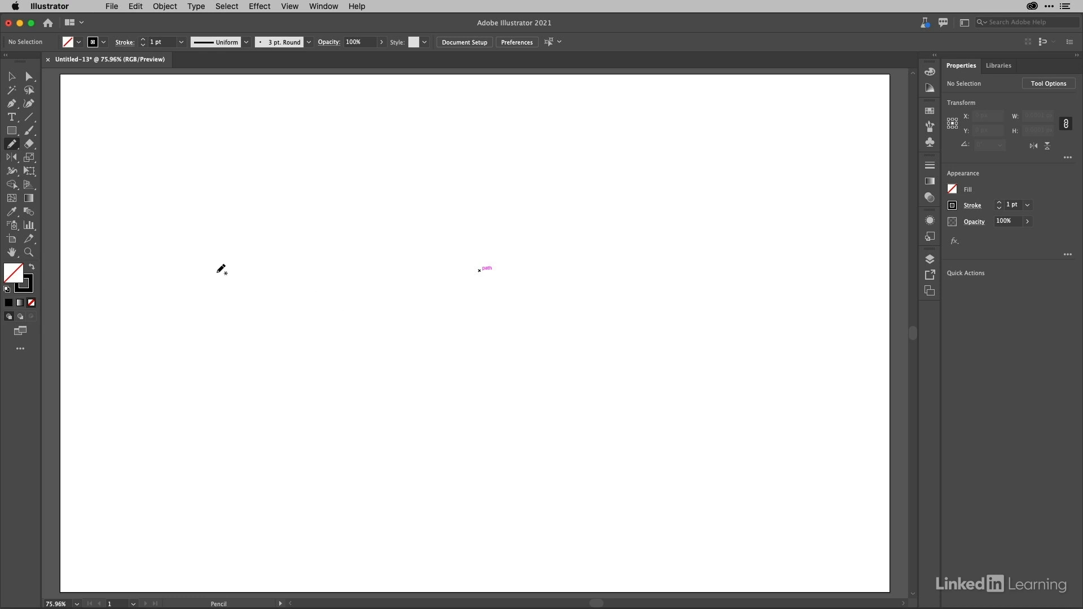
Step: Pencil-draw a wave across the page, then redraw from its dip with a shorter right end
{"action": "left_click_drag", "start_coordinate": [203, 265], "coordinate": [331, 283]}
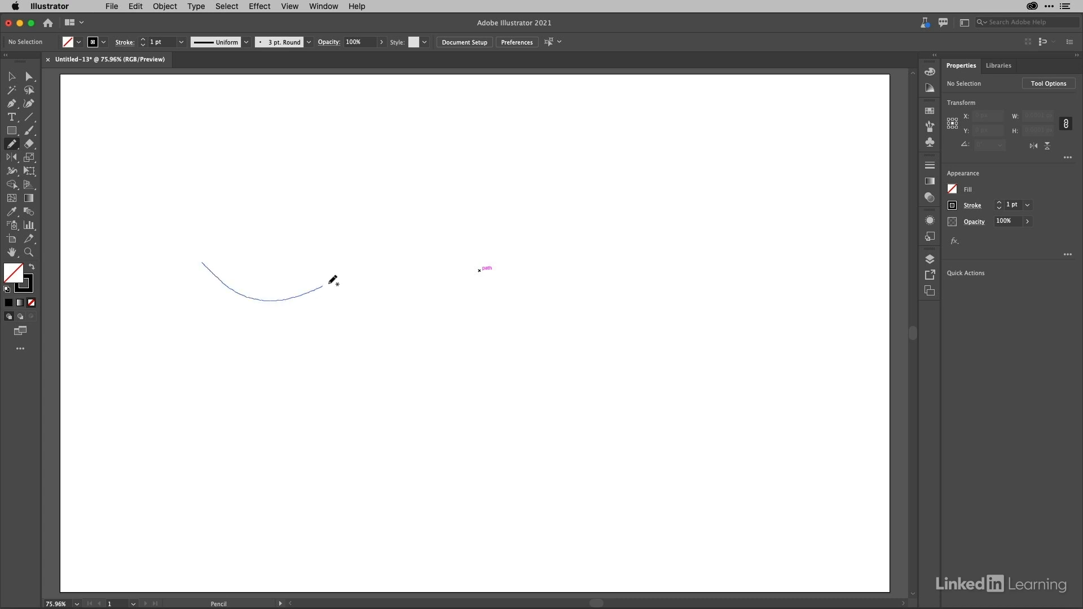
{"action": "left_click_drag", "start_coordinate": [332, 280], "coordinate": [600, 269]}
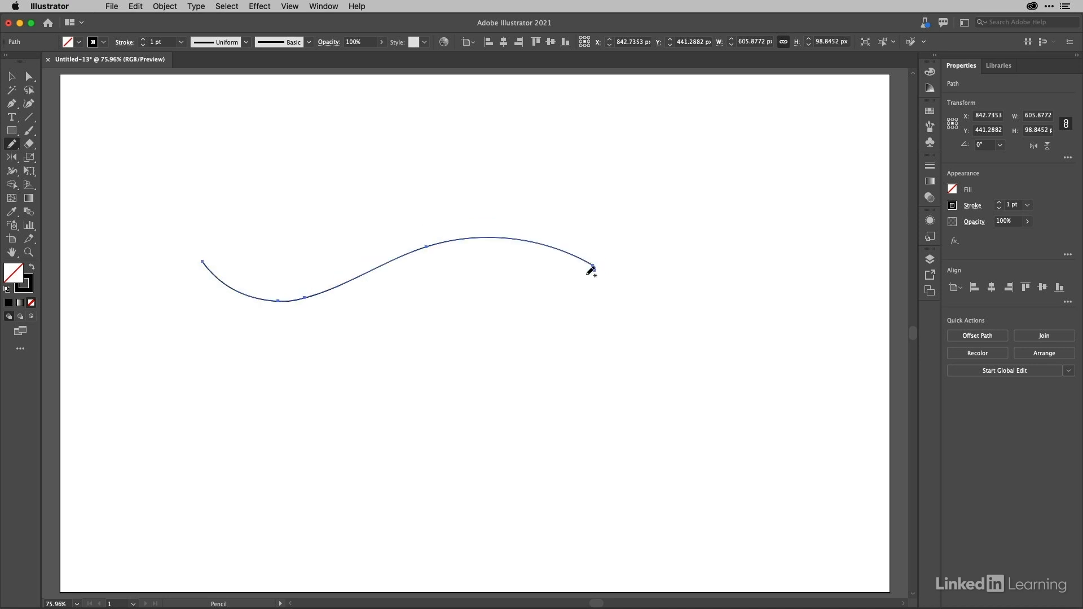
{"action": "mouse_move", "coordinate": [289, 297]}
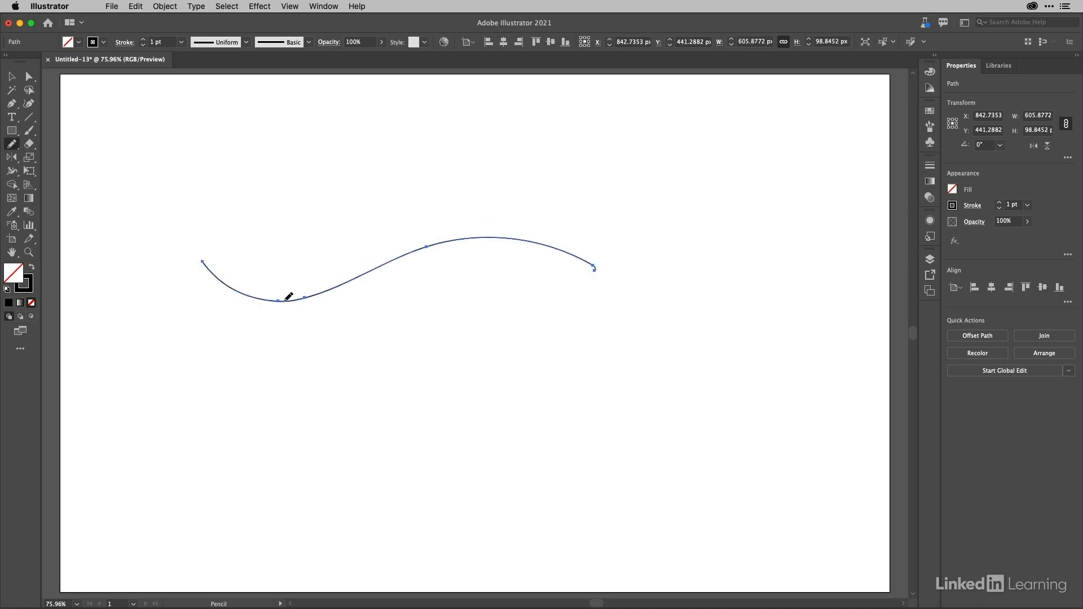
{"action": "left_click_drag", "start_coordinate": [280, 298], "coordinate": [489, 211]}
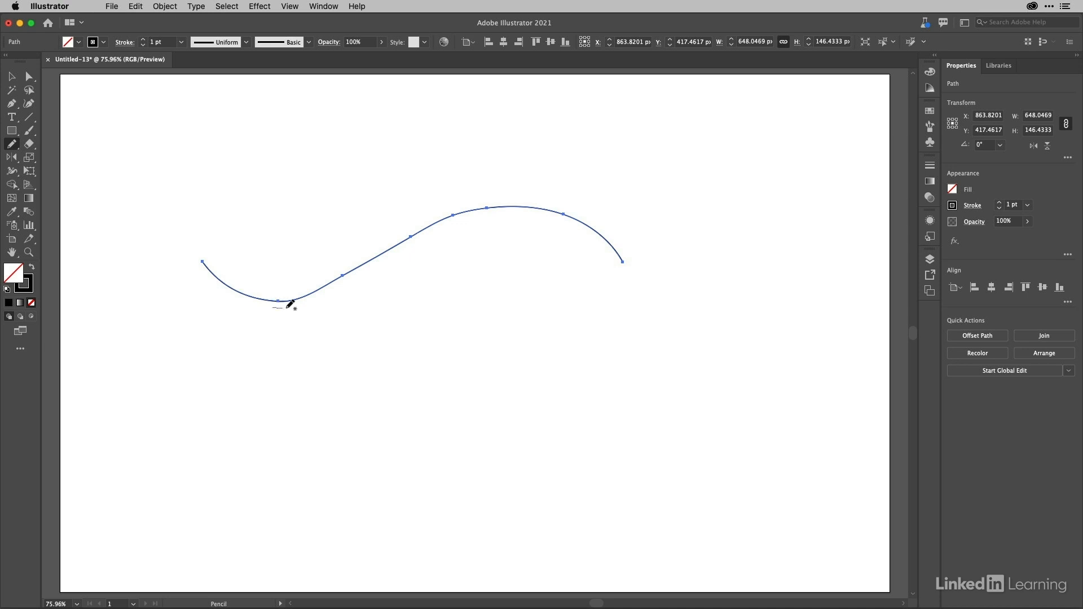
{"action": "left_click_drag", "start_coordinate": [283, 304], "coordinate": [418, 247]}
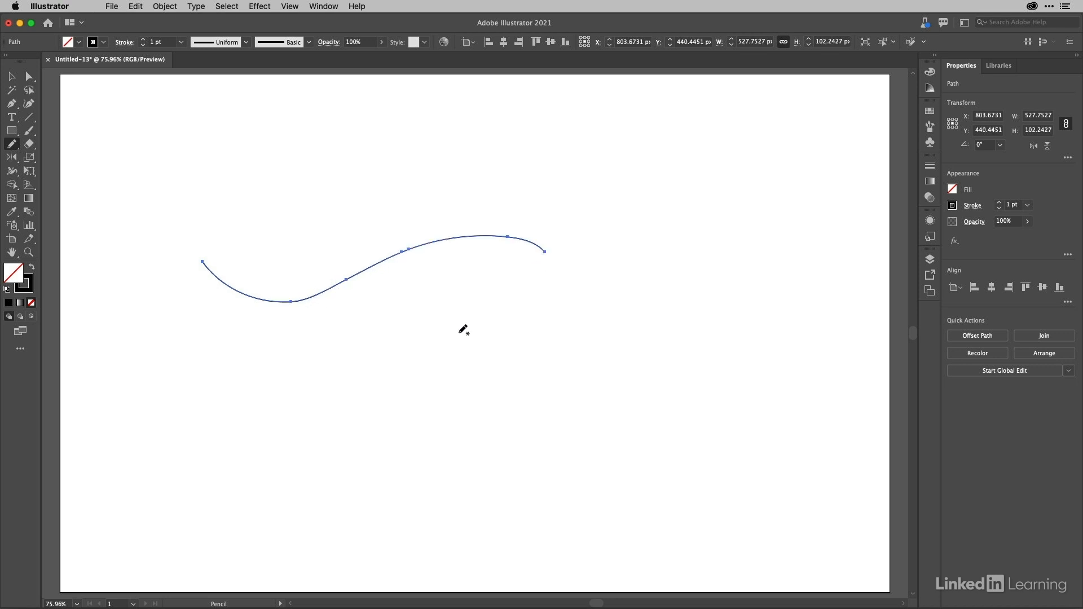
{"action": "mouse_move", "coordinate": [558, 299]}
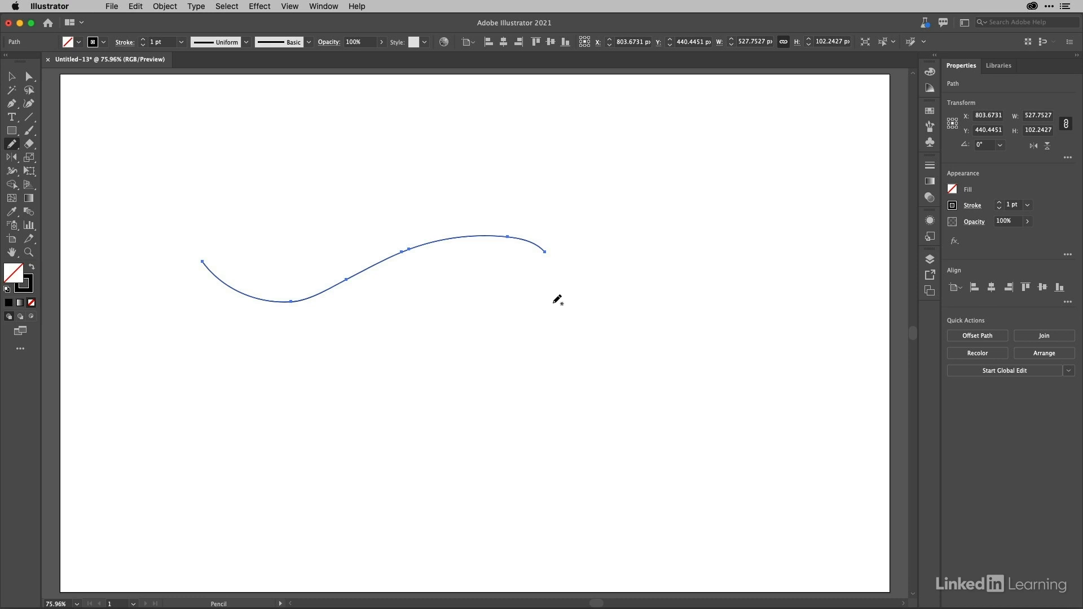
{"action": "mouse_move", "coordinate": [468, 281]}
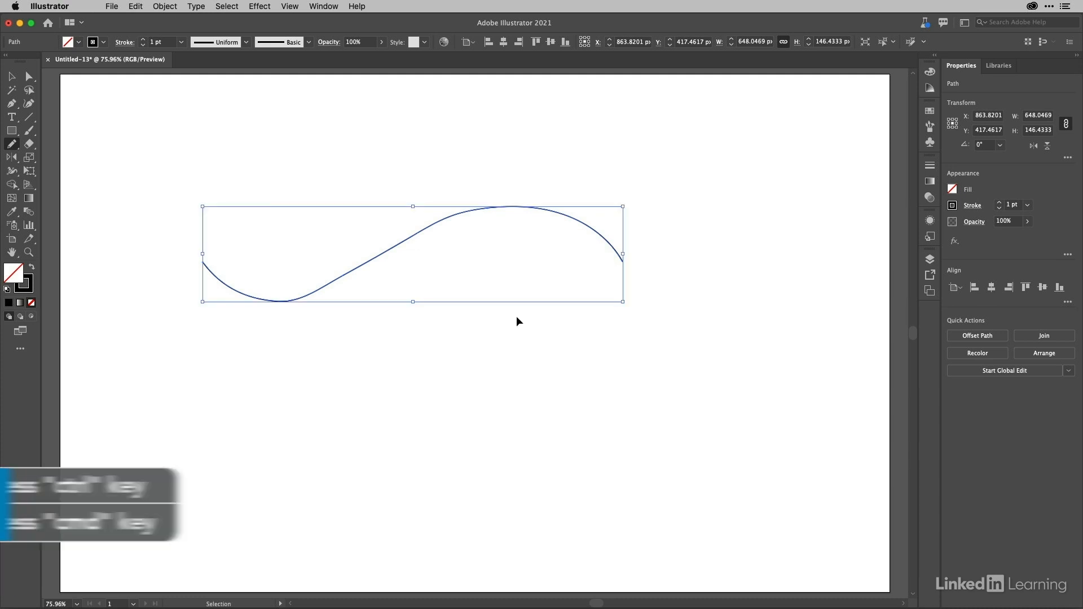
Step: Deselect the restored longer wave curve and return to freehand drawing
{"action": "key", "text": "cmd"}
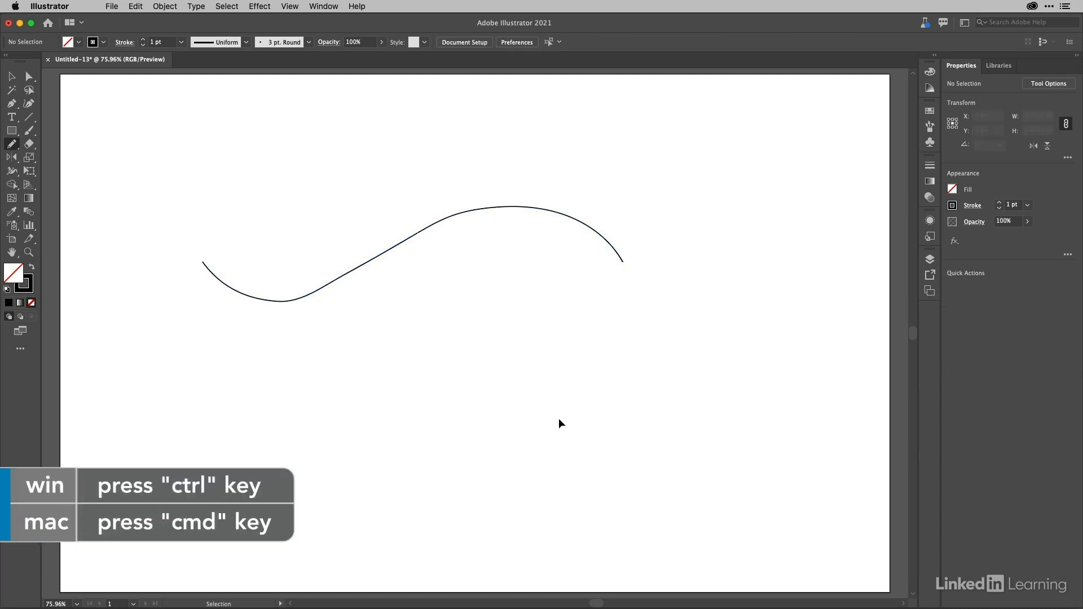
{"action": "left_click", "coordinate": [11, 144]}
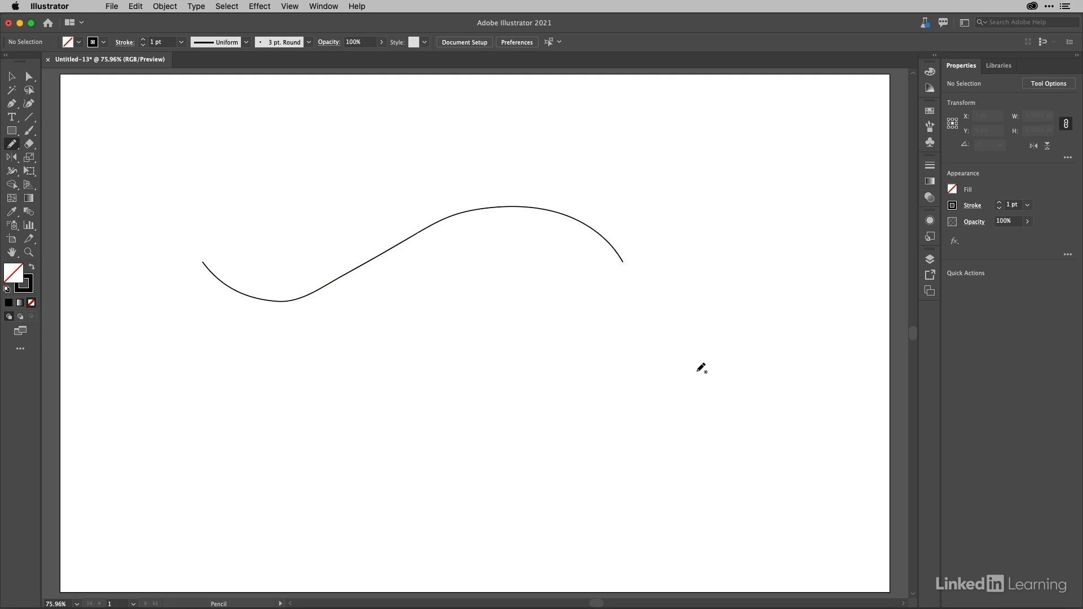
{"action": "key", "text": "shift+cmd+a"}
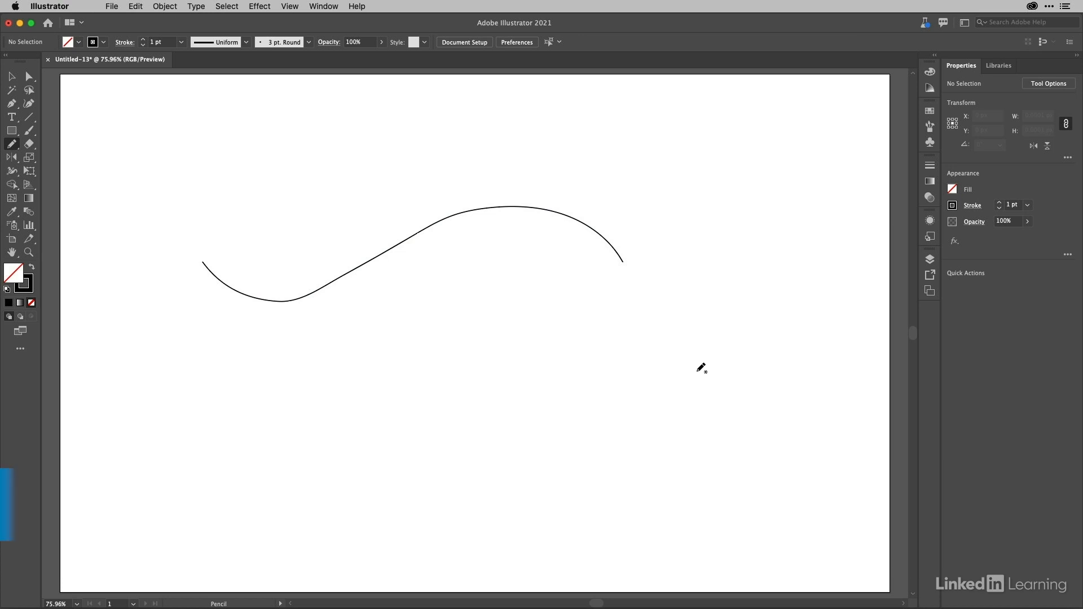
Step: Draw a long, smooth rising Pencil line below the wave
{"action": "left_click", "coordinate": [12, 144]}
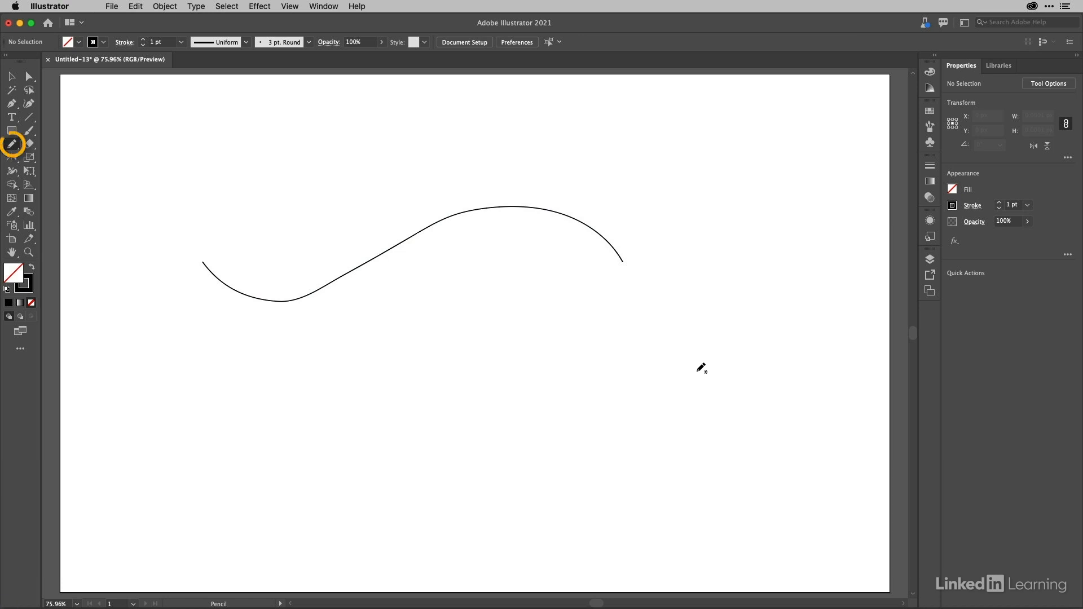
{"action": "double_click", "coordinate": [12, 144]}
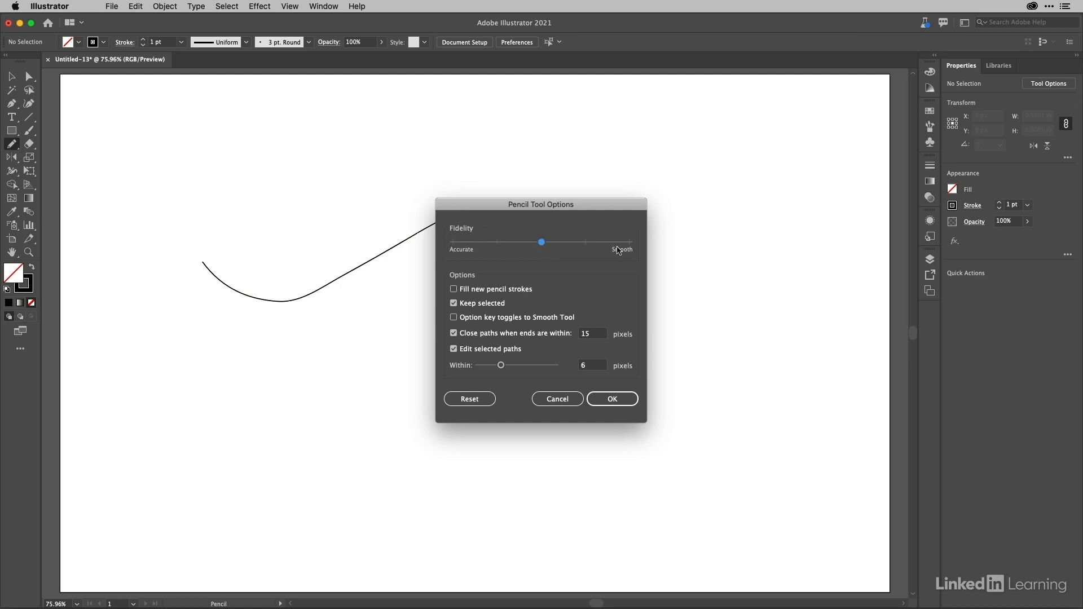
{"action": "left_click", "coordinate": [610, 399]}
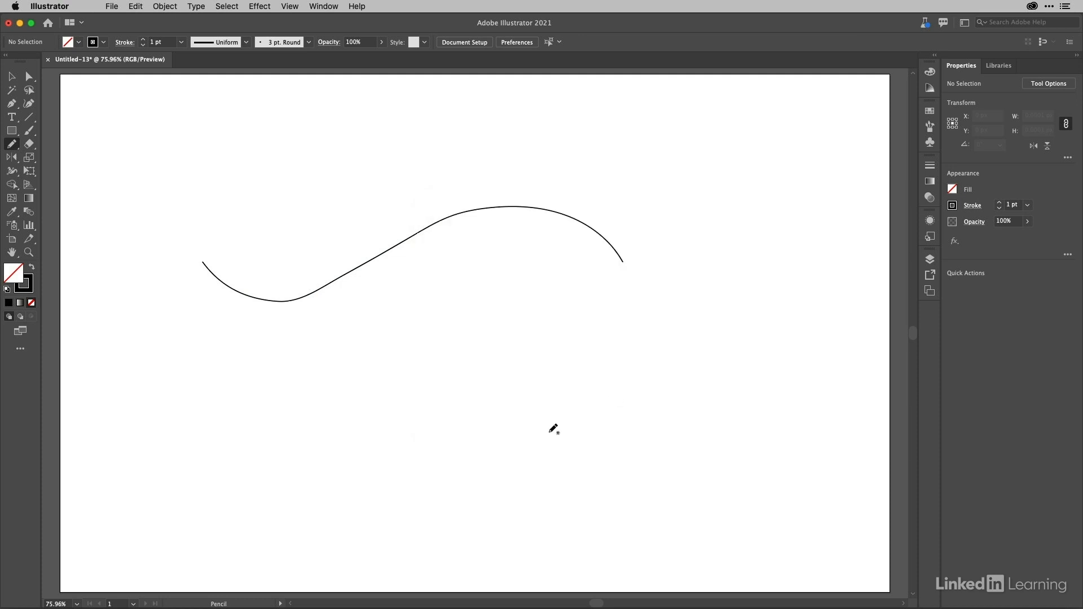
{"action": "left_click_drag", "start_coordinate": [270, 354], "coordinate": [307, 353]}
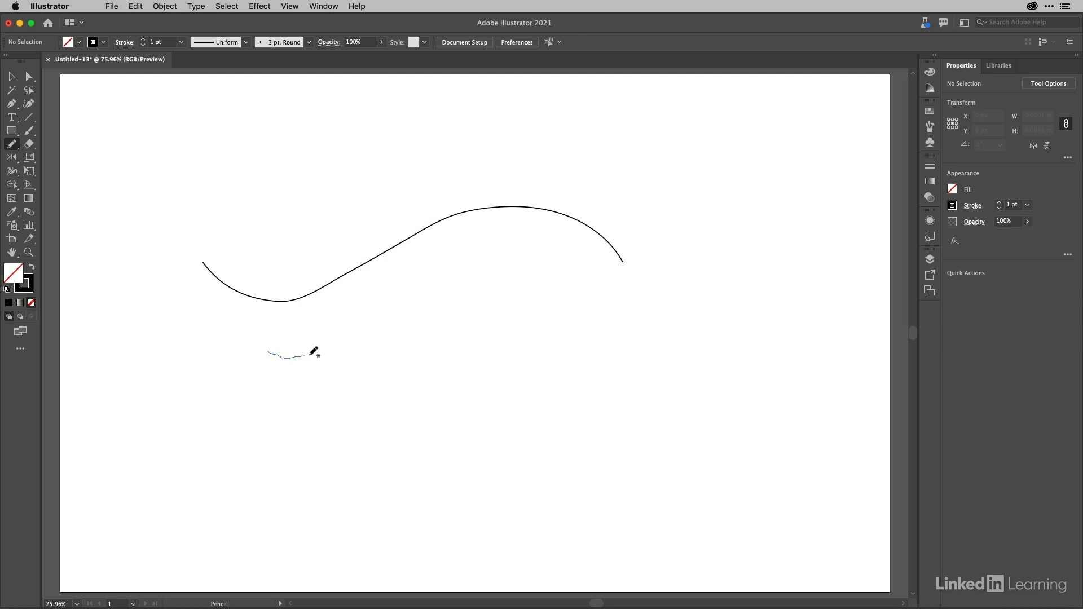
{"action": "left_click_drag", "start_coordinate": [270, 354], "coordinate": [532, 313]}
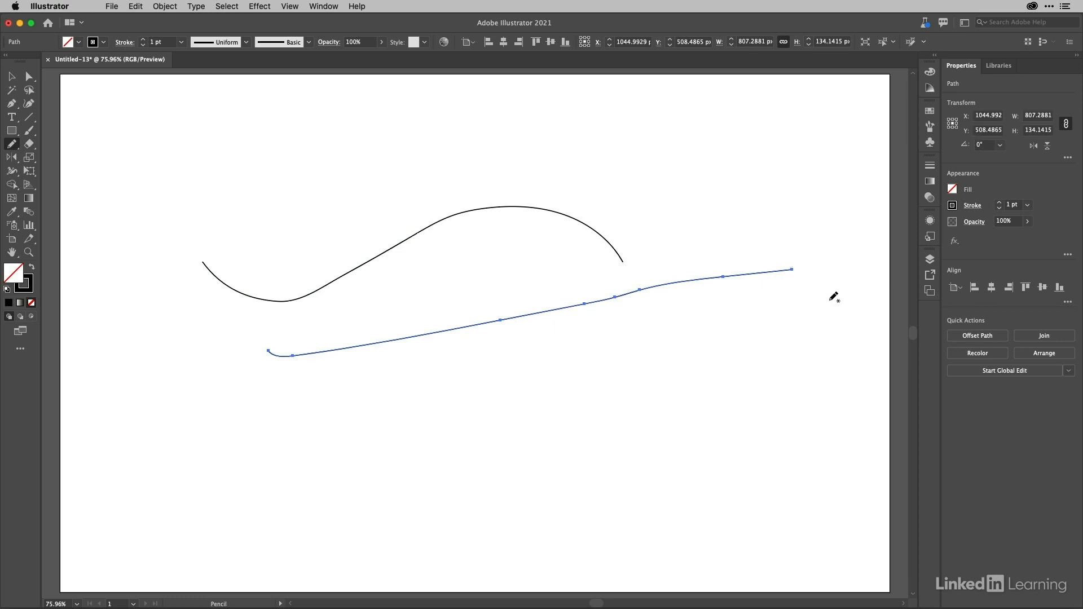
{"action": "mouse_move", "coordinate": [13, 145]}
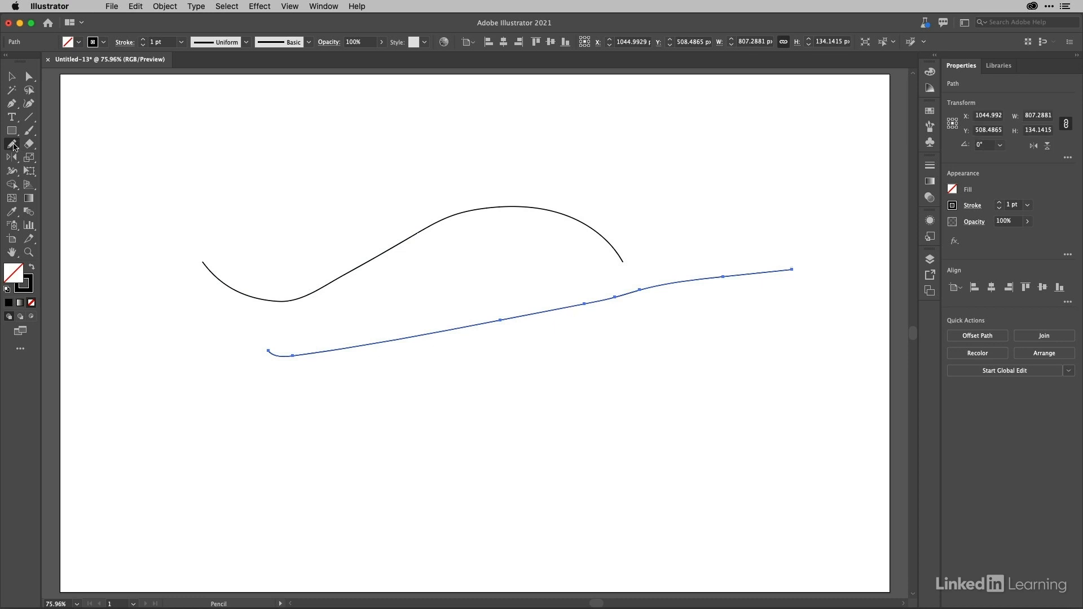
Step: Set Pencil fidelity to Accurate and draw a jittery line beneath the smooth one
{"action": "double_click", "coordinate": [12, 144]}
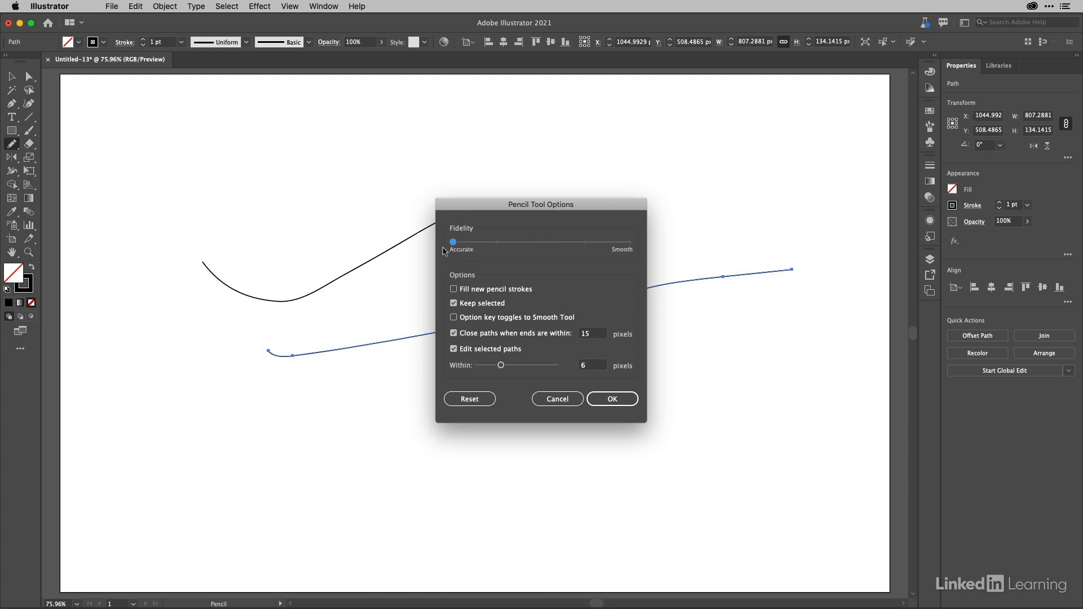
{"action": "left_click", "coordinate": [610, 399]}
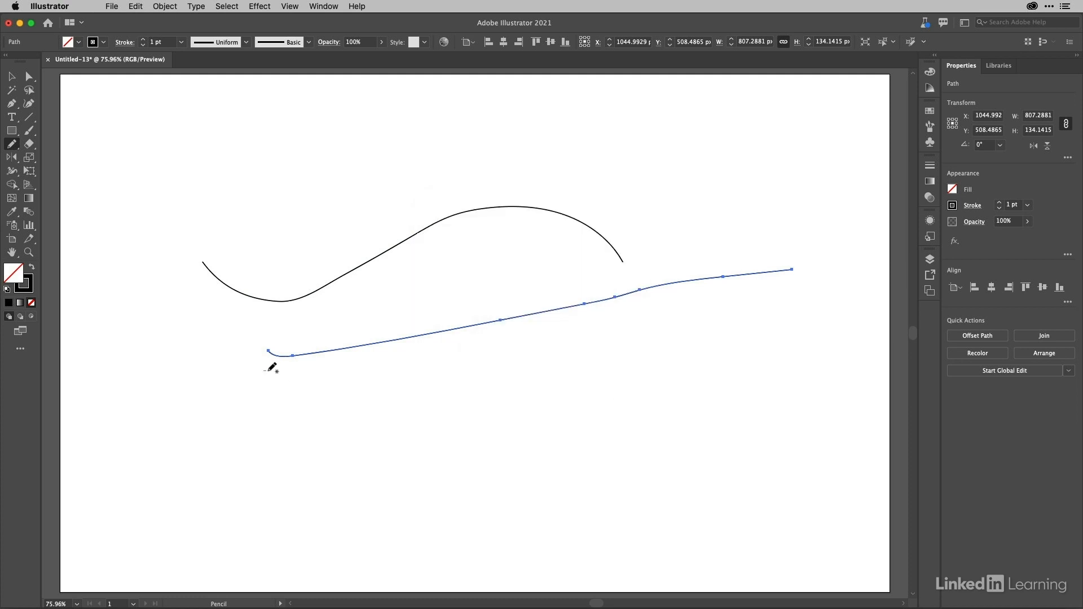
{"action": "left_click_drag", "start_coordinate": [269, 353], "coordinate": [507, 338]}
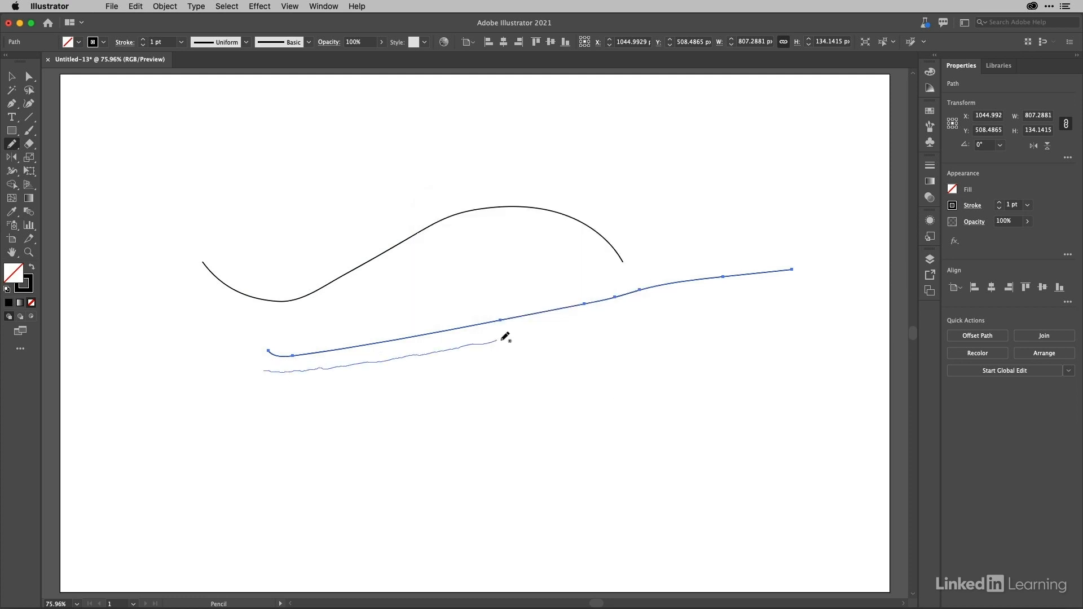
{"action": "left_click_drag", "start_coordinate": [504, 337], "coordinate": [763, 289]}
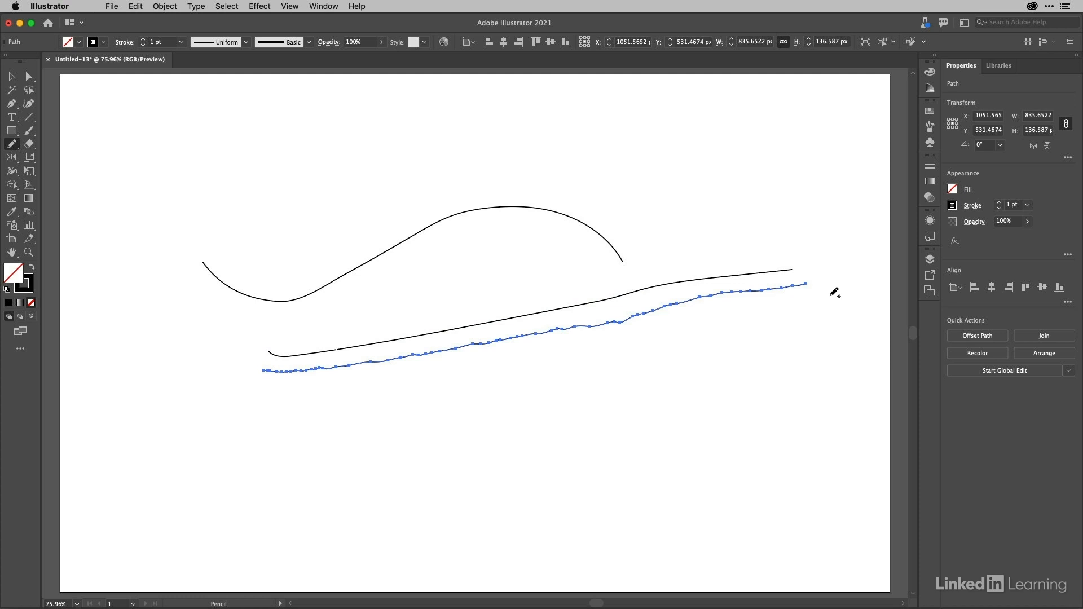
{"action": "mouse_move", "coordinate": [639, 369]}
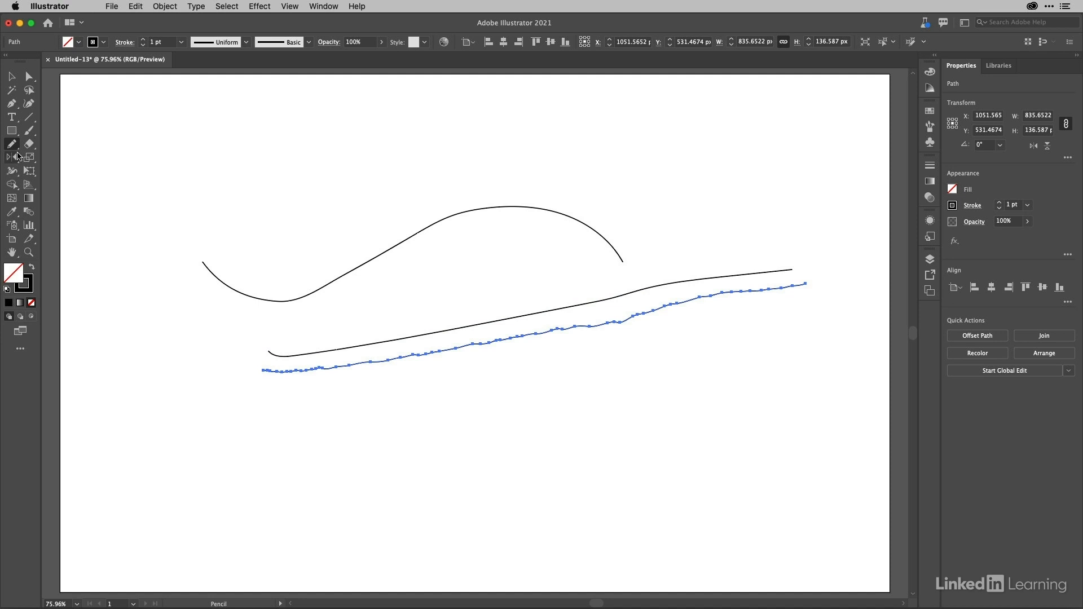
Step: Set Pencil fidelity to Smooth and draw a long rising stroke below the rough line
{"action": "double_click", "coordinate": [12, 144]}
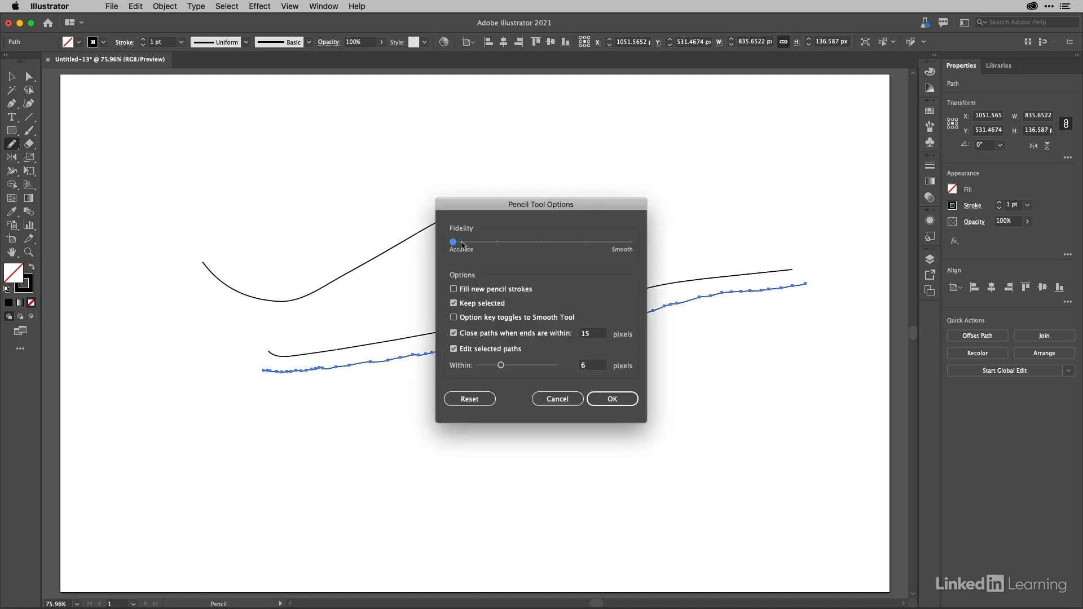
{"action": "left_click_drag", "start_coordinate": [454, 242], "coordinate": [629, 242]}
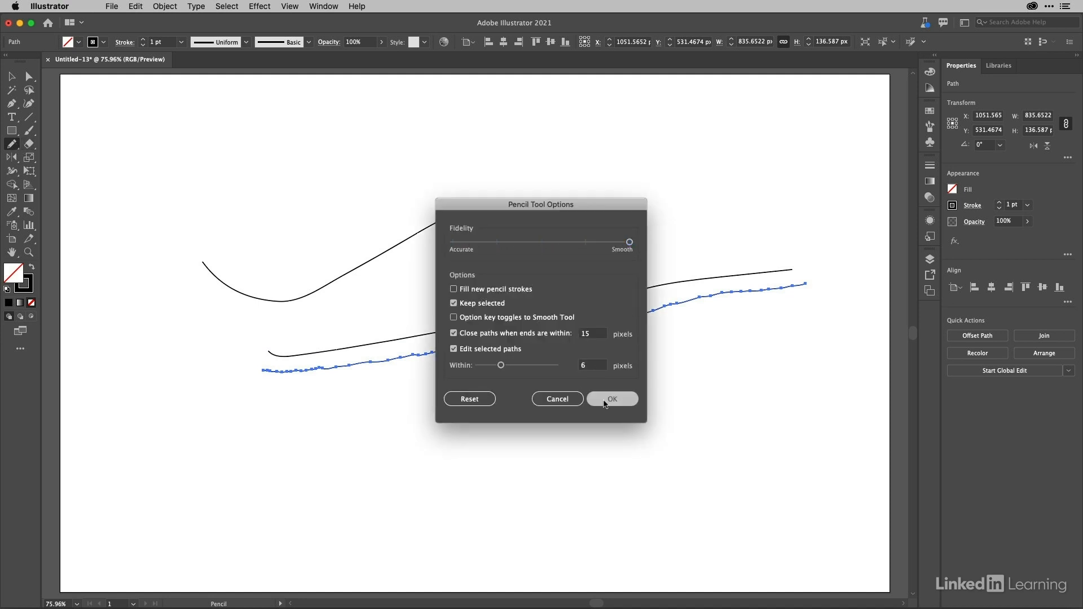
{"action": "left_click", "coordinate": [611, 399]}
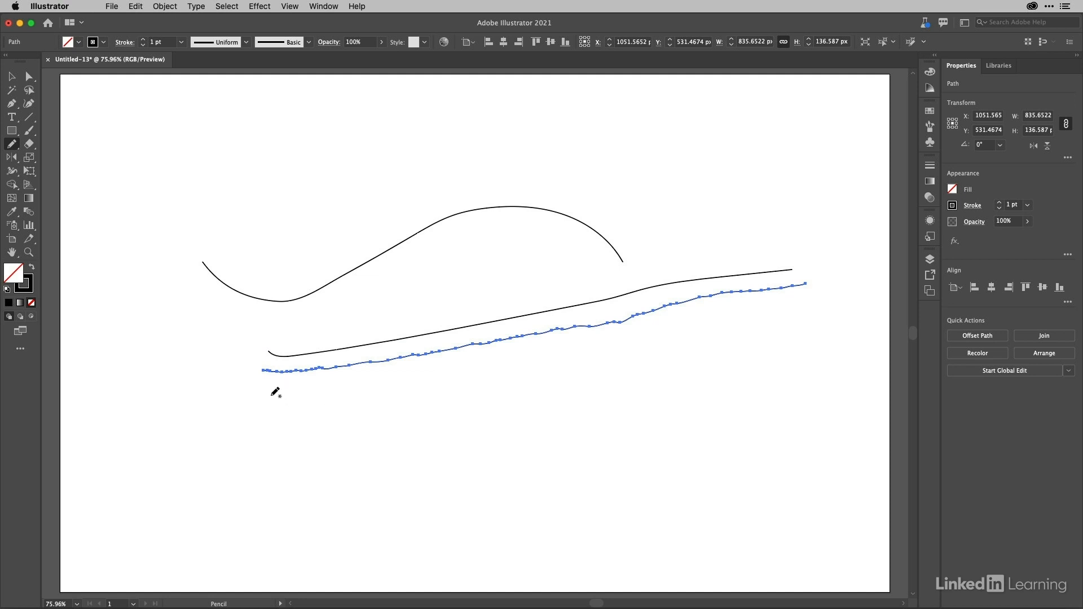
{"action": "left_click_drag", "start_coordinate": [274, 391], "coordinate": [400, 386]}
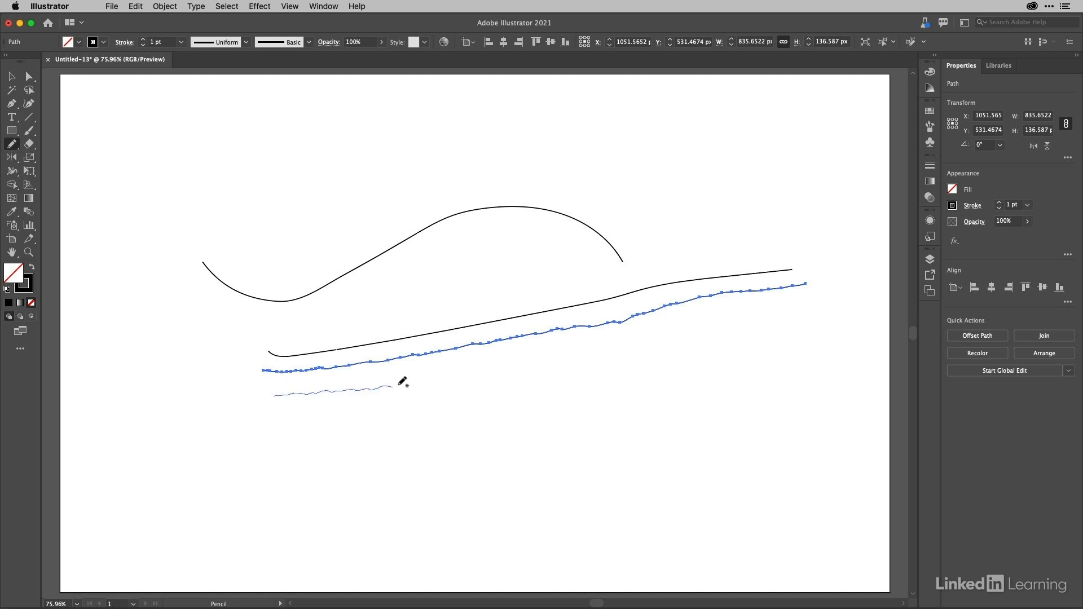
{"action": "left_click_drag", "start_coordinate": [402, 379], "coordinate": [576, 350]}
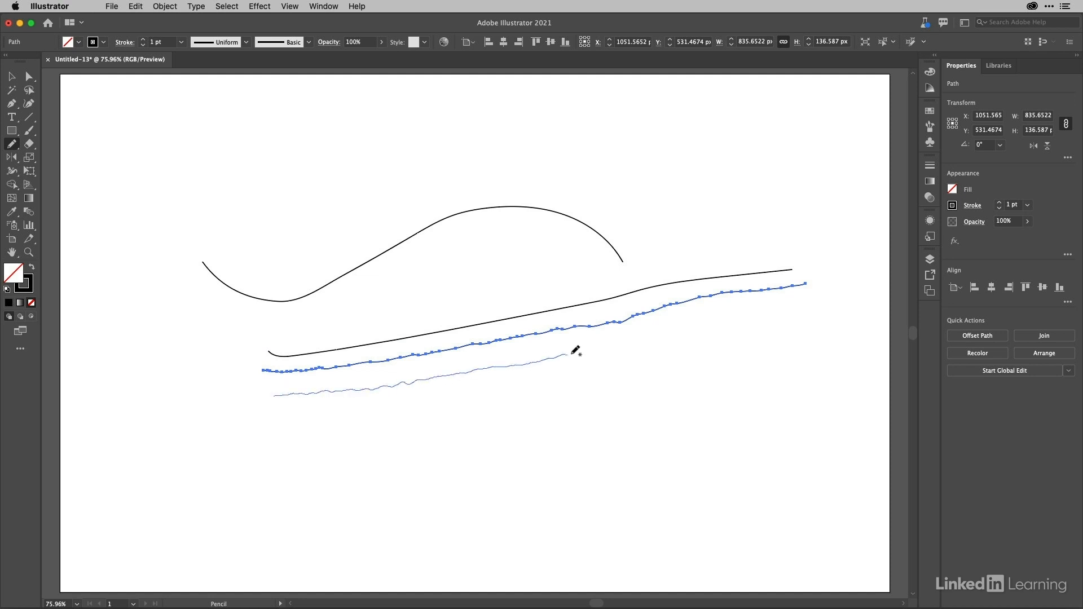
{"action": "left_click_drag", "start_coordinate": [578, 350], "coordinate": [769, 307]}
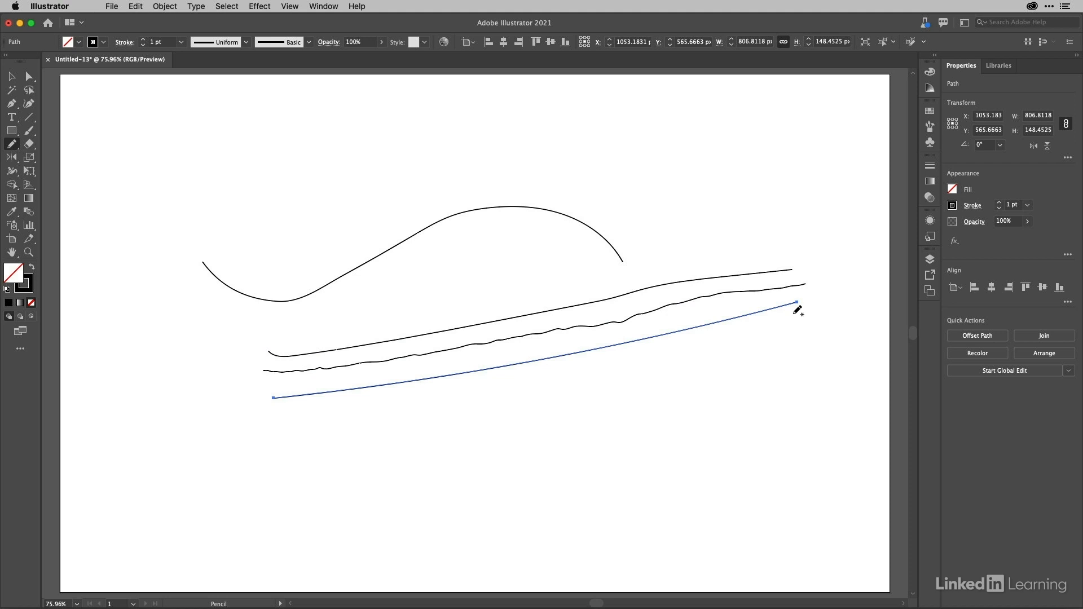
Step: Set Pencil fidelity to the middle and enable 'Option key toggles to Smooth Tool'
{"action": "double_click", "coordinate": [12, 144]}
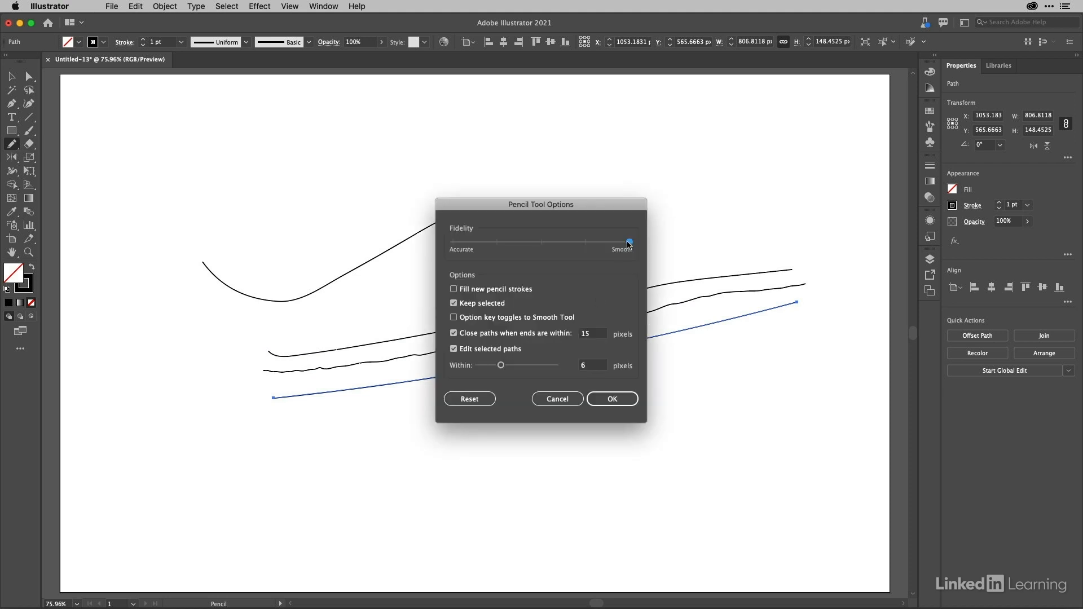
{"action": "left_click_drag", "start_coordinate": [628, 242], "coordinate": [585, 243]}
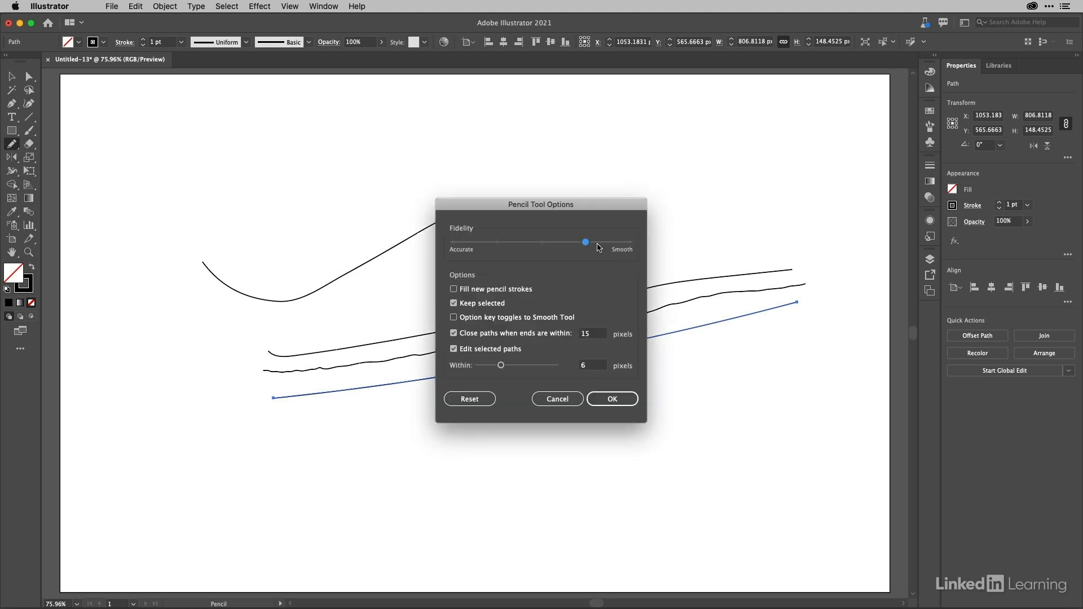
{"action": "left_click_drag", "start_coordinate": [585, 242], "coordinate": [541, 243]}
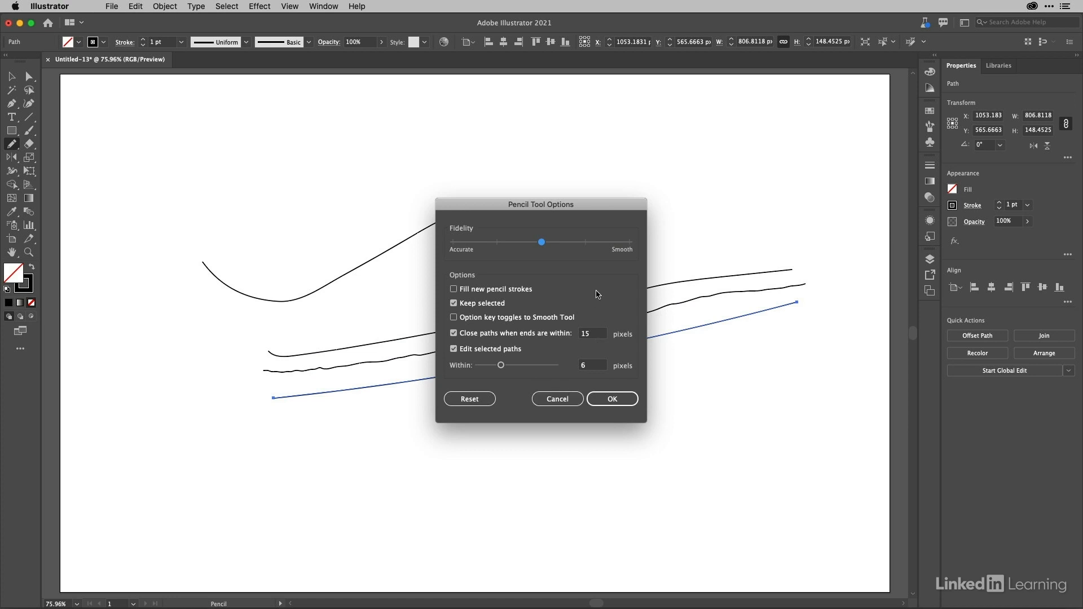
{"action": "left_click", "coordinate": [453, 317]}
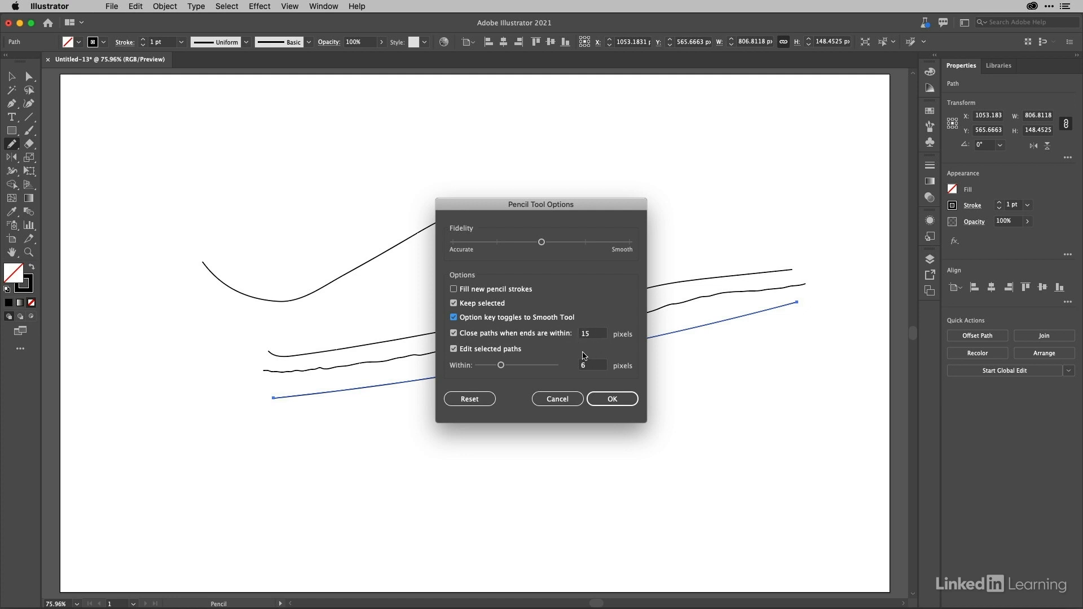
{"action": "mouse_move", "coordinate": [569, 366]}
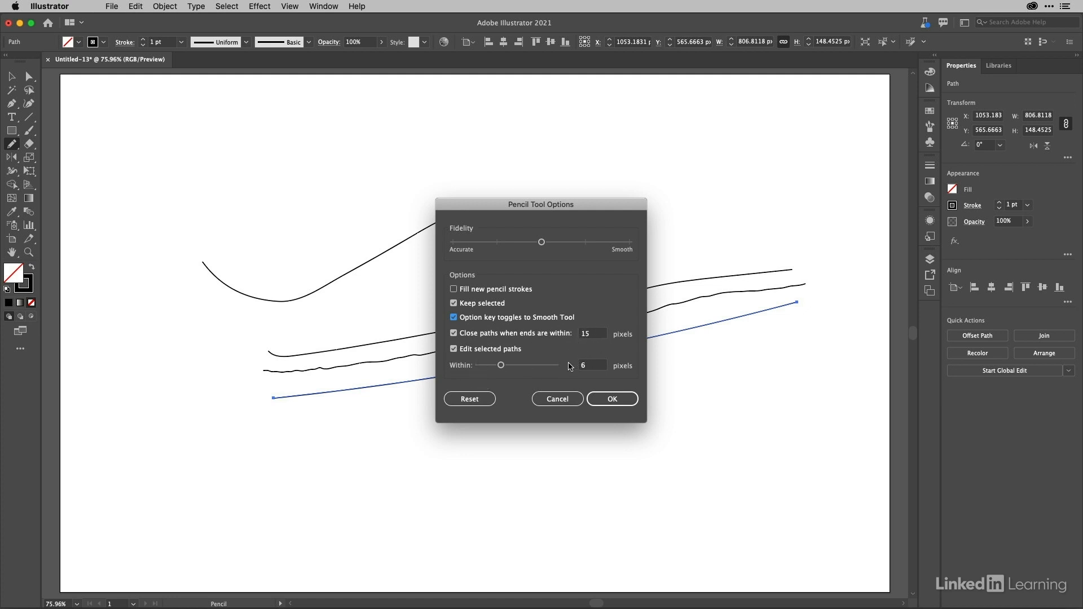
{"action": "mouse_move", "coordinate": [615, 379]}
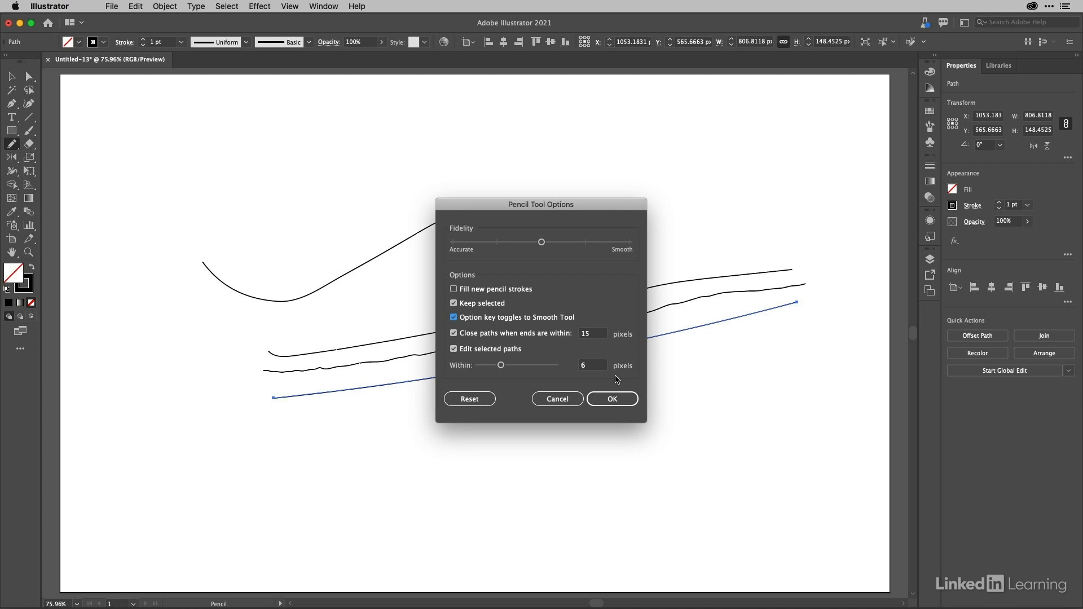
{"action": "left_click", "coordinate": [611, 399]}
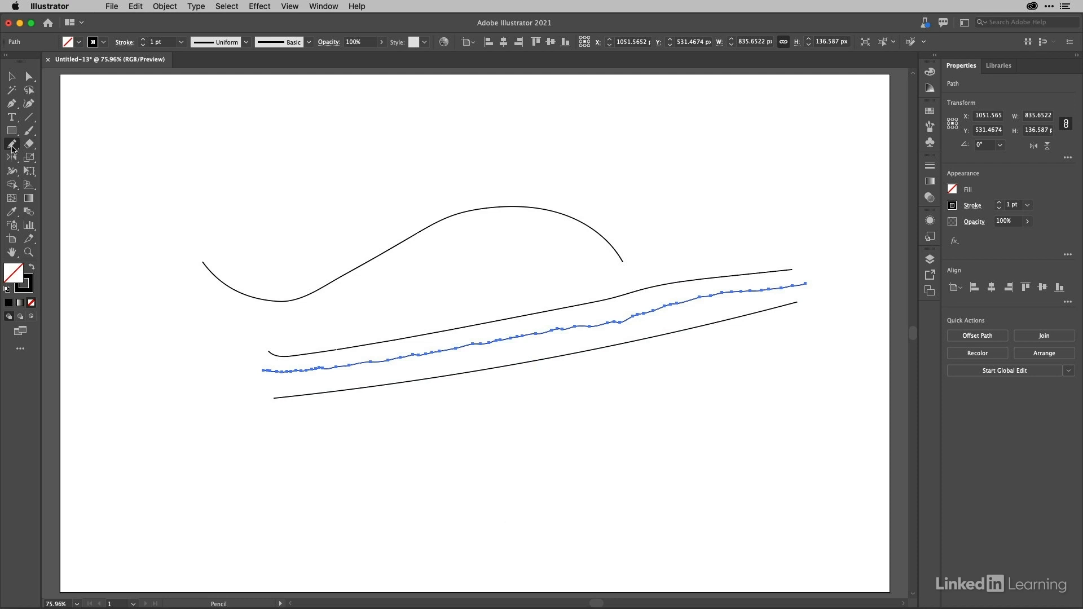
Step: Drag the Smooth tool along the jagged middle line to reduce its anchor points
{"action": "left_click", "coordinate": [12, 145]}
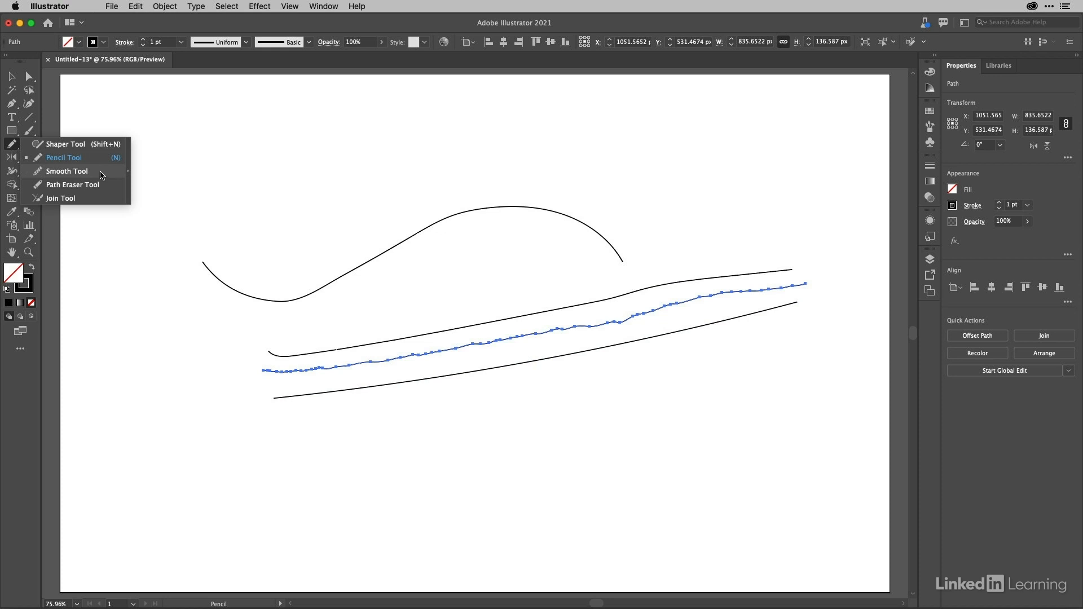
{"action": "left_click", "coordinate": [67, 171]}
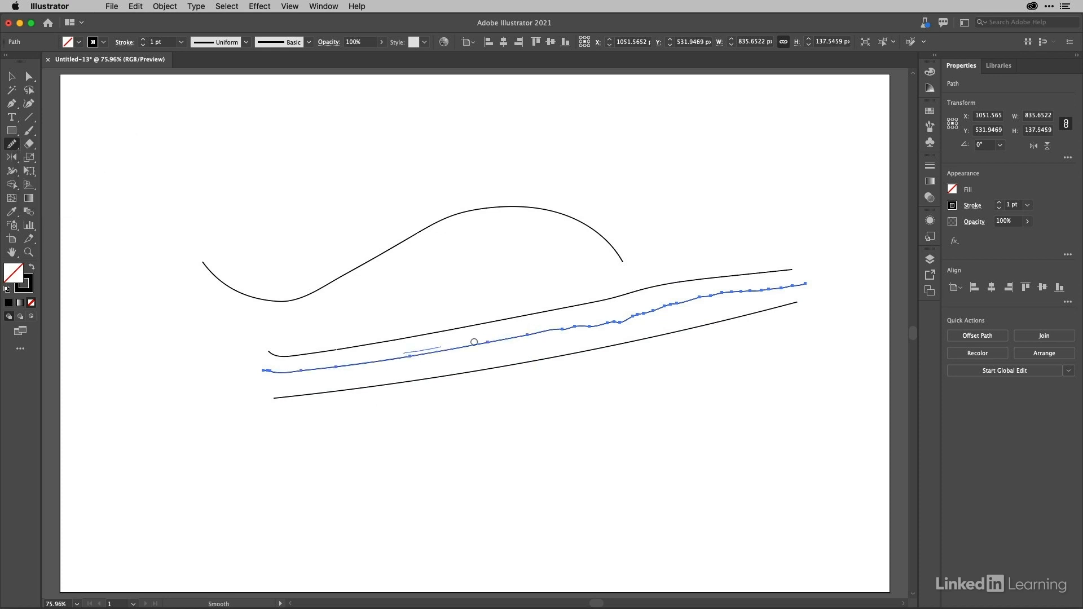
{"action": "left_click_drag", "start_coordinate": [474, 341], "coordinate": [615, 331]}
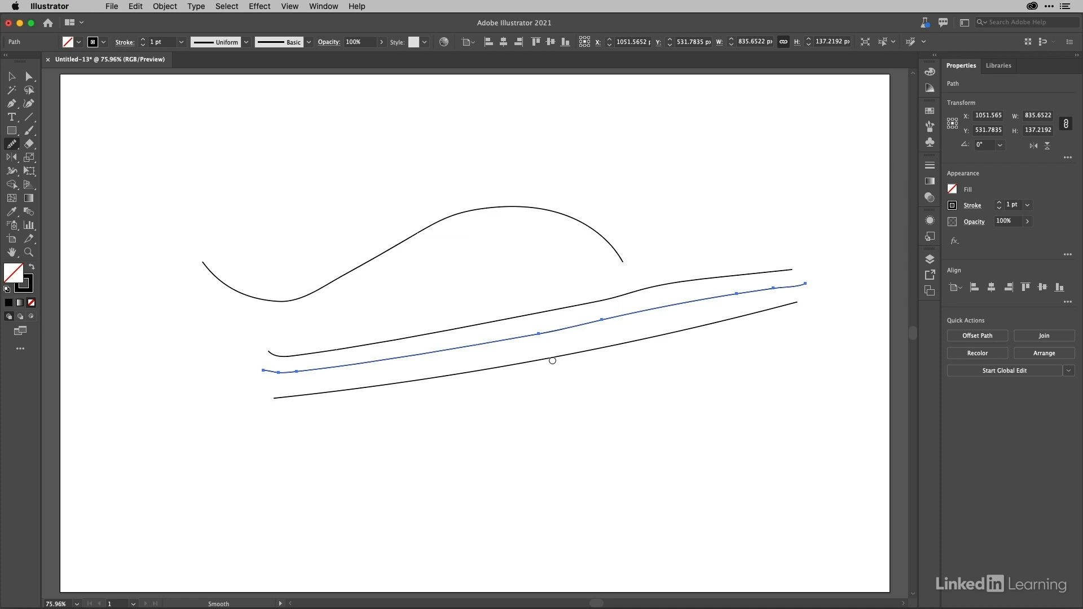
{"action": "left_click", "coordinate": [12, 144]}
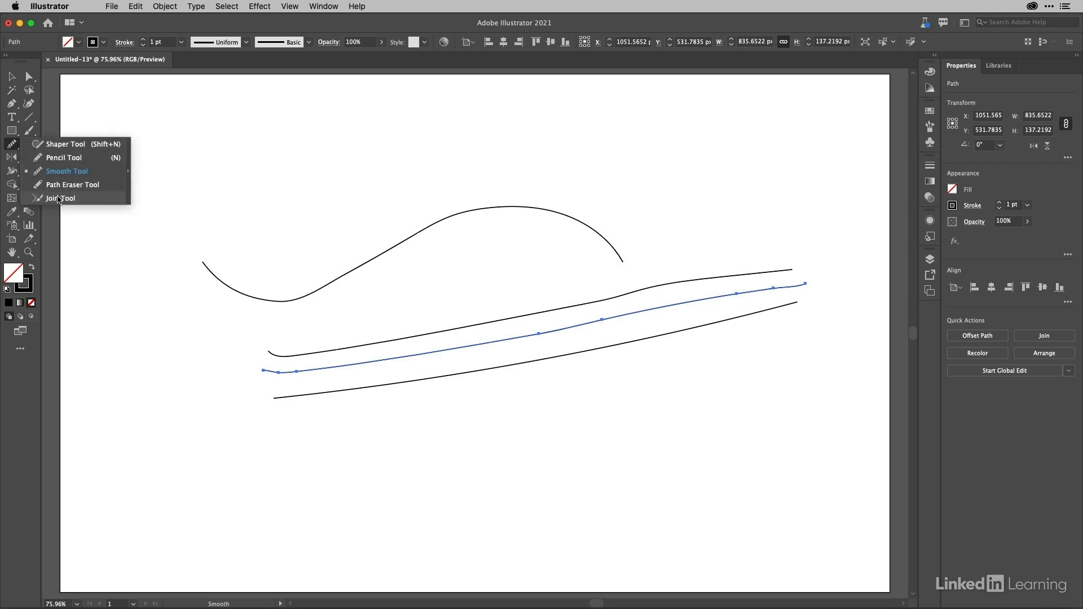
{"action": "mouse_move", "coordinate": [109, 199]}
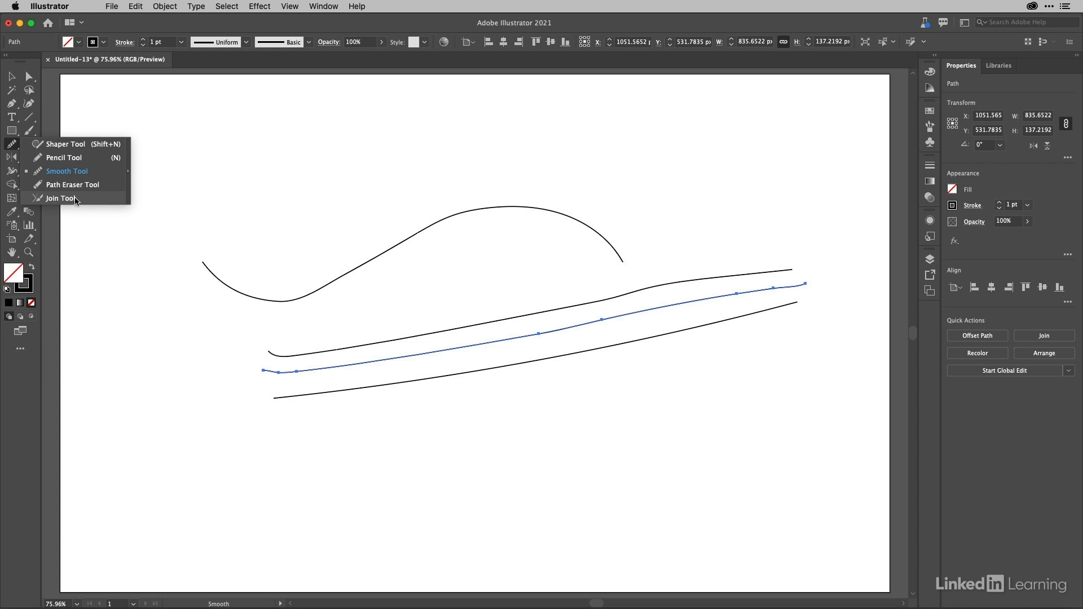
{"action": "mouse_move", "coordinate": [81, 195]}
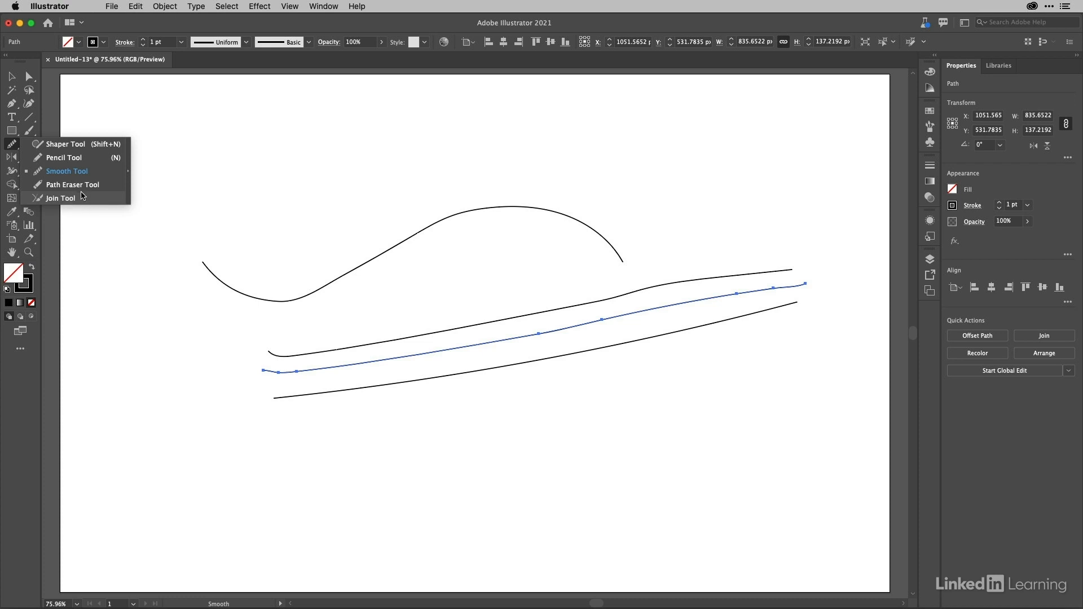
Step: Pencil-draw overlapping arcs across the cloud top, then its remaining bumps and base line
{"action": "left_click", "coordinate": [63, 158]}
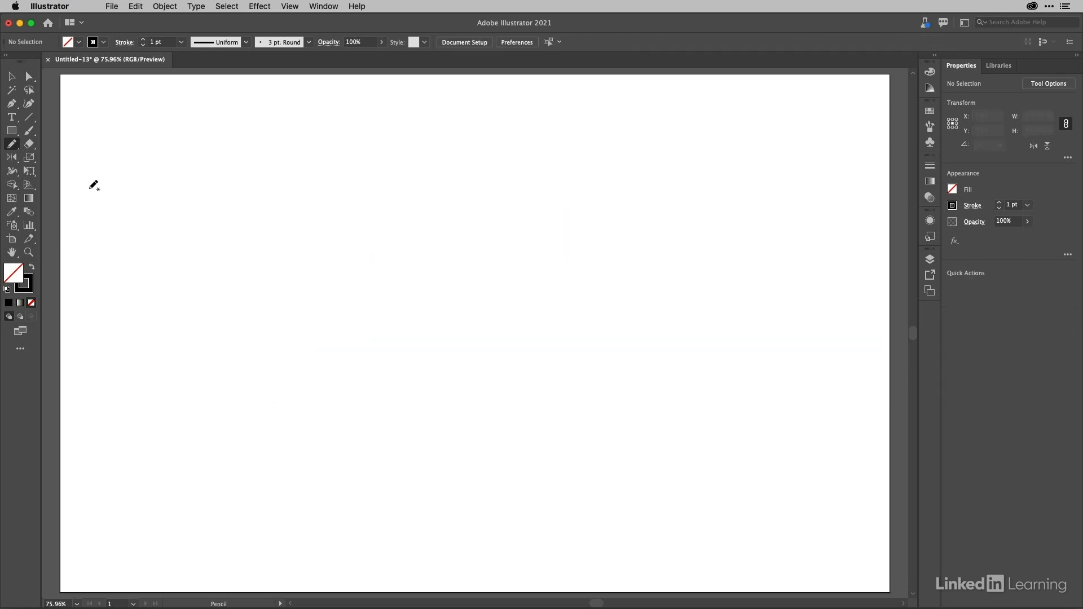
{"action": "mouse_move", "coordinate": [246, 259]}
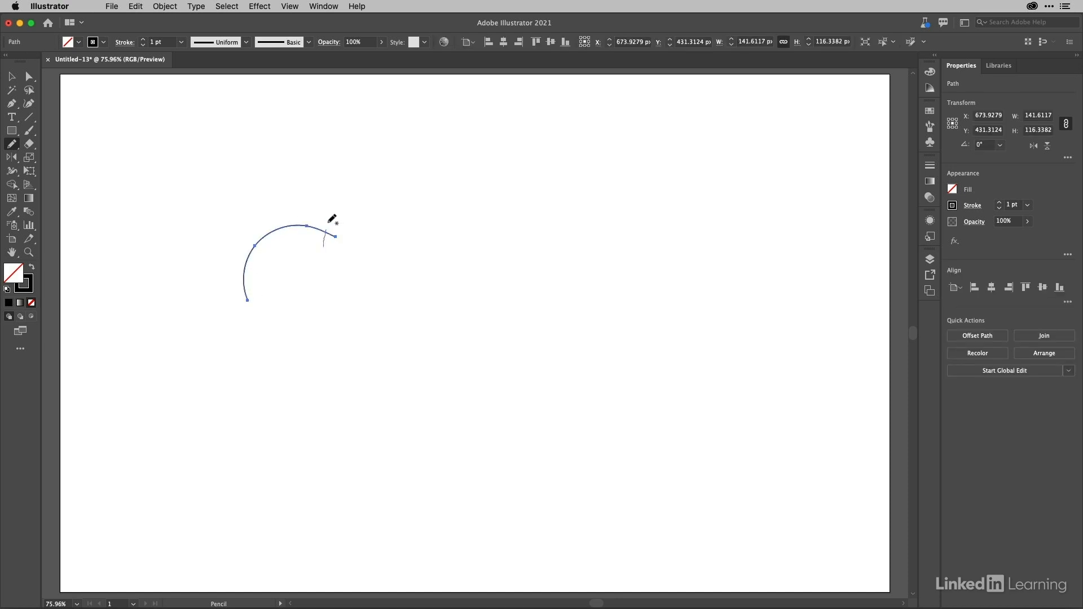
{"action": "left_click_drag", "start_coordinate": [333, 235], "coordinate": [452, 200]}
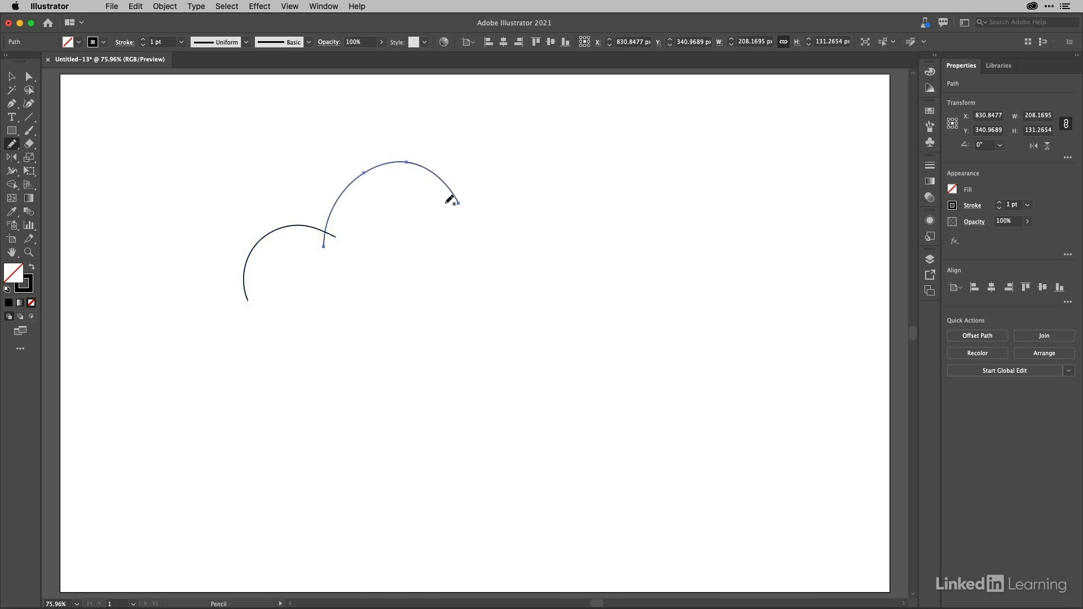
{"action": "left_click_drag", "start_coordinate": [449, 200], "coordinate": [580, 256]}
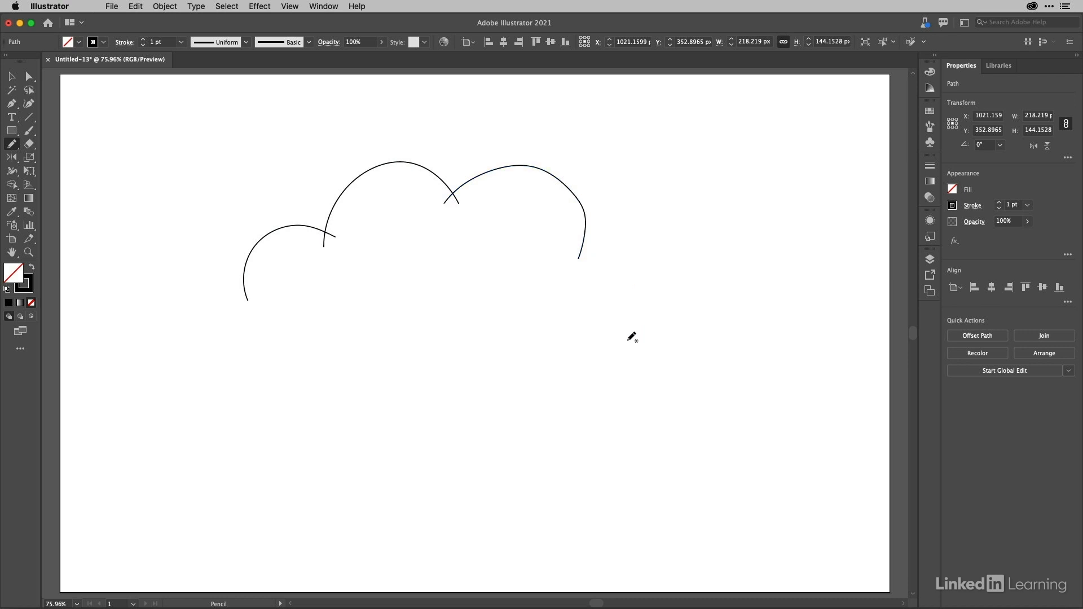
{"action": "left_click_drag", "start_coordinate": [583, 262], "coordinate": [698, 387]}
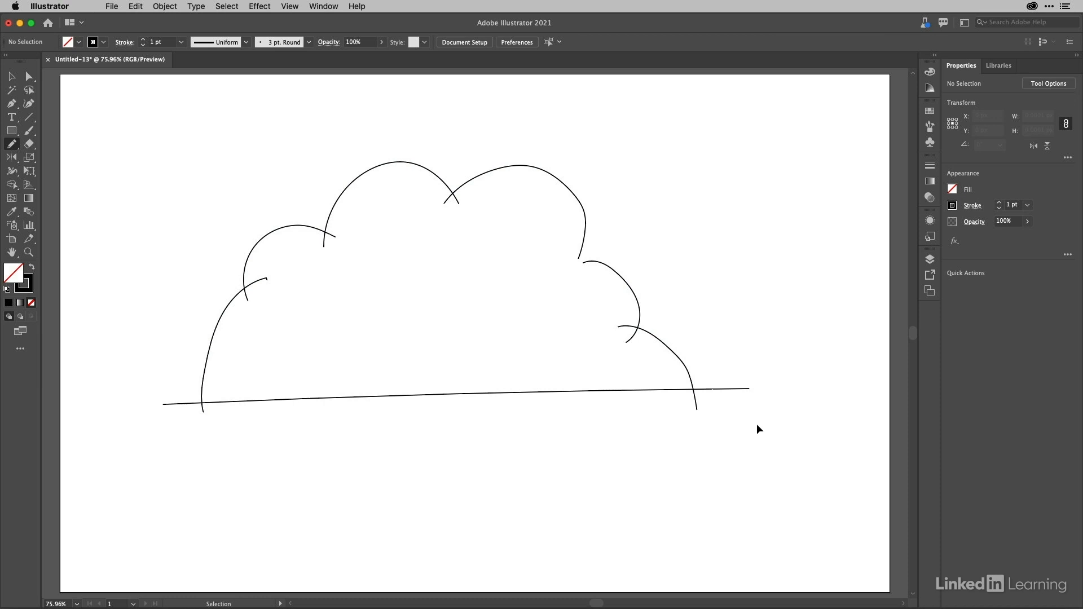
Step: Join the overlapping cloud stroke ends into one path and select it to confirm
{"action": "left_click", "coordinate": [12, 144]}
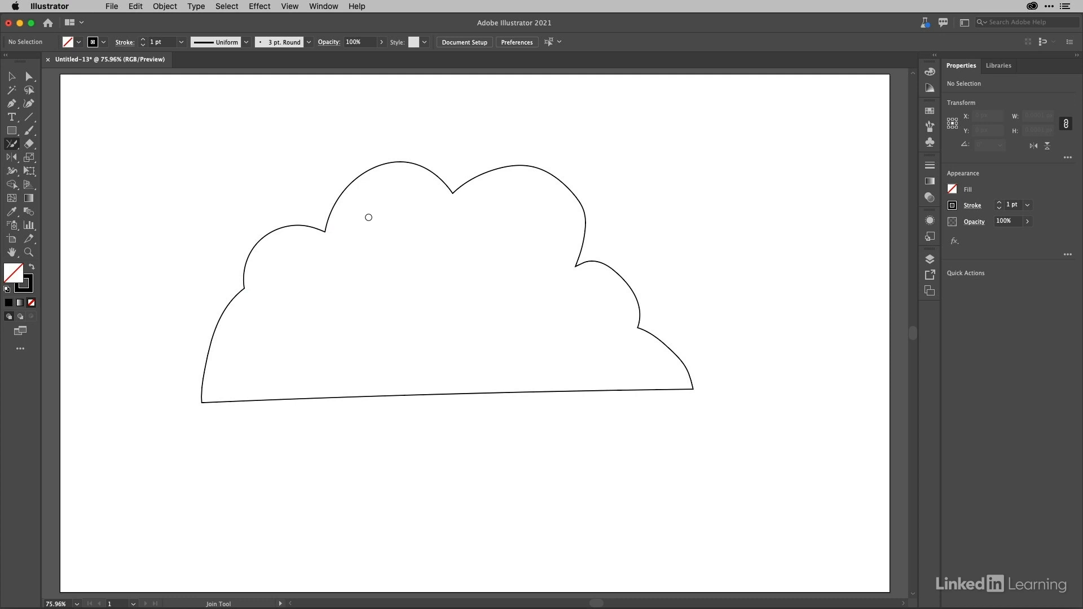
{"action": "mouse_move", "coordinate": [250, 275]}
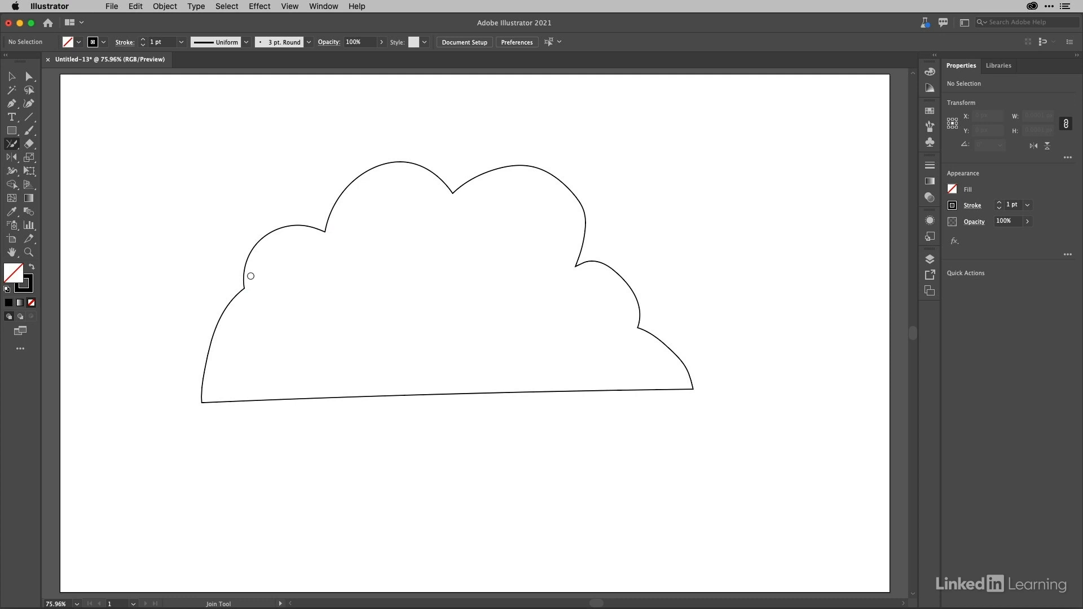
{"action": "mouse_move", "coordinate": [624, 305]}
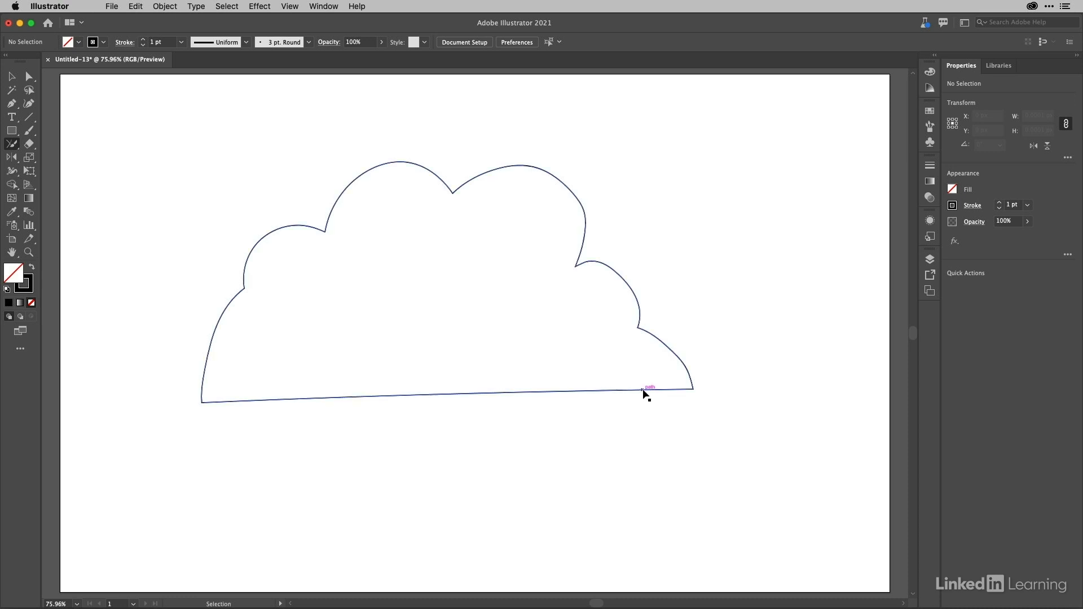
{"action": "left_click", "coordinate": [649, 387]}
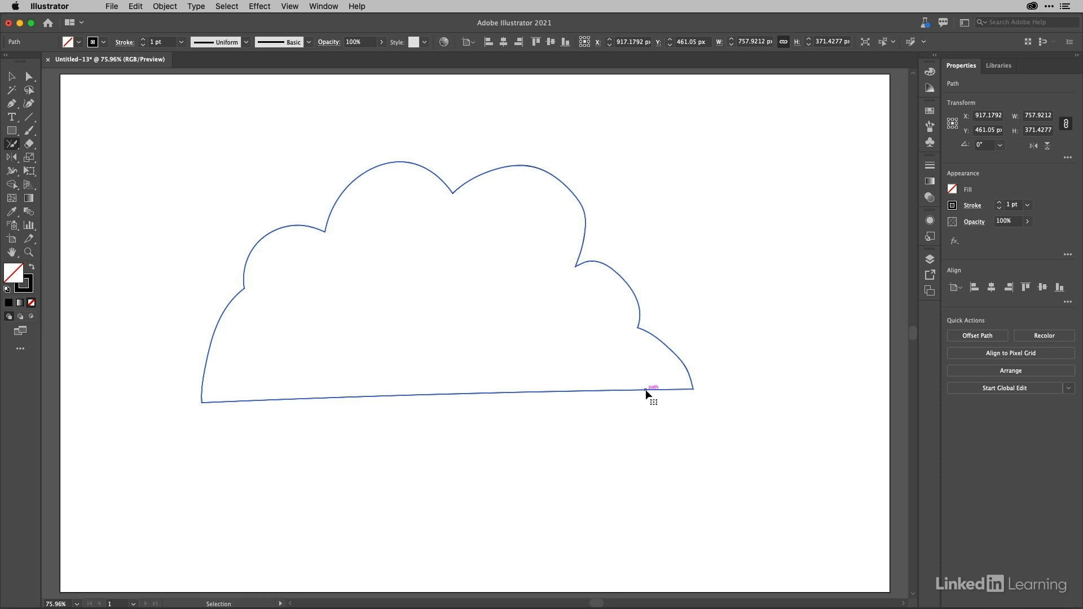
{"action": "key", "text": "n"}
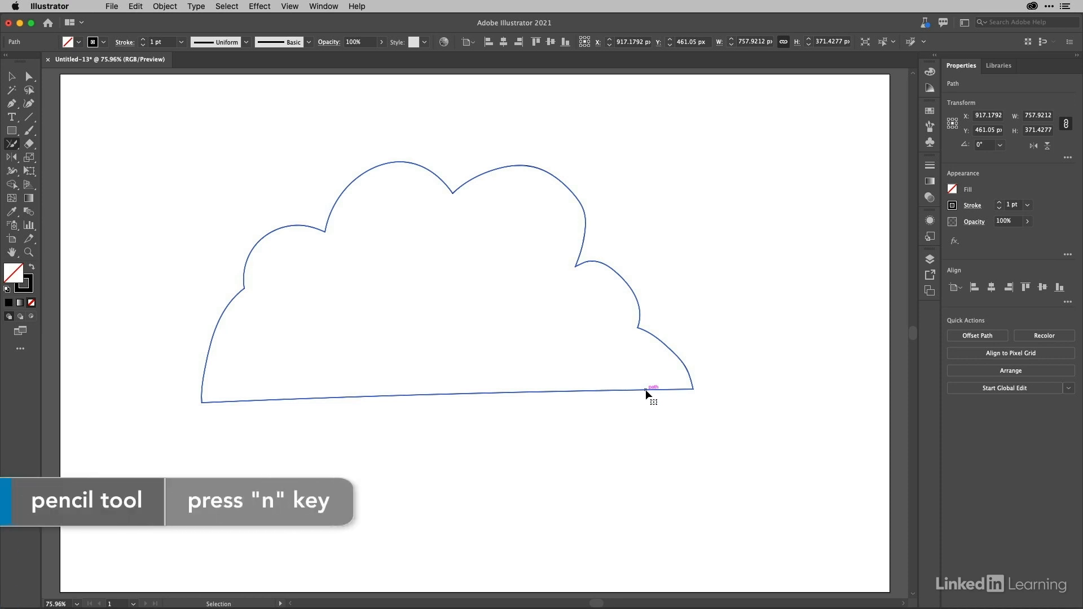